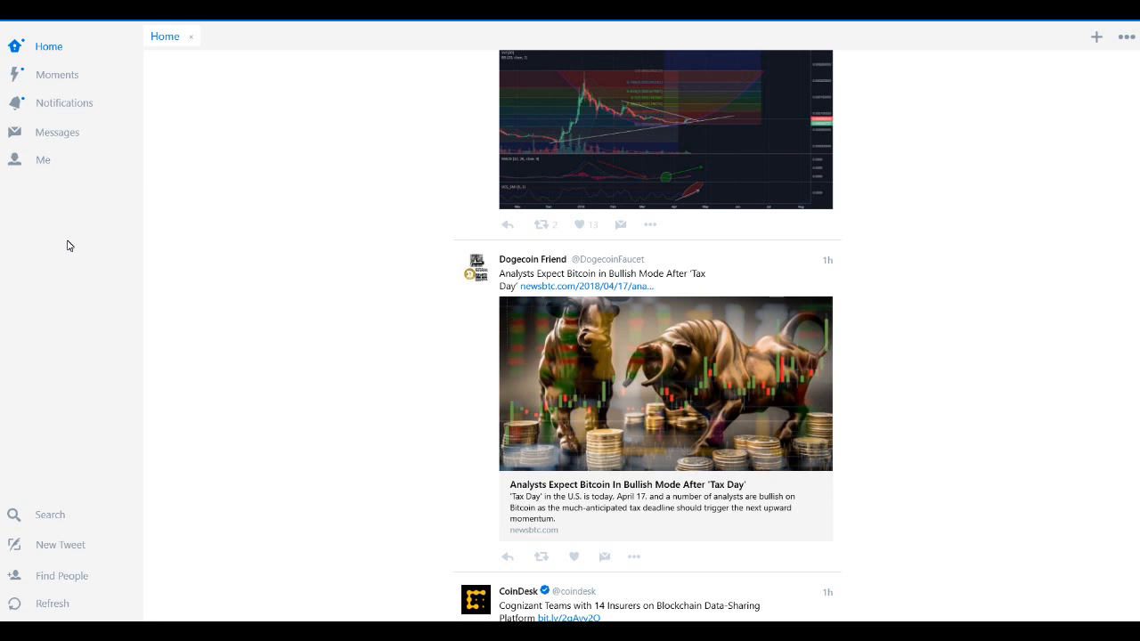
{"action": "mouse_move", "coordinate": [129, 400]}
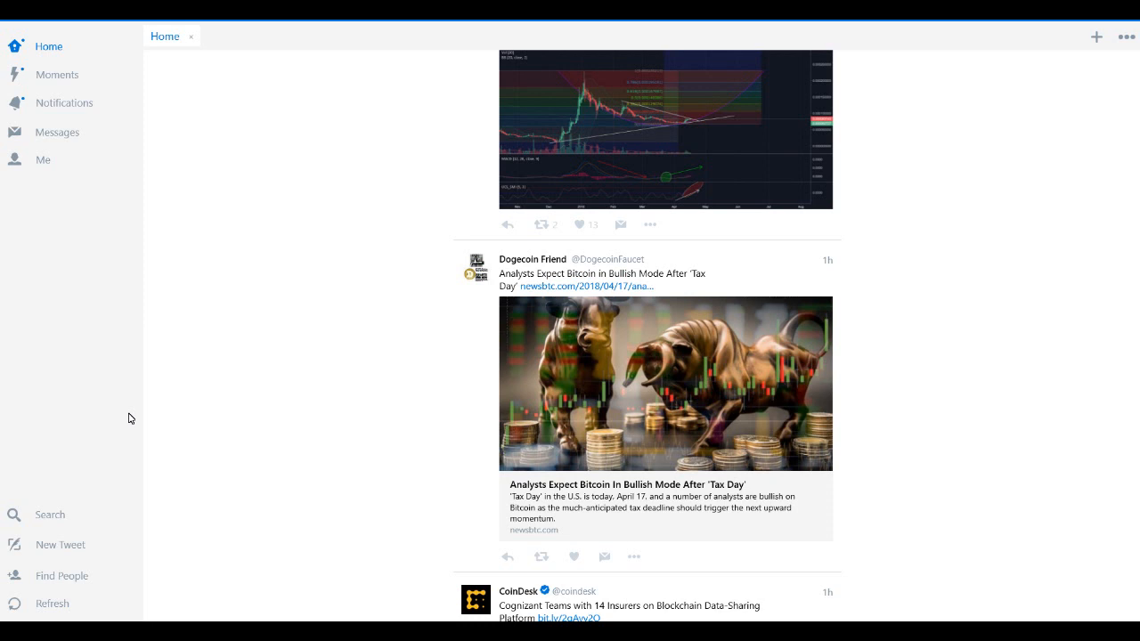
{"action": "mouse_move", "coordinate": [214, 508]}
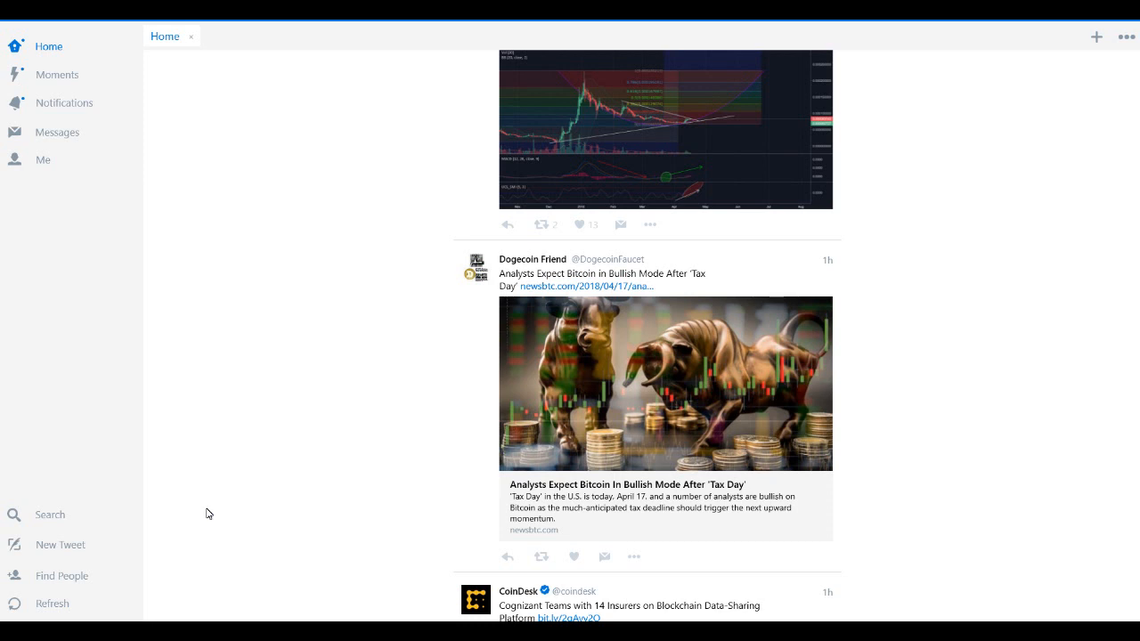
{"action": "mouse_move", "coordinate": [196, 515]}
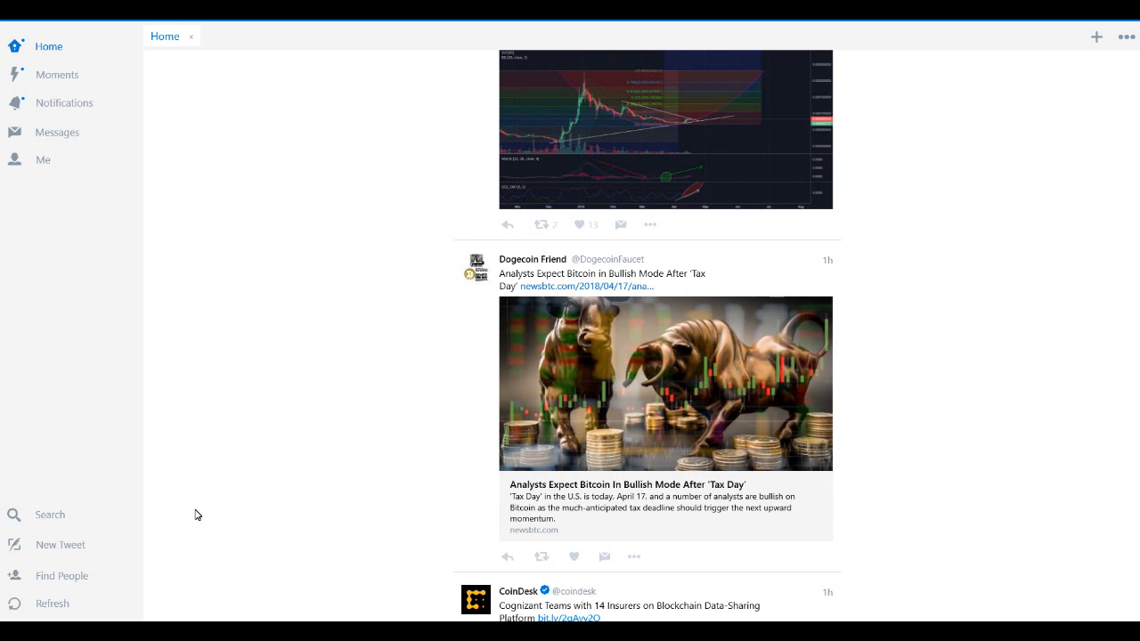
{"action": "mouse_move", "coordinate": [252, 497]}
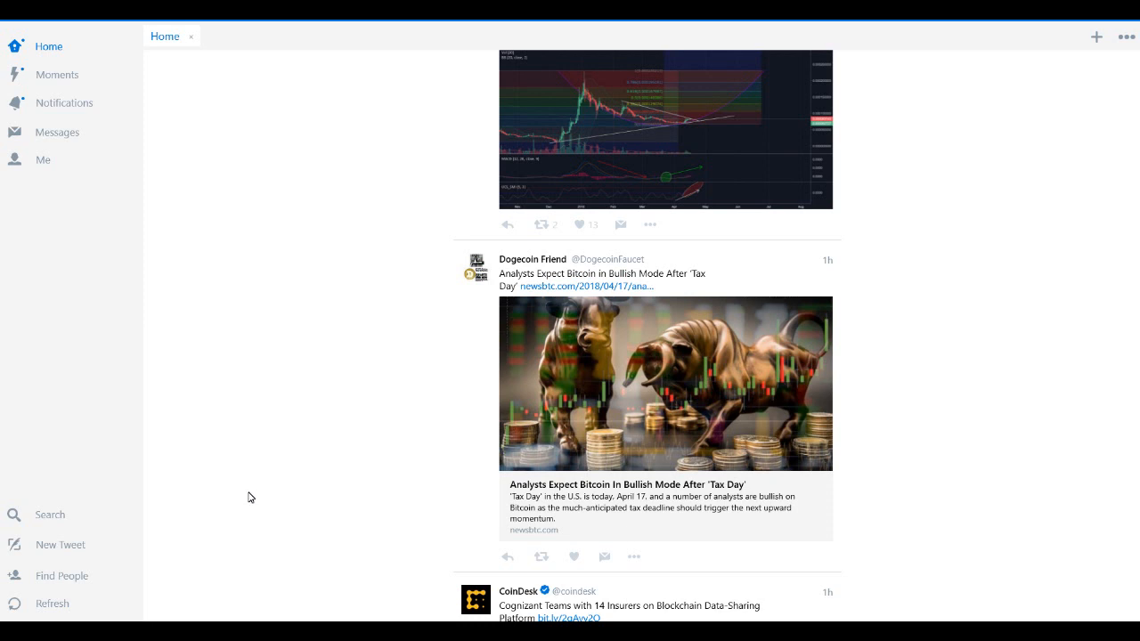
{"action": "mouse_move", "coordinate": [274, 429]}
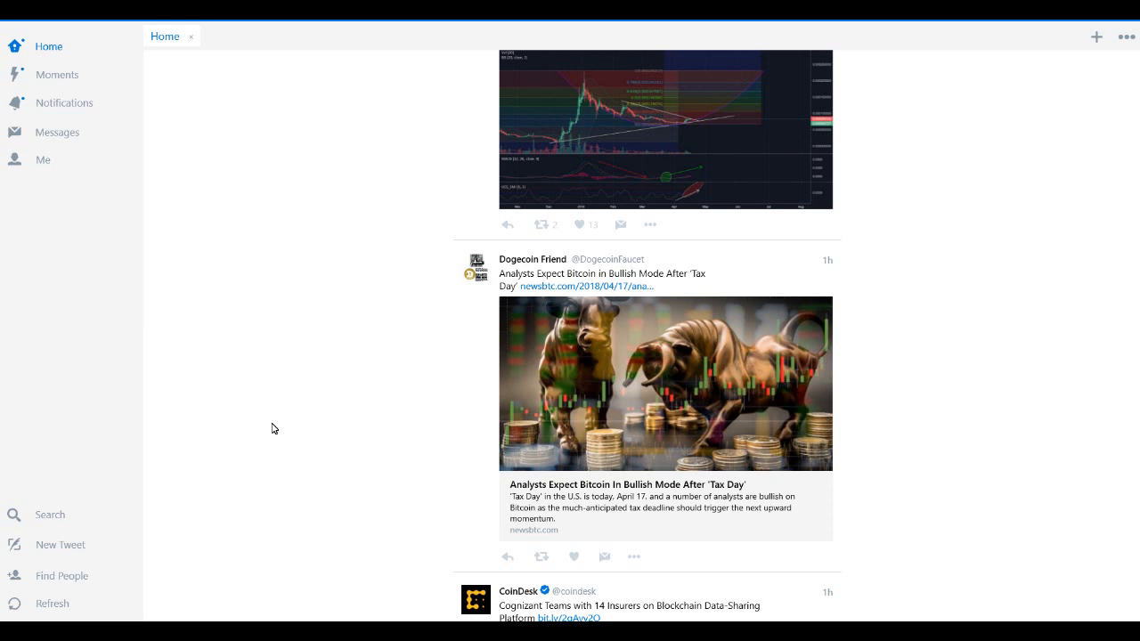
{"action": "mouse_move", "coordinate": [440, 338]}
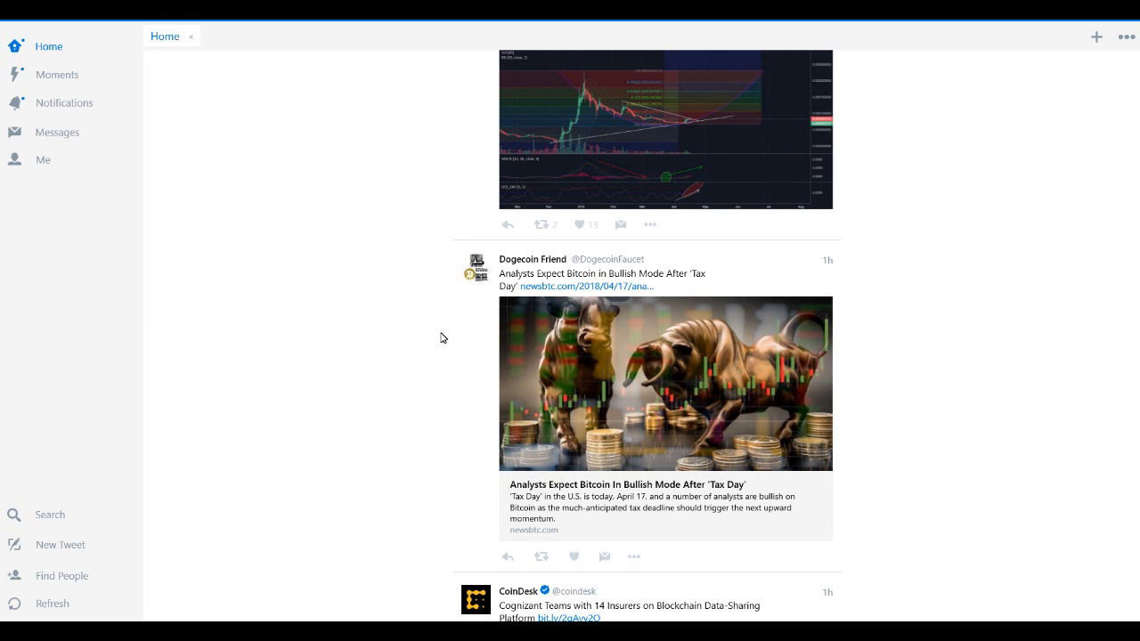
{"action": "mouse_move", "coordinate": [520, 329]}
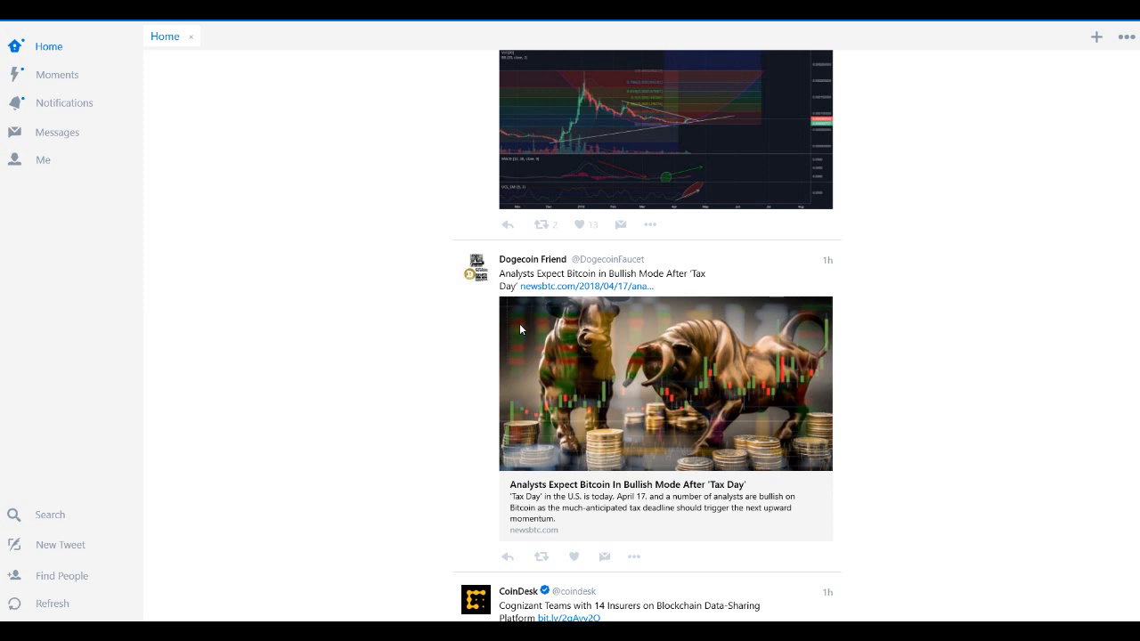
{"action": "mouse_move", "coordinate": [546, 317]}
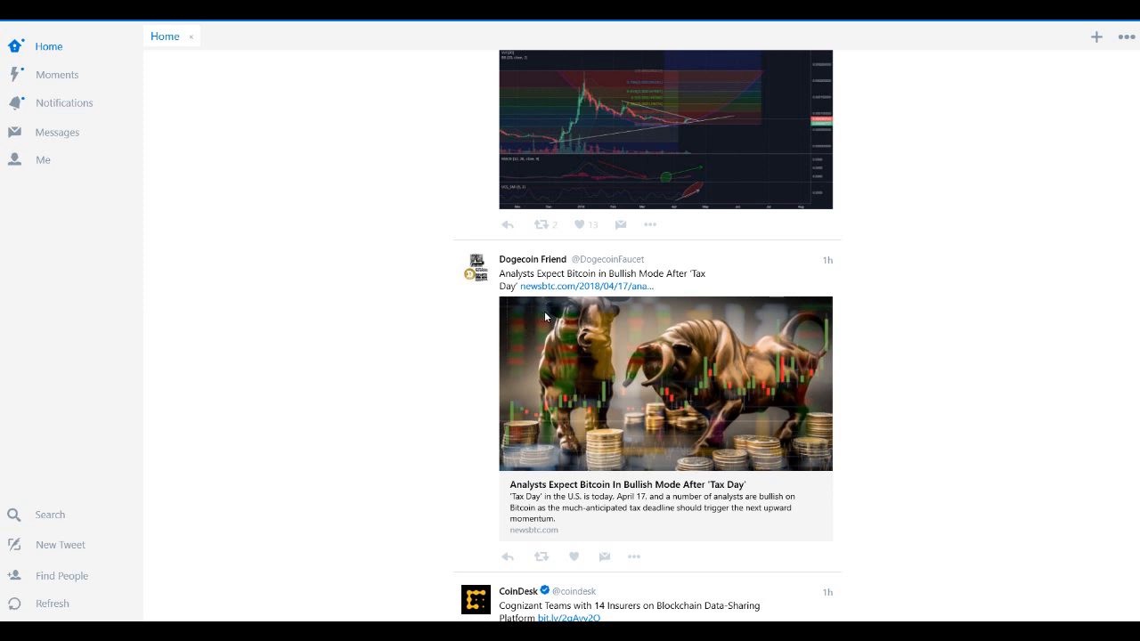
{"action": "mouse_move", "coordinate": [303, 425]}
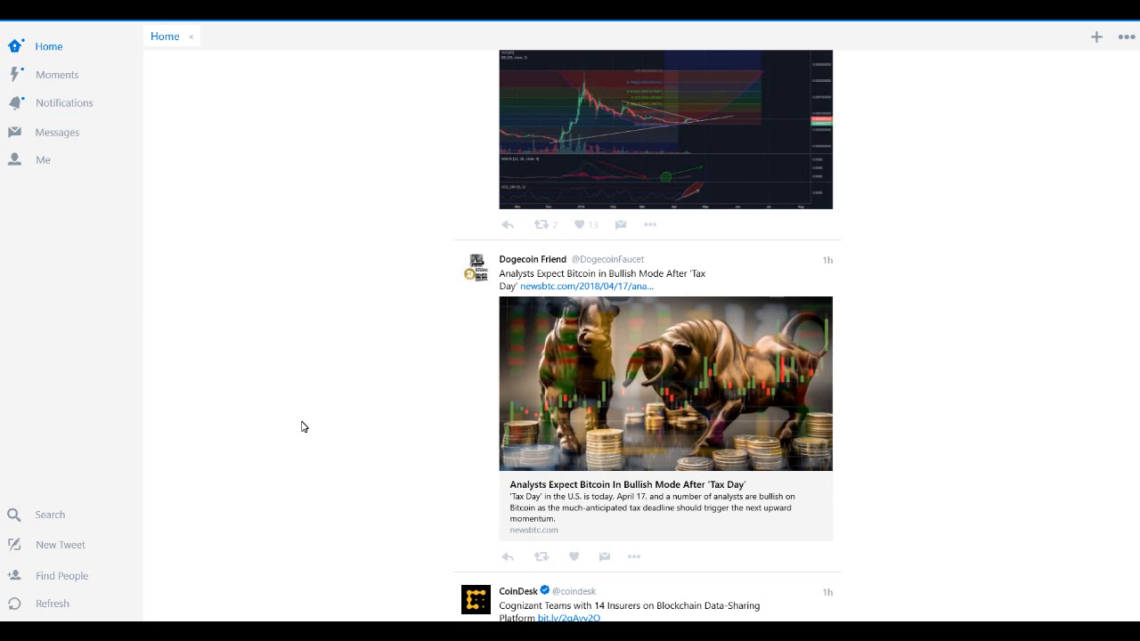
{"action": "mouse_move", "coordinate": [254, 459]}
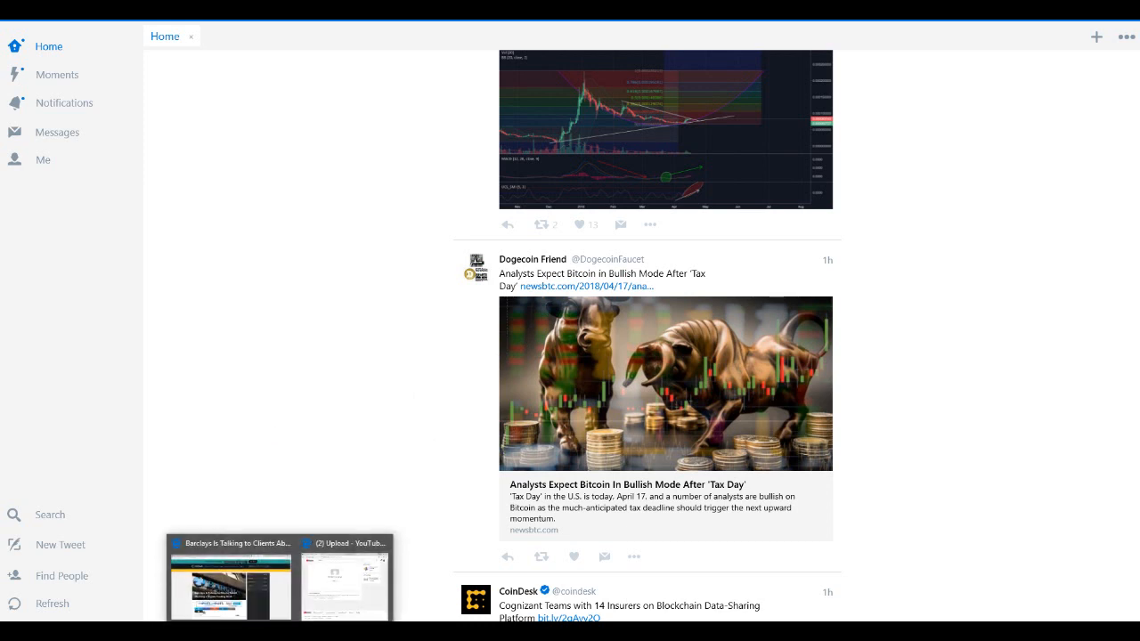
Bring back the CoinDesk article about Barclays weighing a crypto trading desk
{"action": "left_click", "coordinate": [230, 578]}
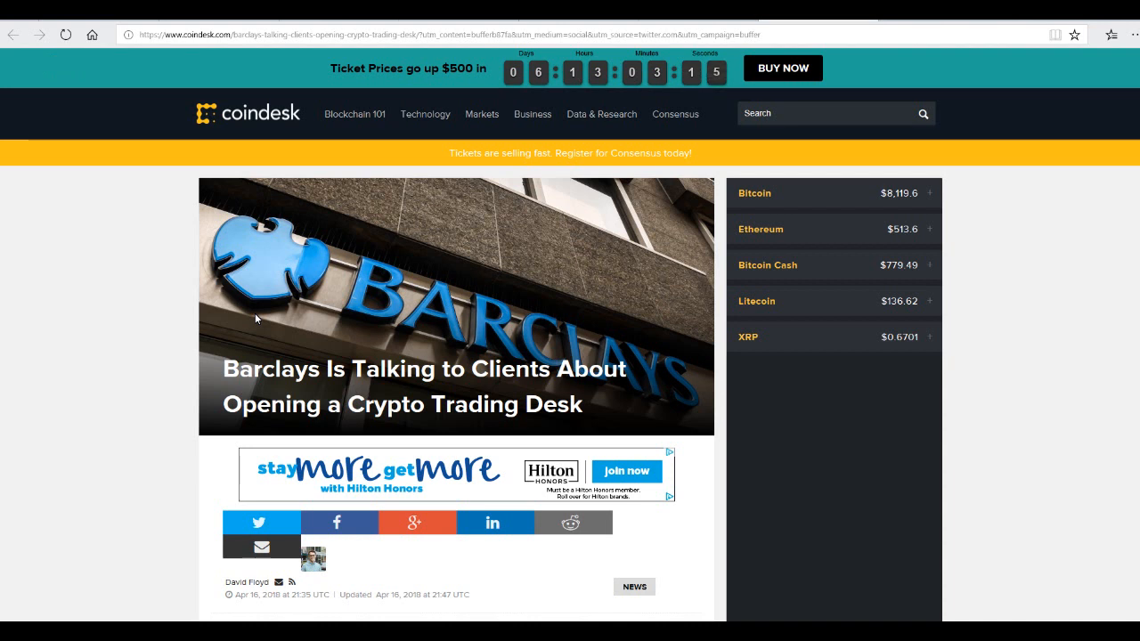
{"action": "mouse_move", "coordinate": [207, 286]}
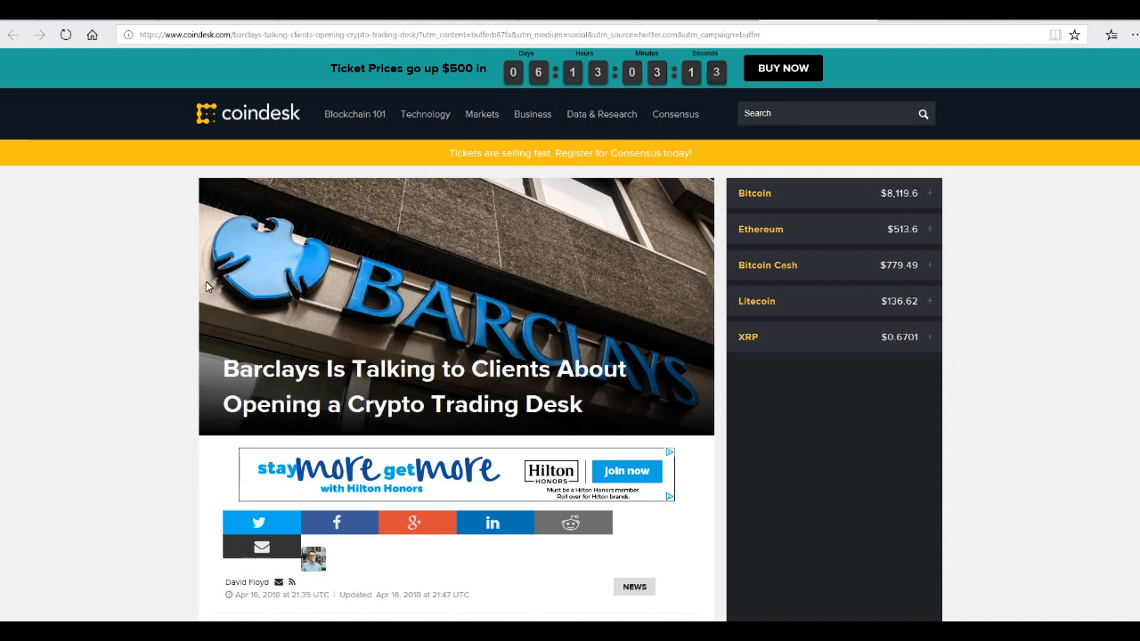
{"action": "mouse_move", "coordinate": [389, 363]}
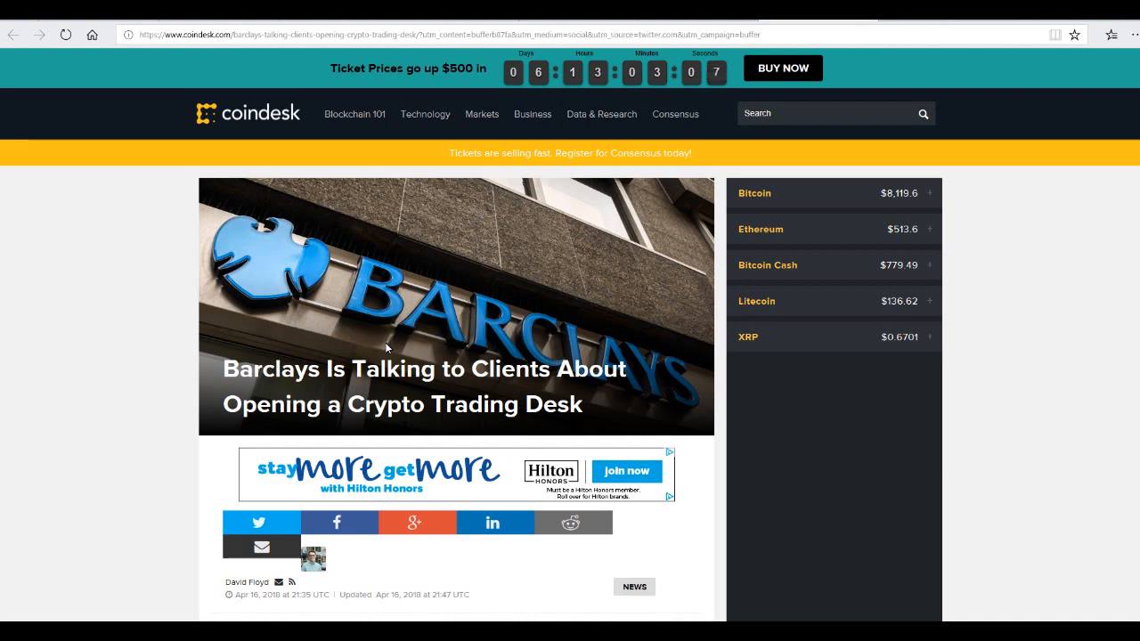
{"action": "mouse_move", "coordinate": [279, 167]}
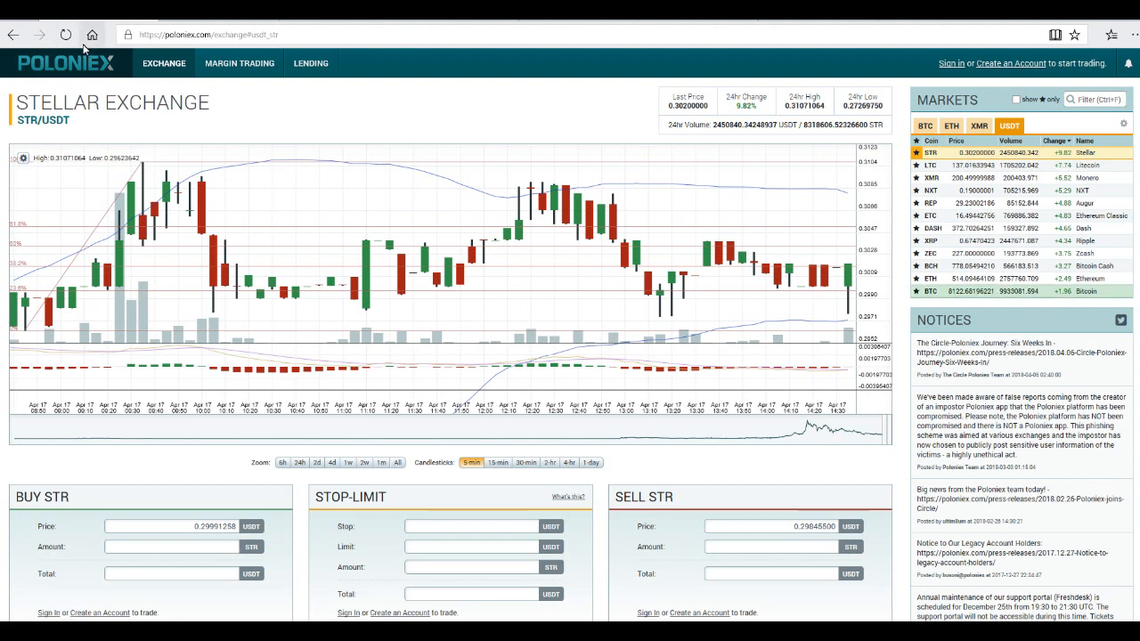
{"action": "mouse_move", "coordinate": [530, 142]}
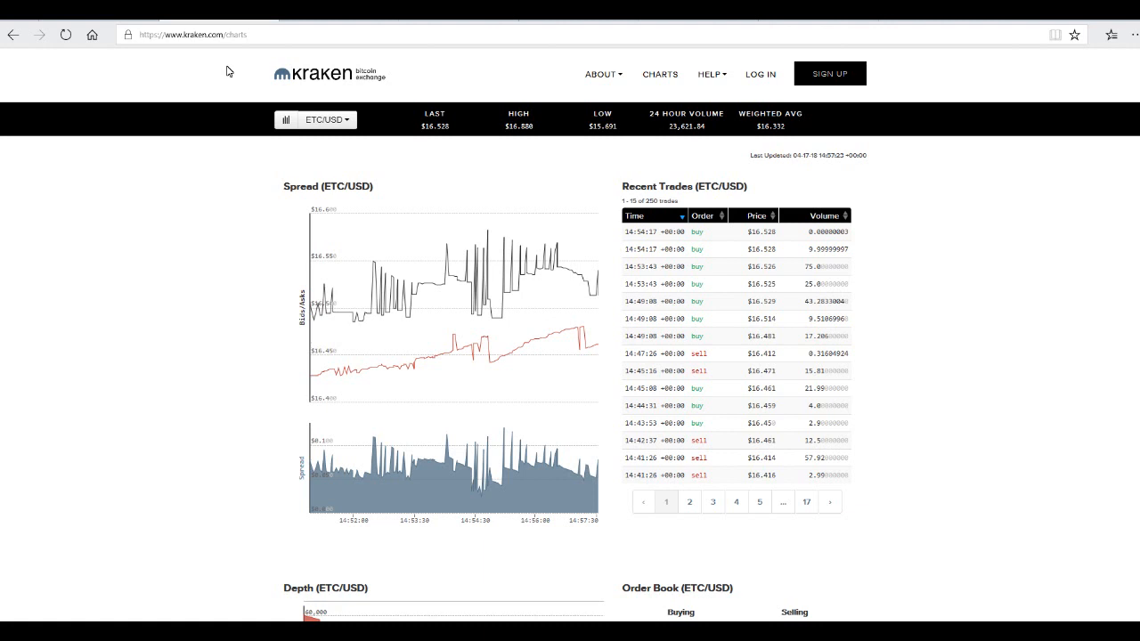
{"action": "mouse_move", "coordinate": [212, 75]}
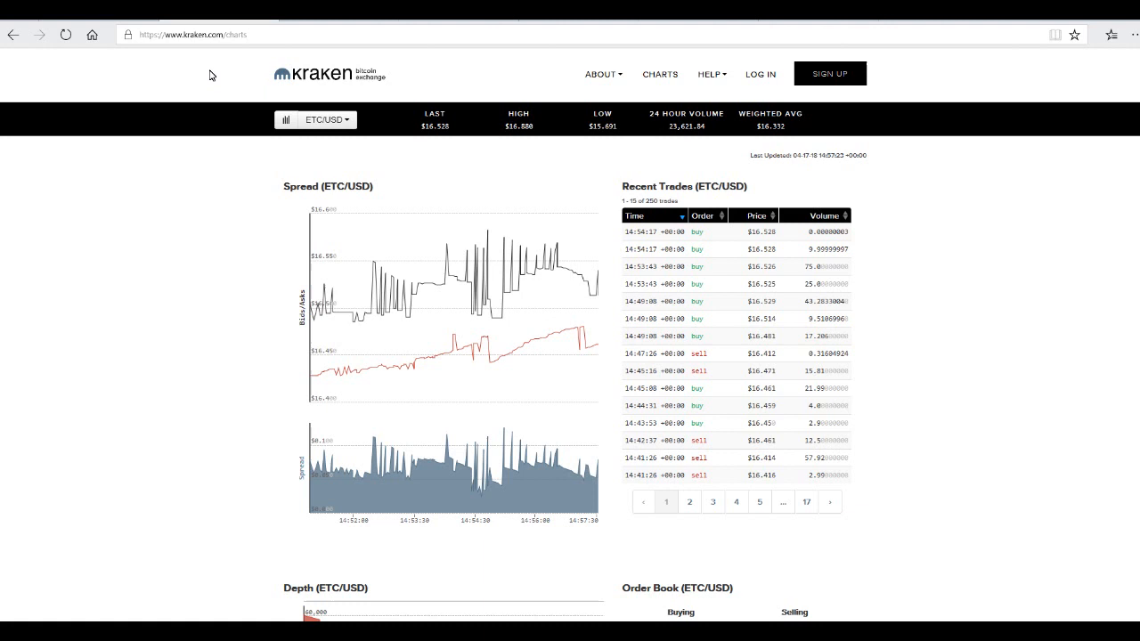
{"action": "mouse_move", "coordinate": [221, 70]}
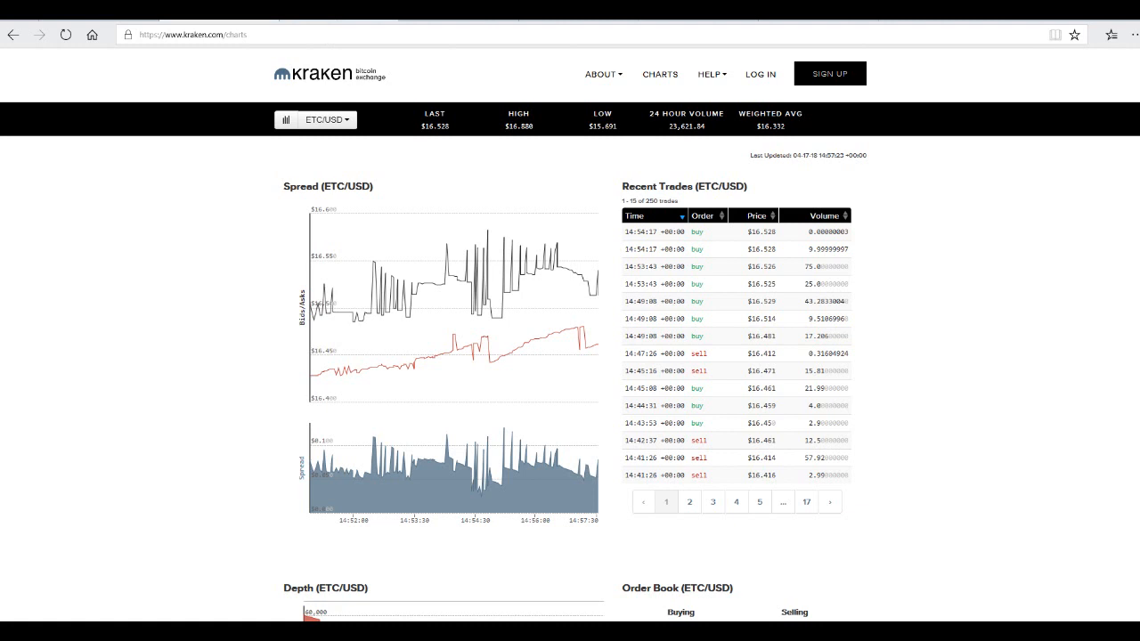
Open Coinbase Charts and cycle through Bitcoin Cash and Ethereum to Litecoin's 1D chart ($137.15)
{"action": "left_click", "coordinate": [191, 35]}
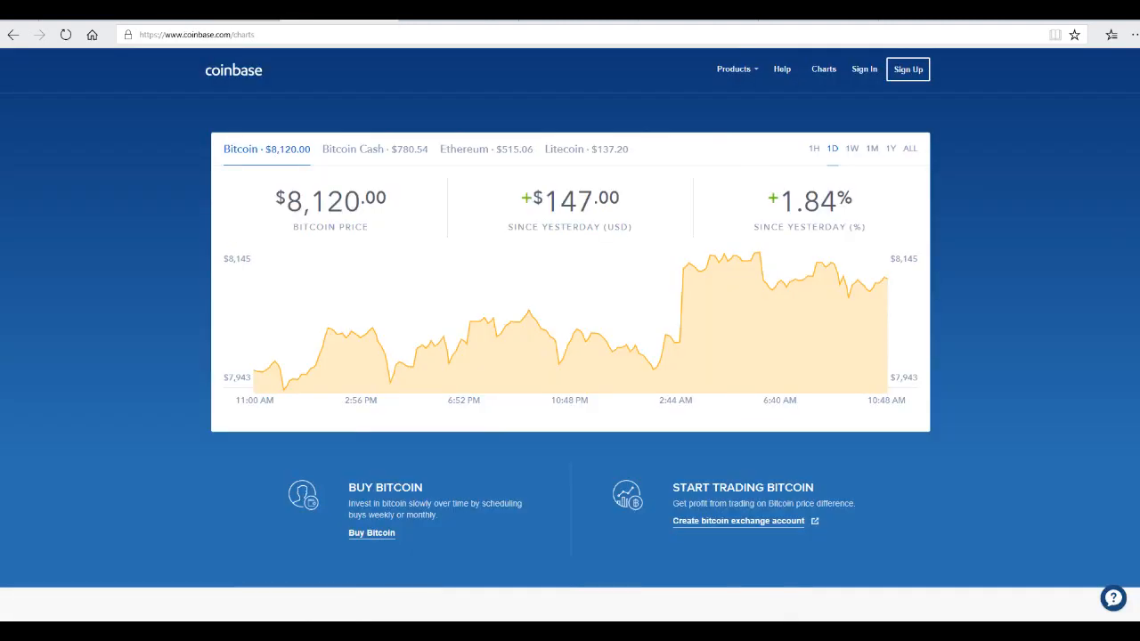
{"action": "mouse_move", "coordinate": [307, 26]}
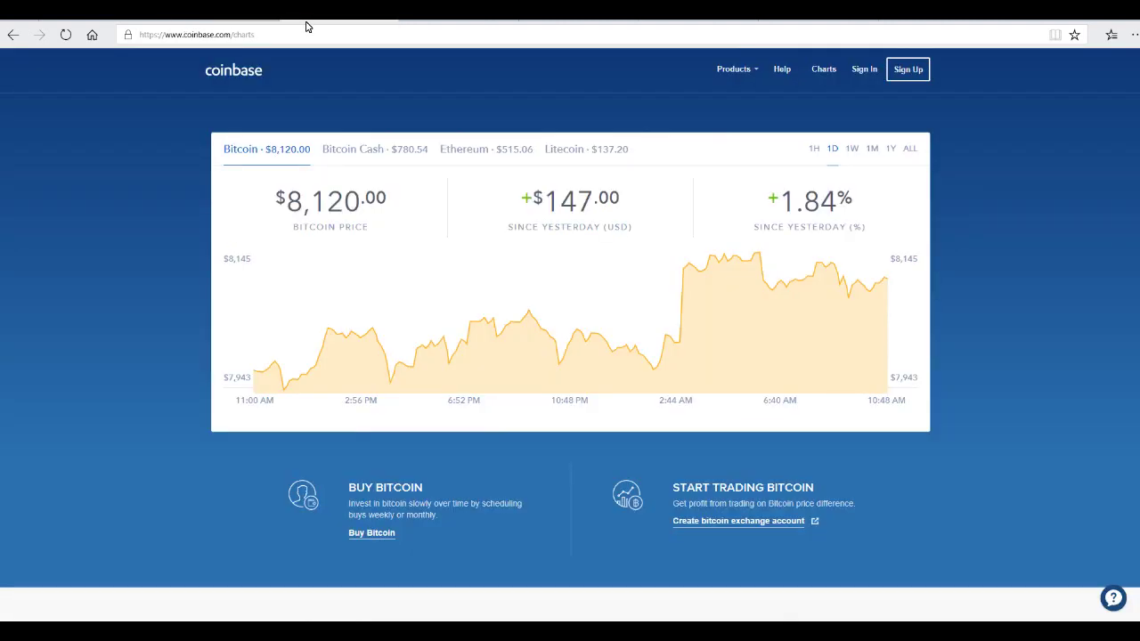
{"action": "mouse_move", "coordinate": [233, 70]}
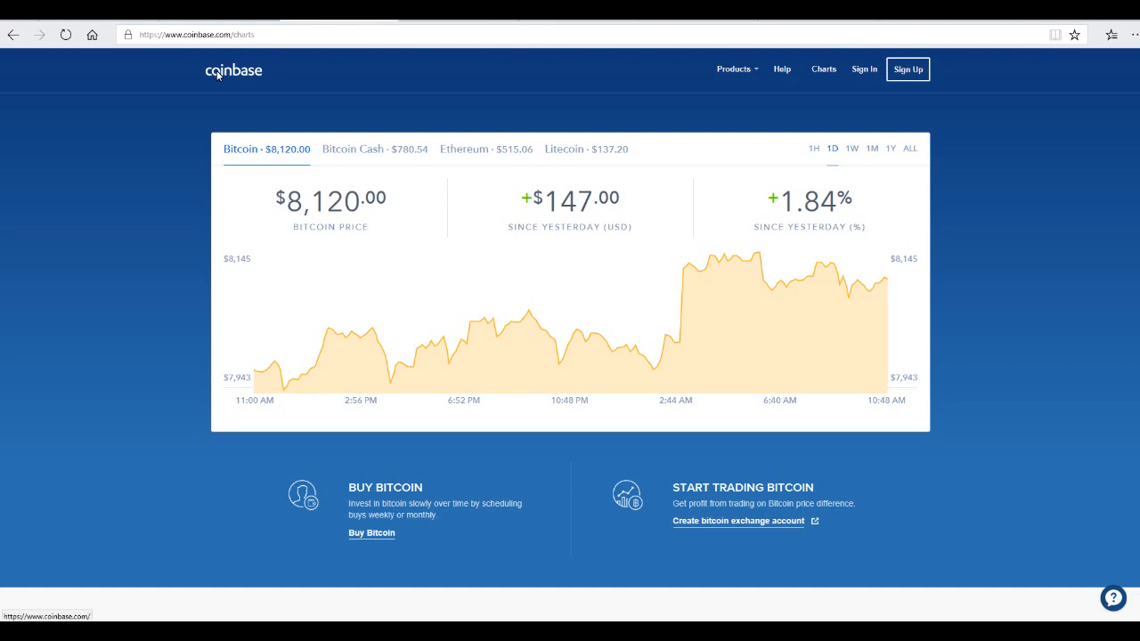
{"action": "mouse_move", "coordinate": [196, 95]}
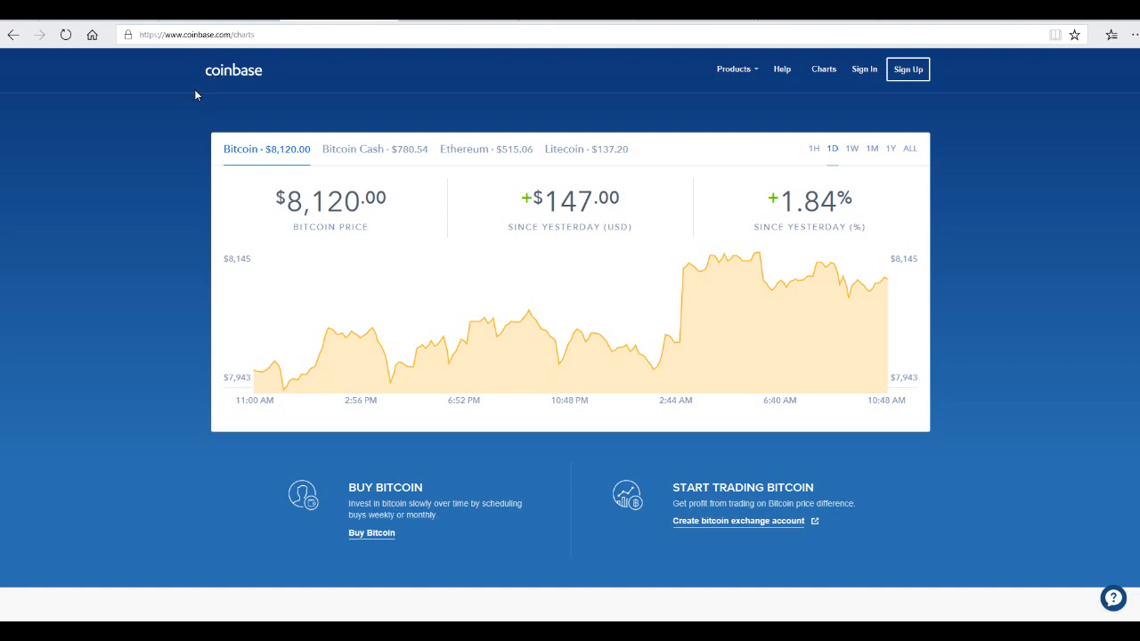
{"action": "mouse_move", "coordinate": [176, 129]}
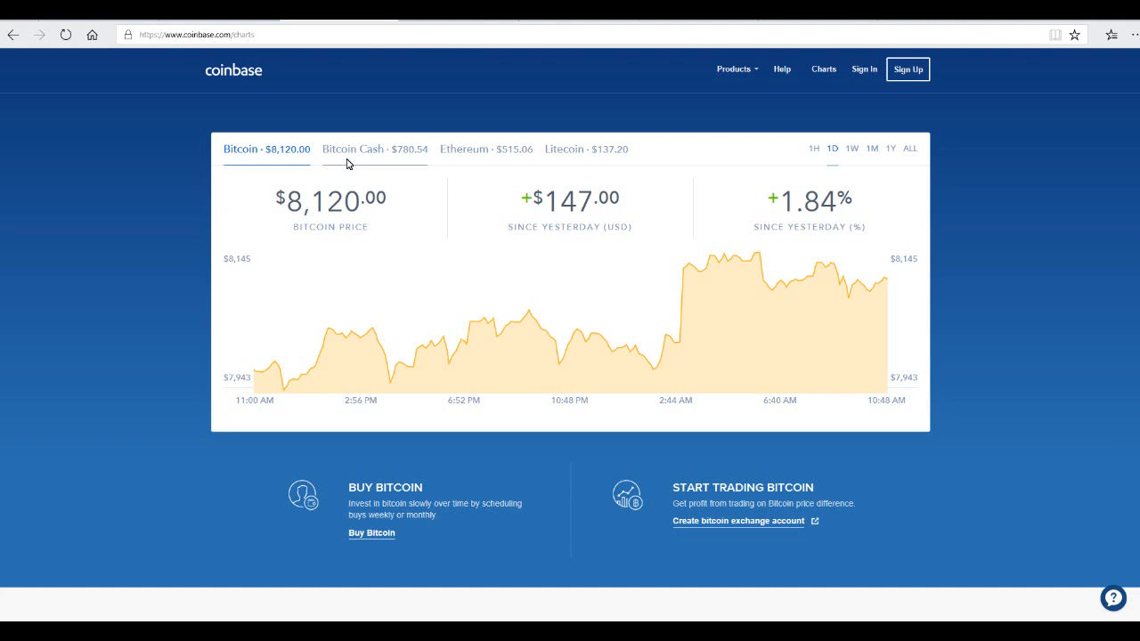
{"action": "mouse_move", "coordinate": [349, 165]}
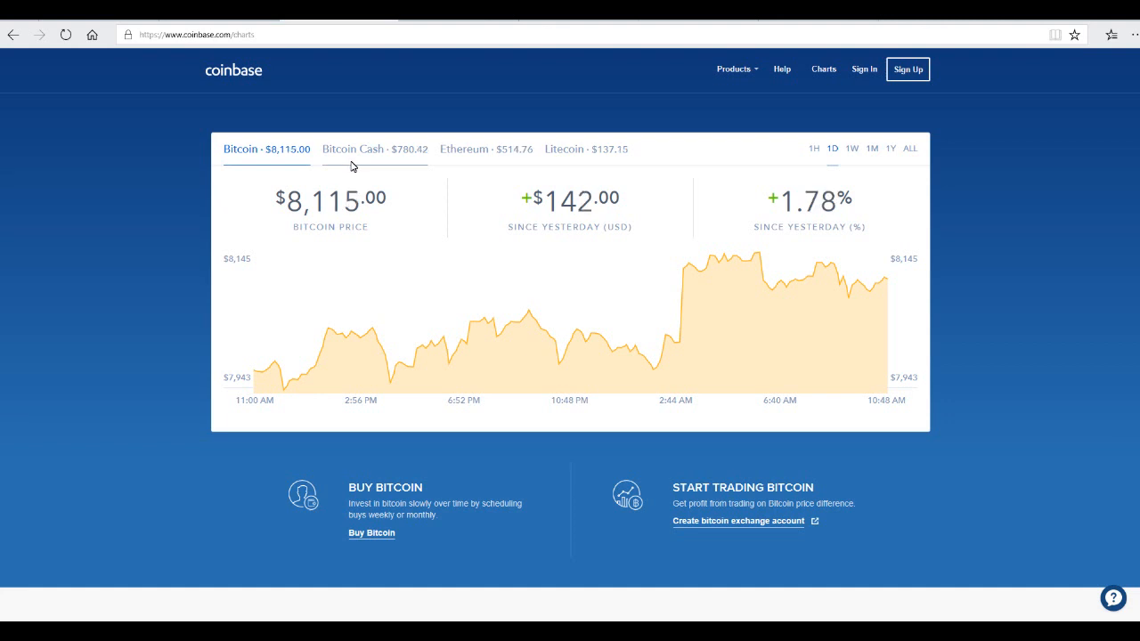
{"action": "left_click", "coordinate": [374, 148]}
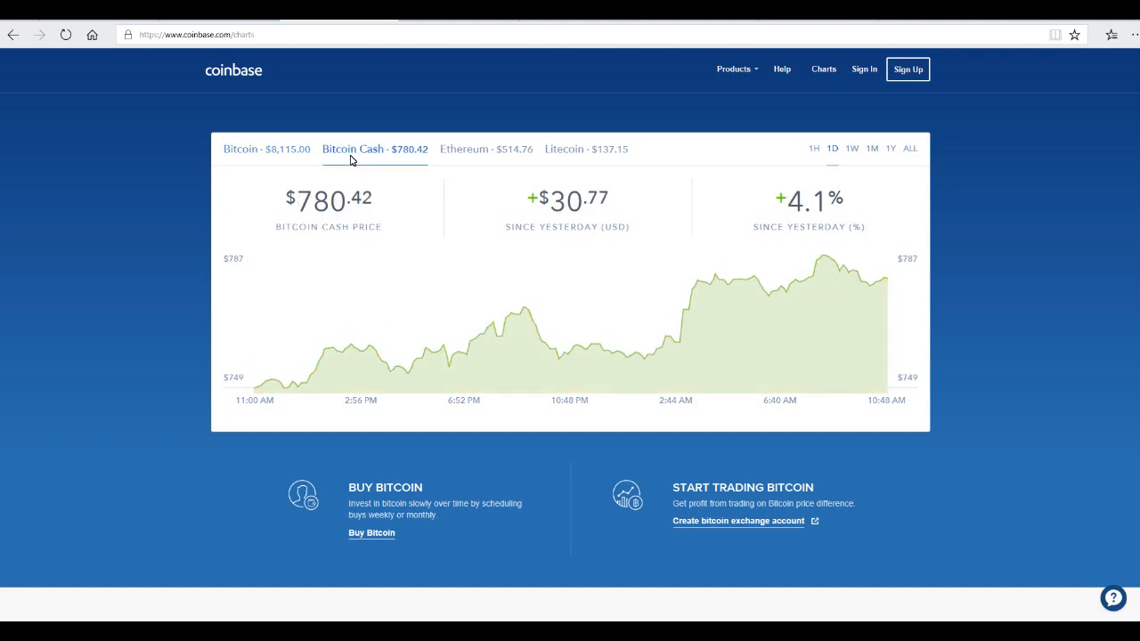
{"action": "mouse_move", "coordinate": [437, 163]}
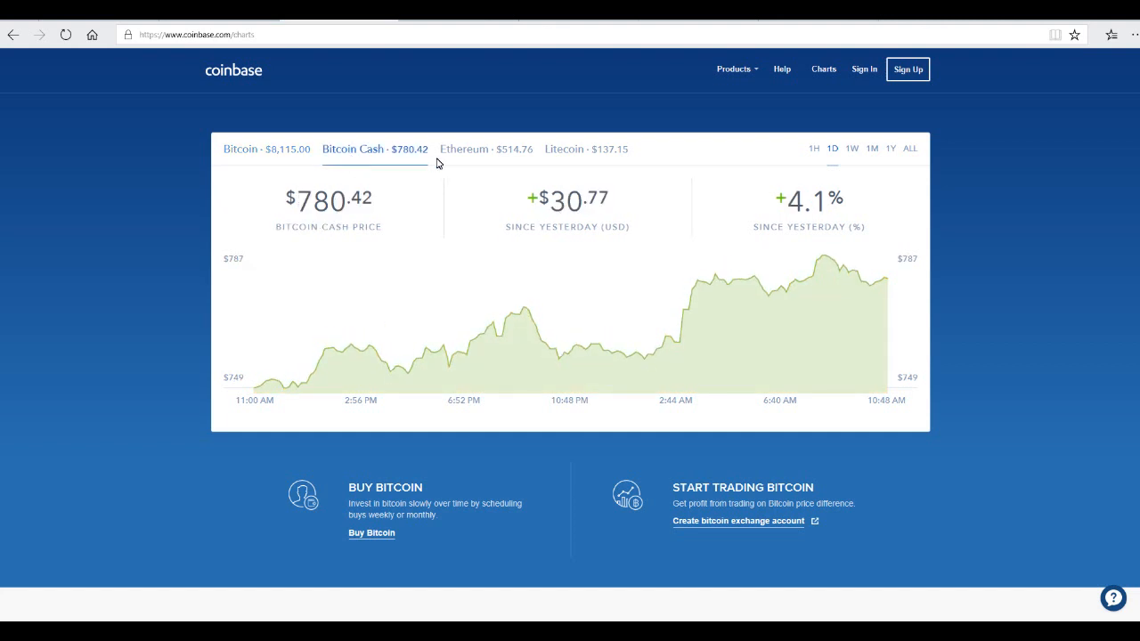
{"action": "left_click", "coordinate": [463, 149]}
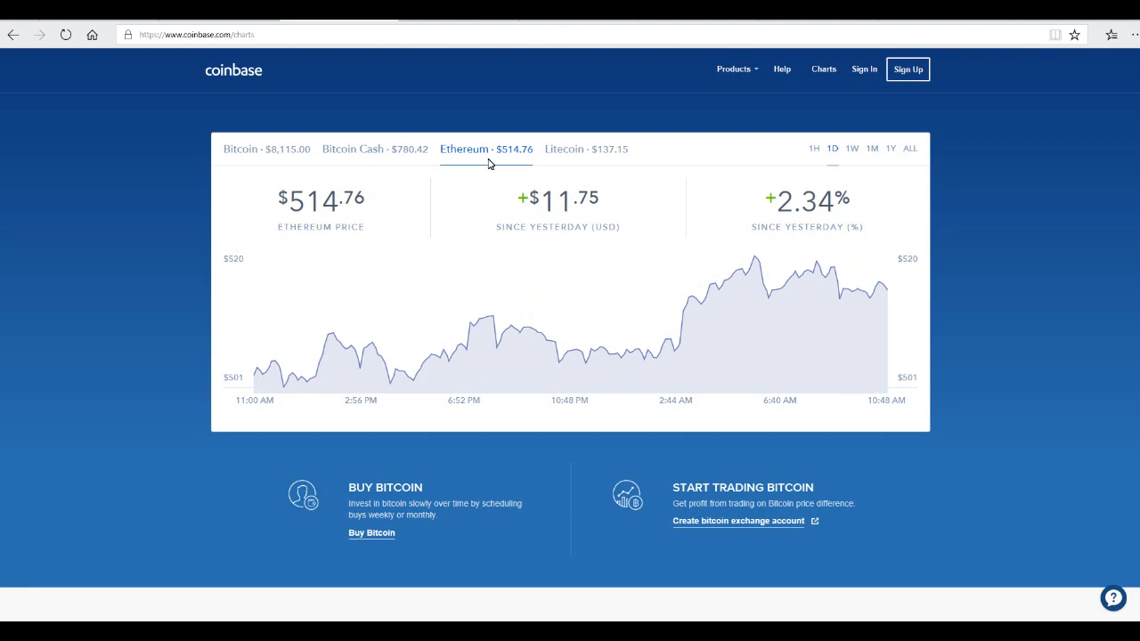
{"action": "left_click", "coordinate": [585, 148]}
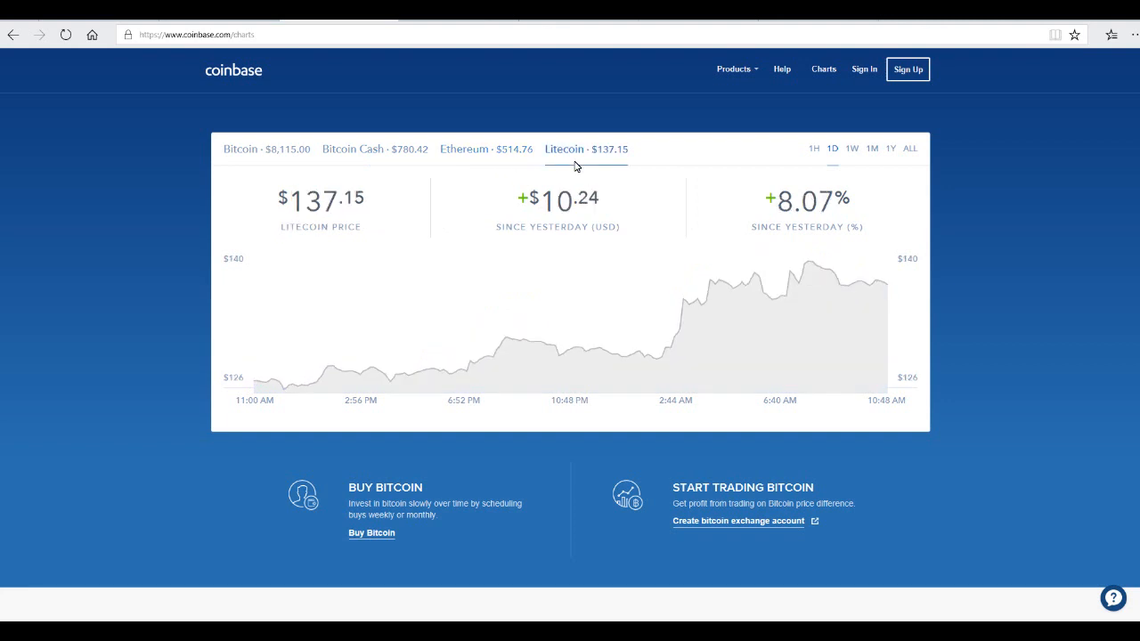
{"action": "mouse_move", "coordinate": [496, 129]}
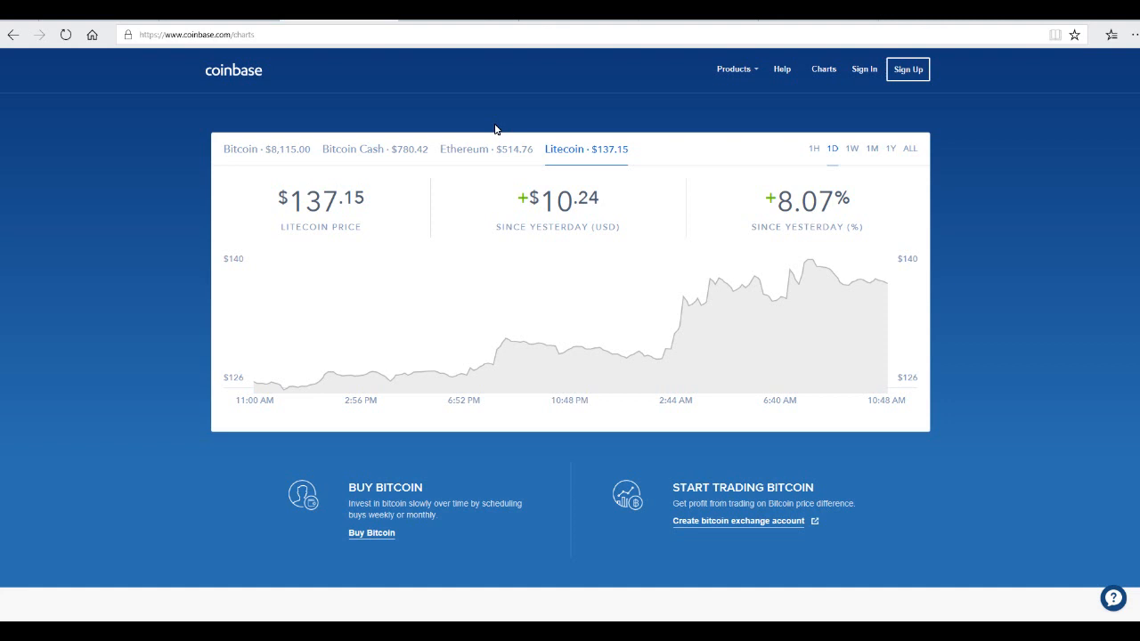
{"action": "mouse_move", "coordinate": [477, 93]}
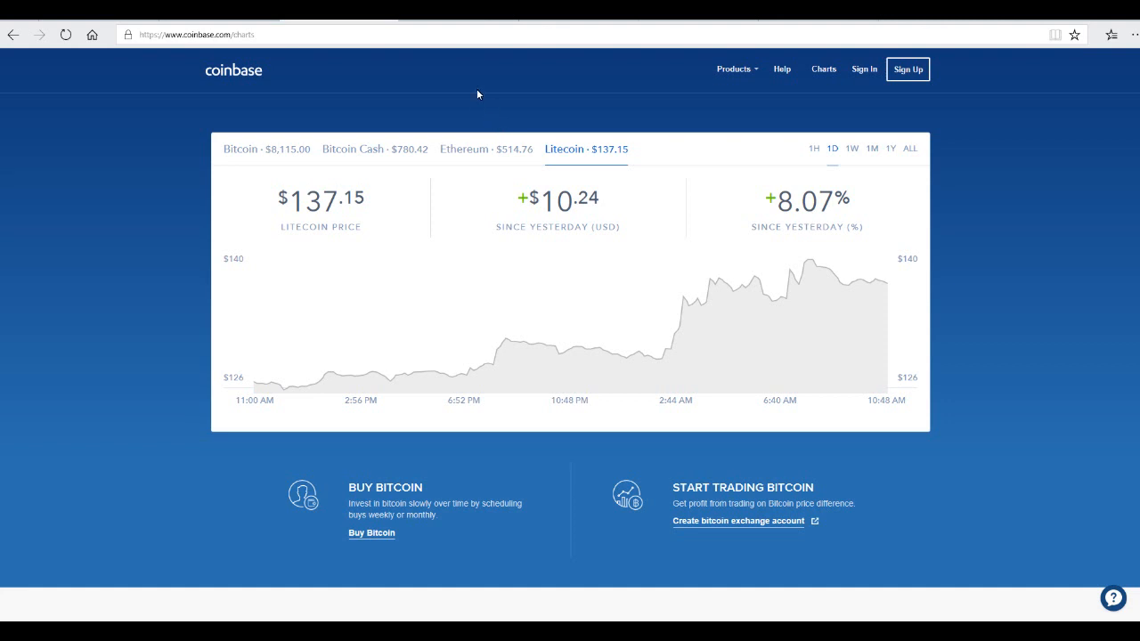
{"action": "mouse_move", "coordinate": [445, 32]}
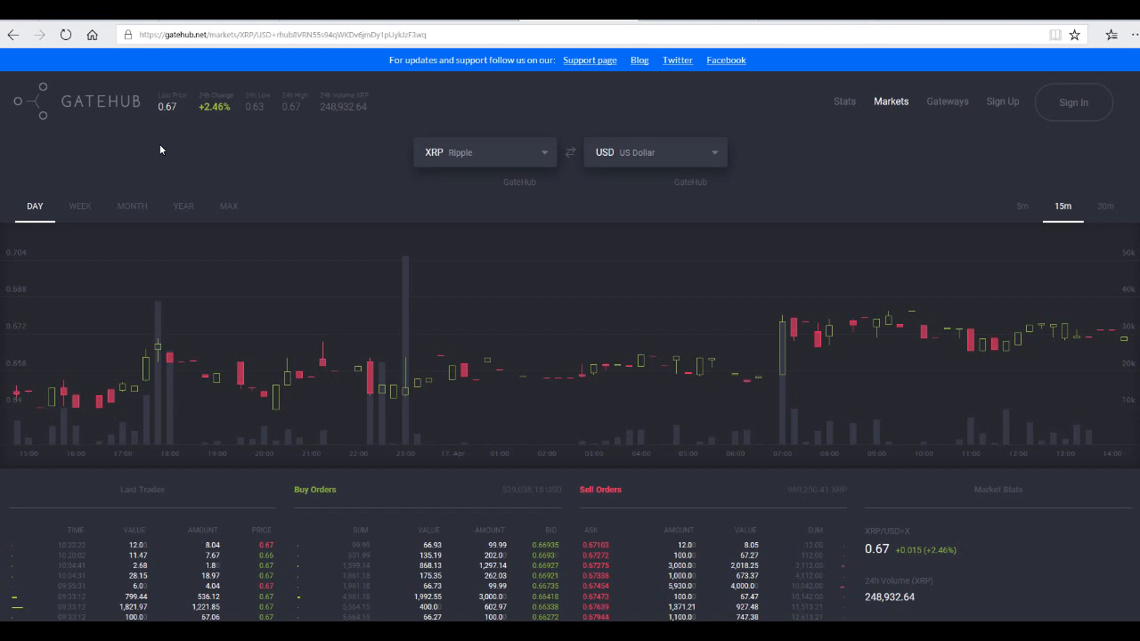
{"action": "mouse_move", "coordinate": [285, 170]}
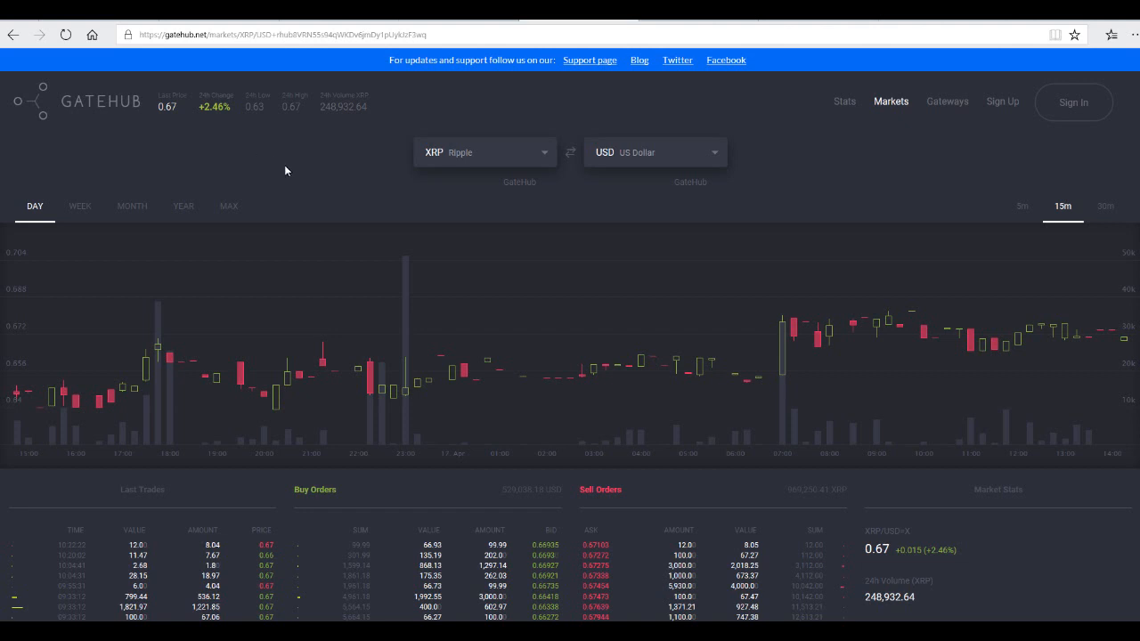
{"action": "mouse_move", "coordinate": [515, 215]}
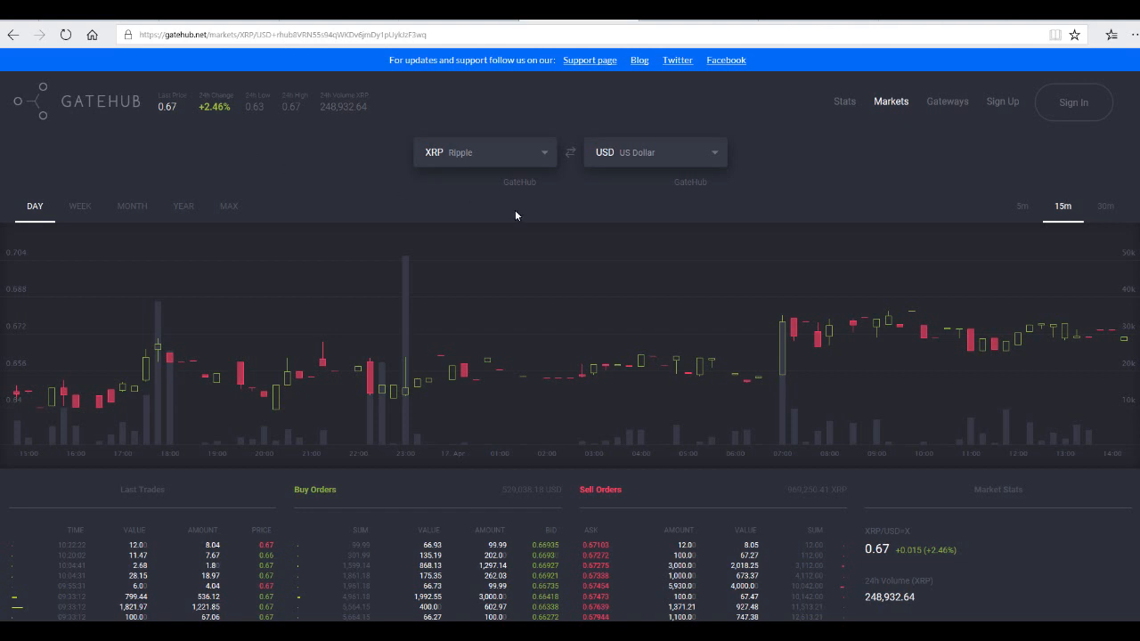
{"action": "mouse_move", "coordinate": [1022, 206]}
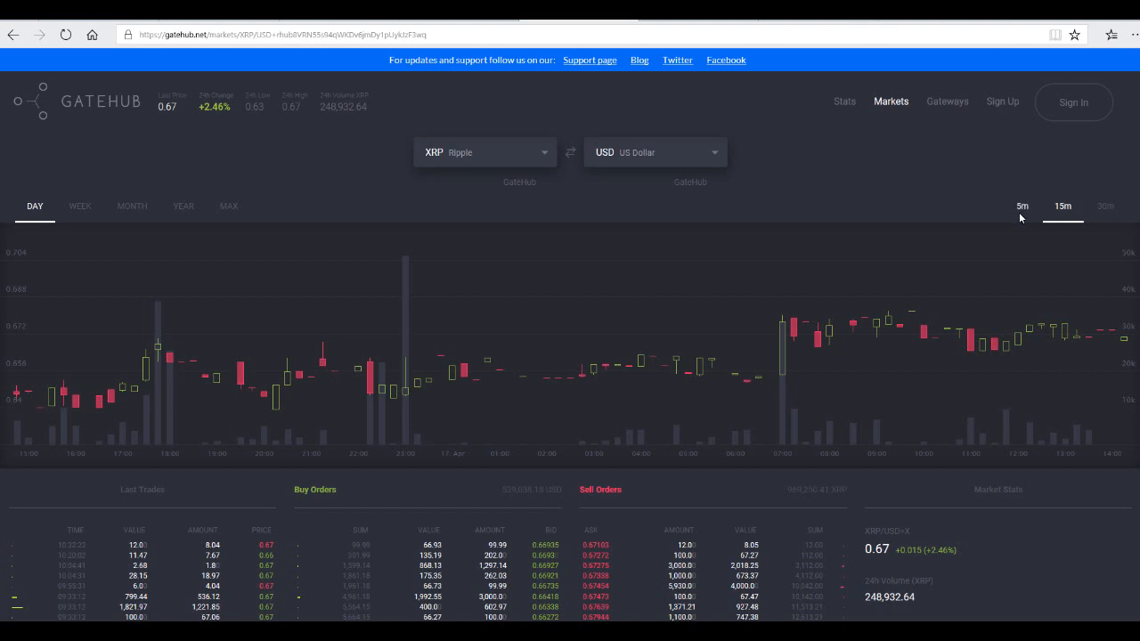
Move from GateHub's XRP/USD chart to Binance's MANA/ETH trading page
{"action": "left_click", "coordinate": [1022, 206]}
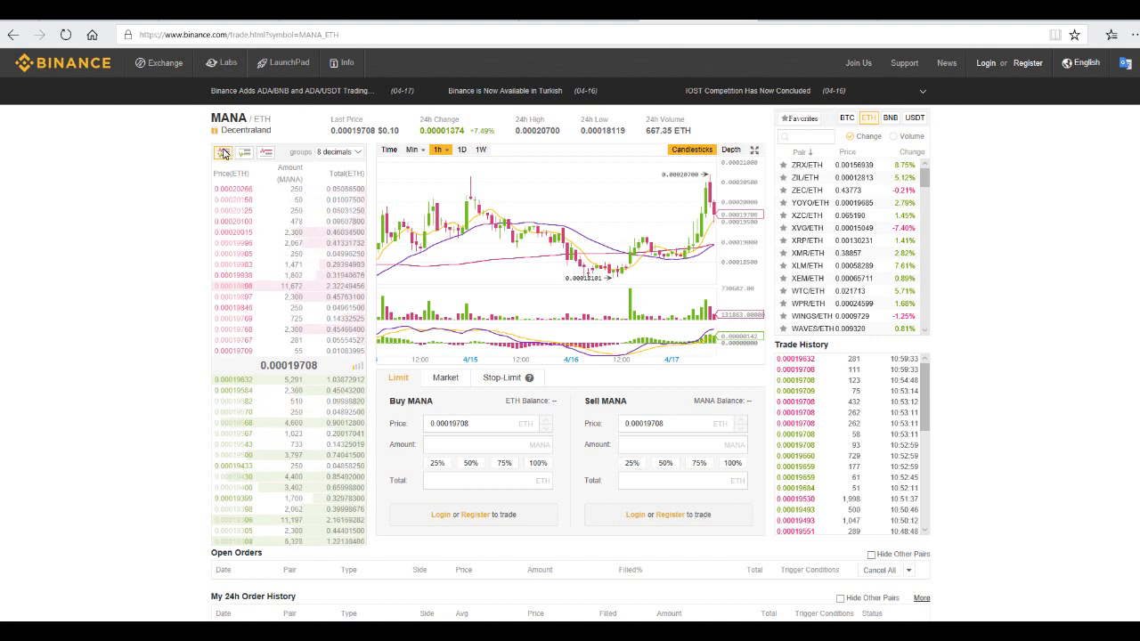
Switch Binance's pairs panel to USDT and open the NEO/USDT market
{"action": "left_click", "coordinate": [913, 117]}
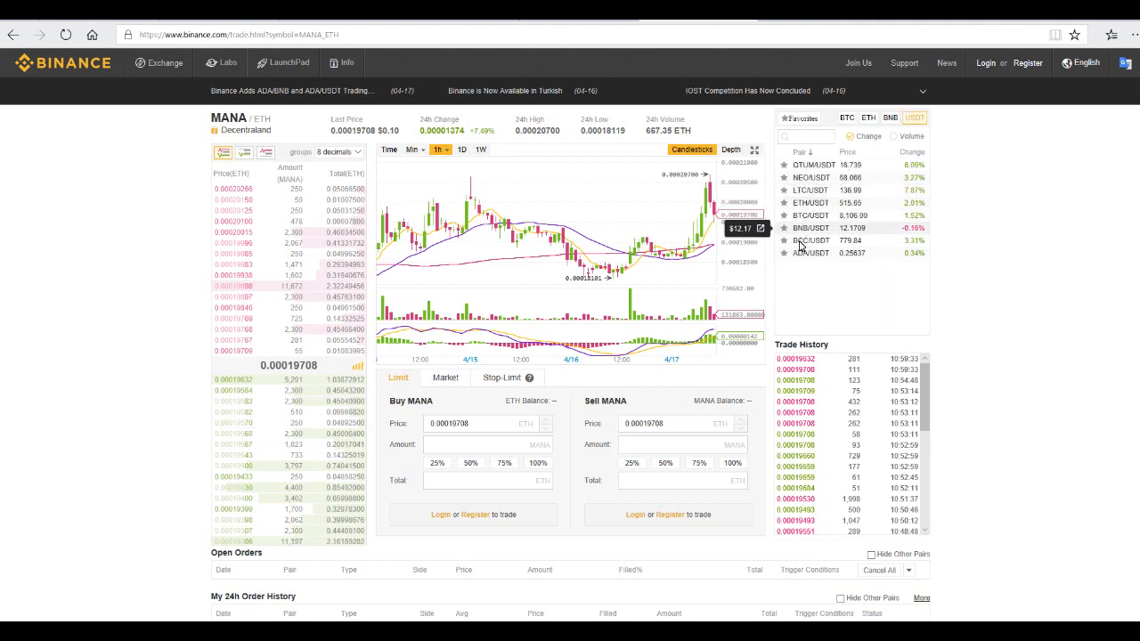
{"action": "left_click", "coordinate": [810, 177]}
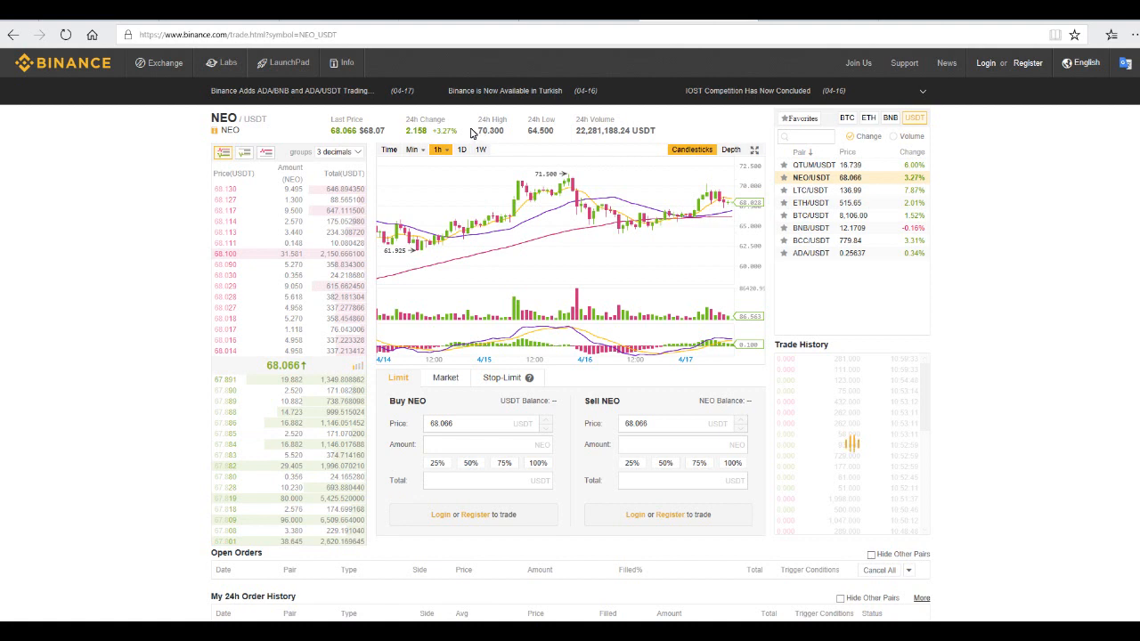
{"action": "mouse_move", "coordinate": [432, 125]}
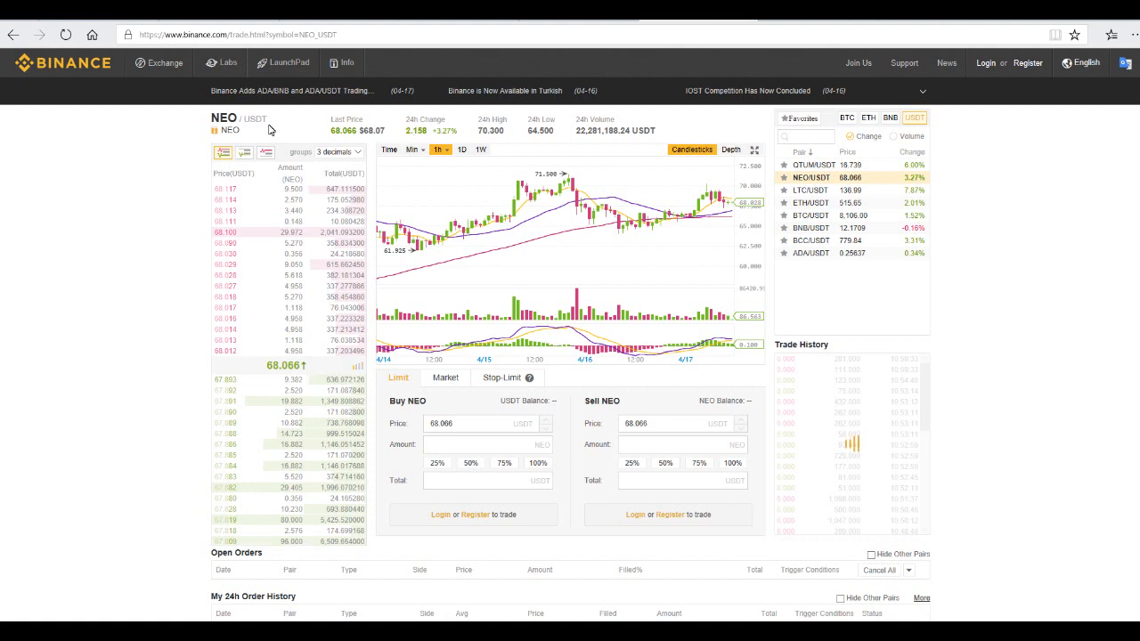
{"action": "mouse_move", "coordinate": [330, 130]}
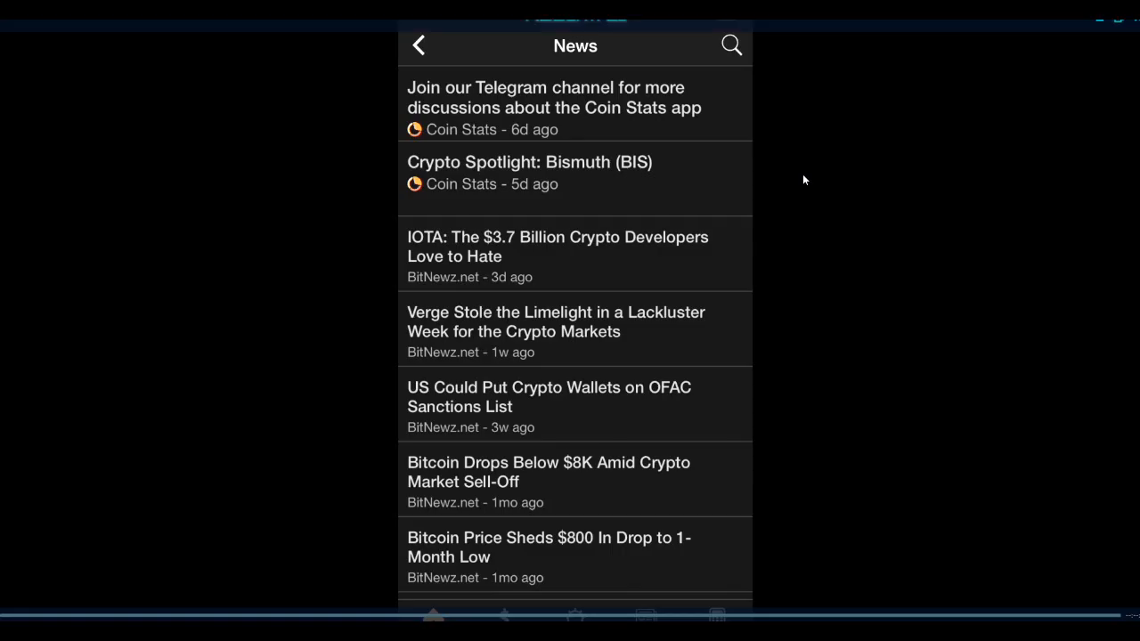
{"action": "mouse_move", "coordinate": [858, 231]}
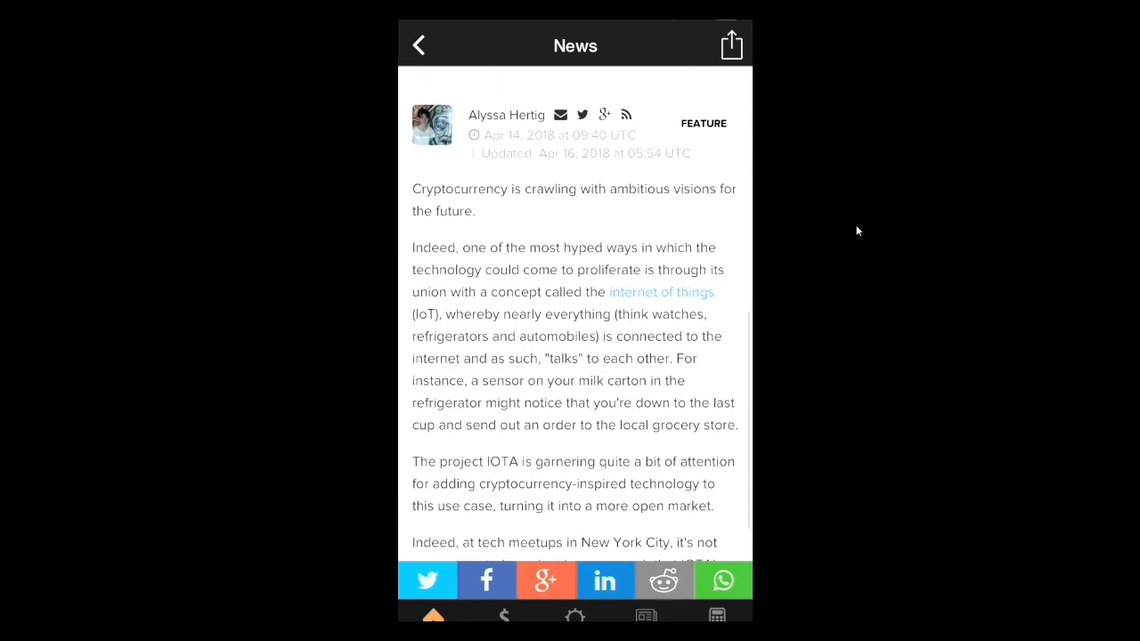
Finish the IOTA article, then go back through News to the IOTA MIOTA coin page
{"action": "scroll", "scroll_direction": "up", "scroll_amount": 3}
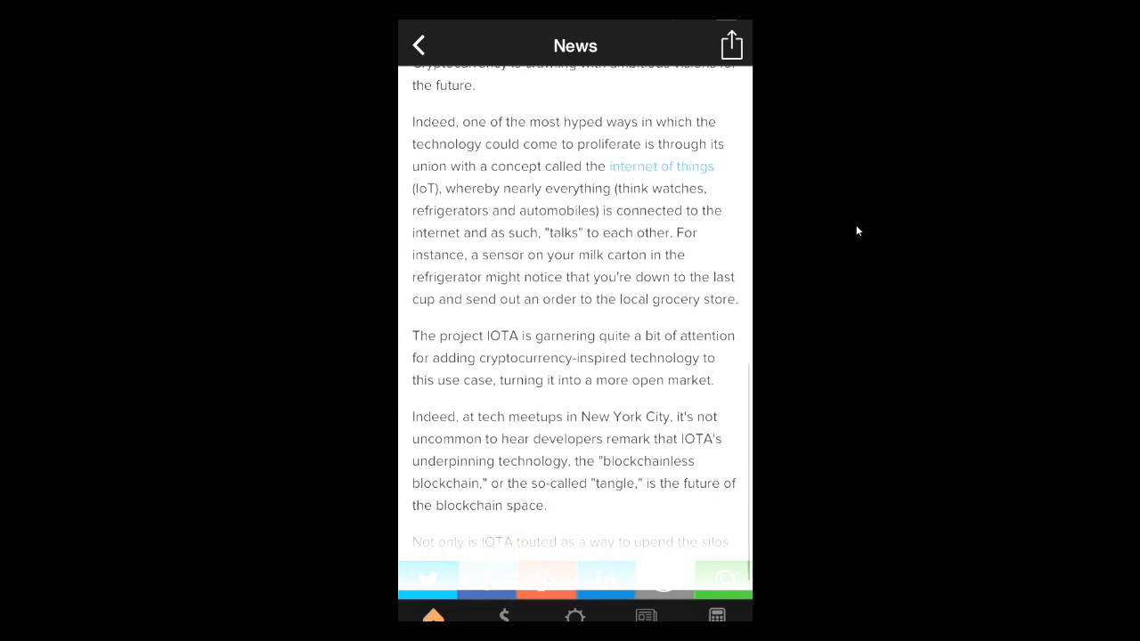
{"action": "scroll", "scroll_direction": "up", "scroll_amount": 3}
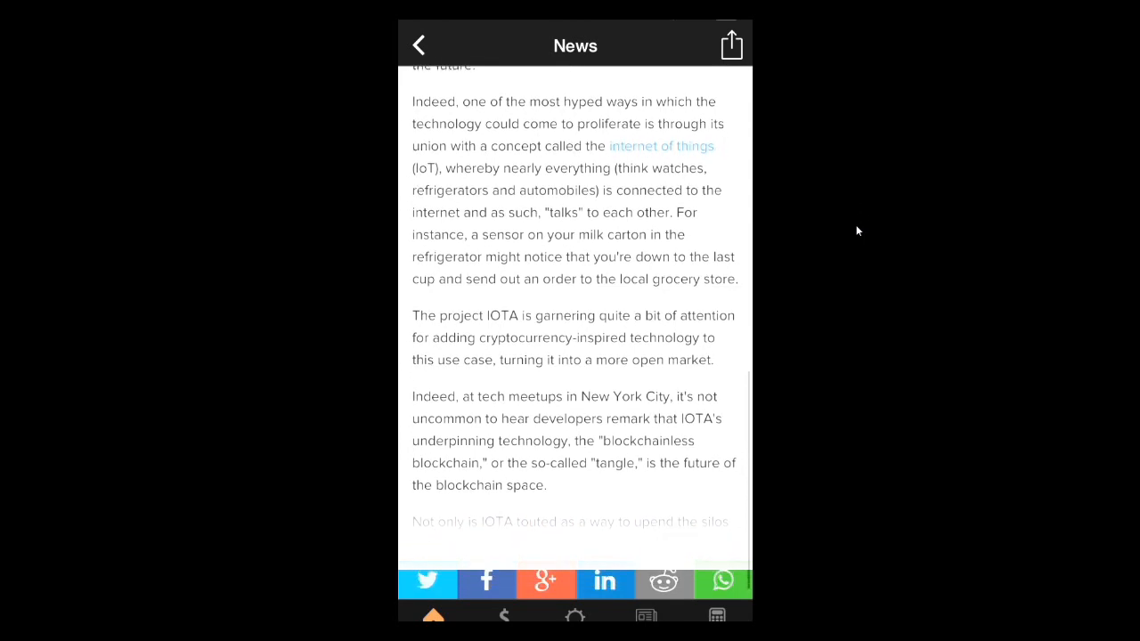
{"action": "scroll", "scroll_direction": "up", "scroll_amount": 3}
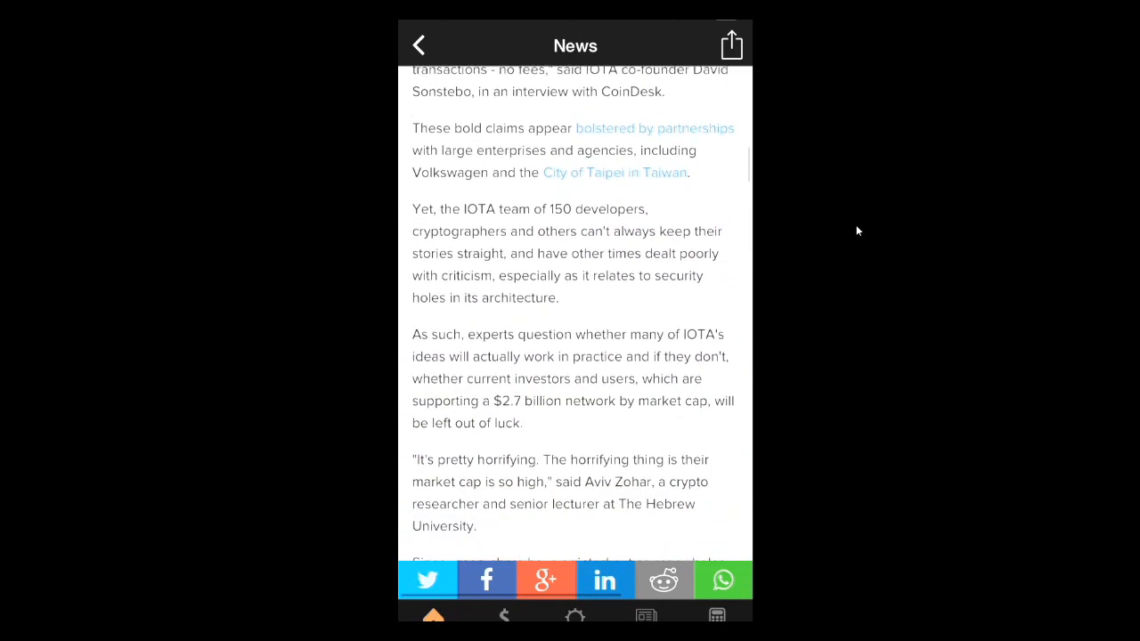
{"action": "scroll", "scroll_direction": "down", "scroll_amount": 3}
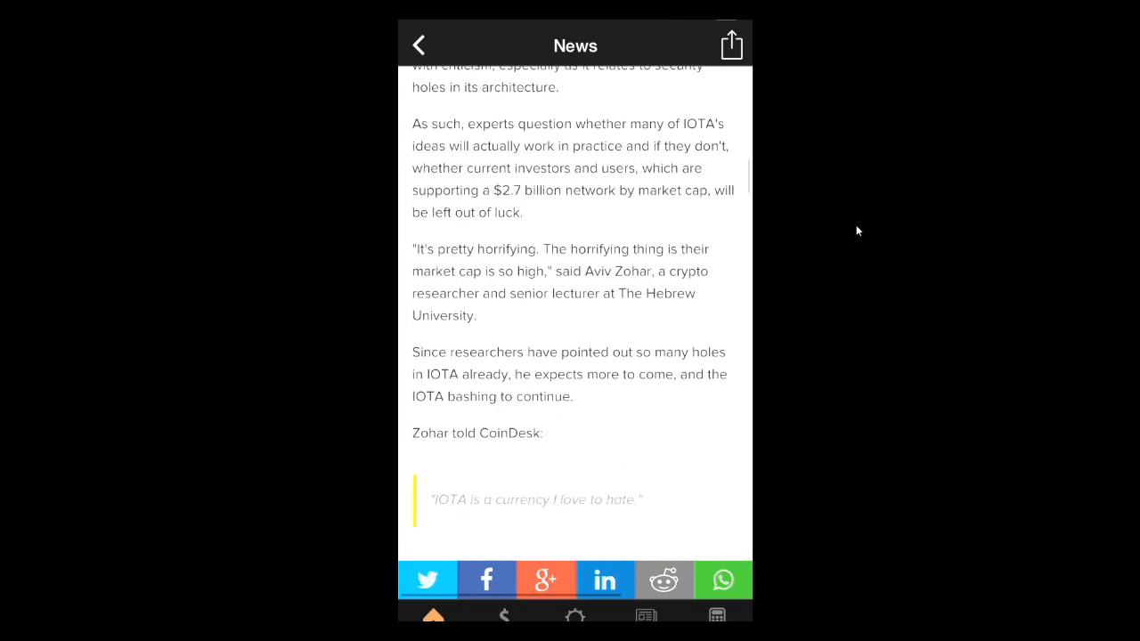
{"action": "left_click", "coordinate": [418, 46]}
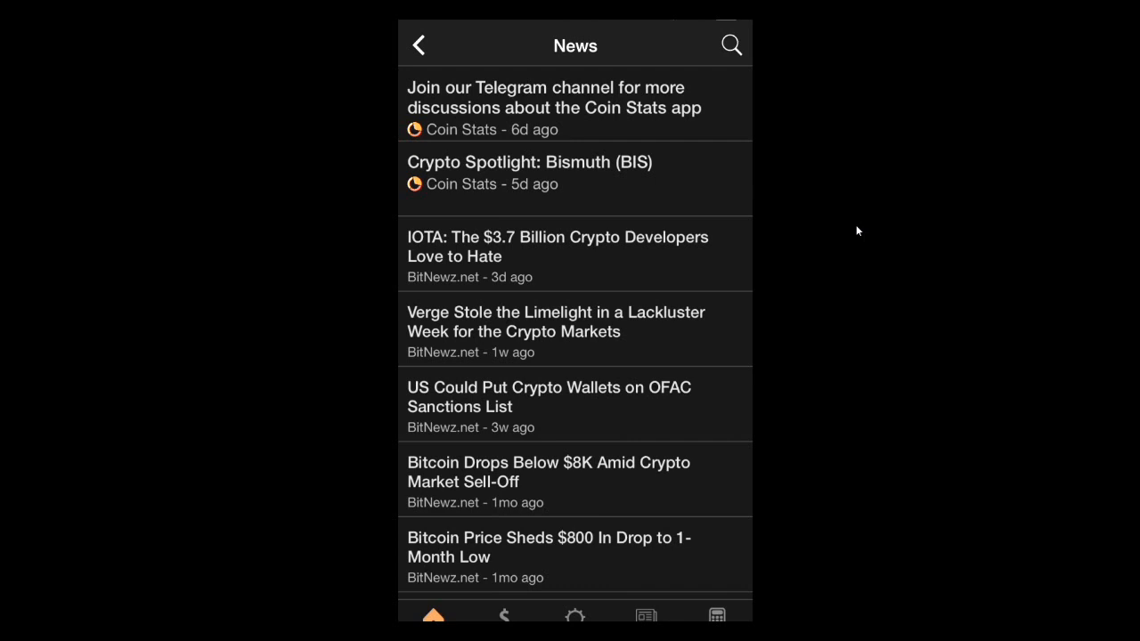
{"action": "left_click", "coordinate": [556, 247]}
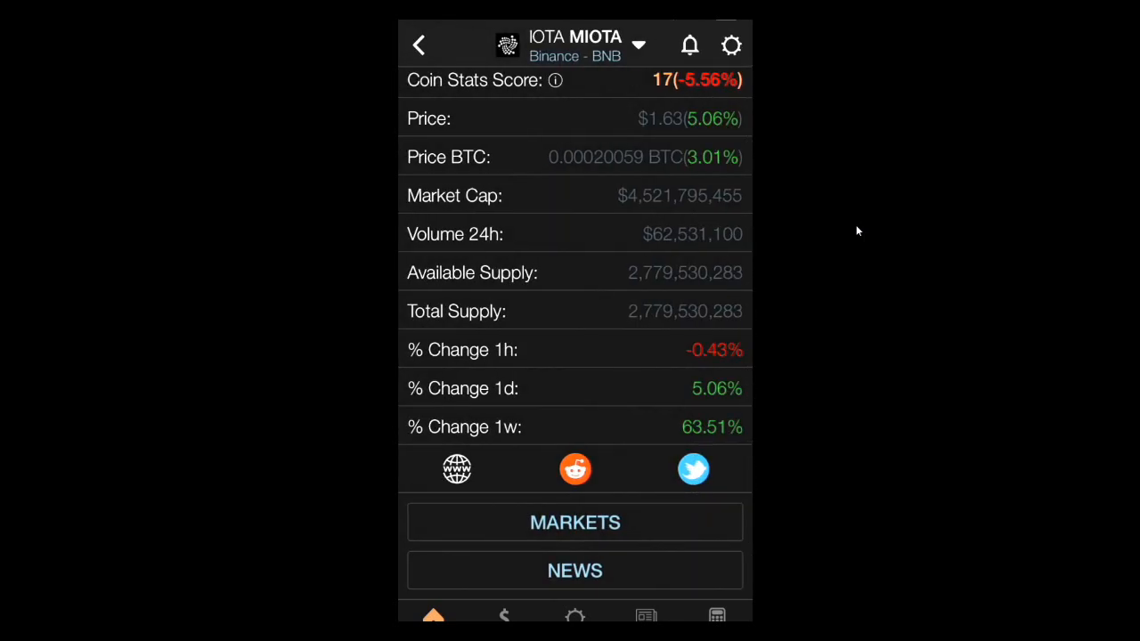
{"action": "scroll", "scroll_direction": "up", "scroll_amount": 3}
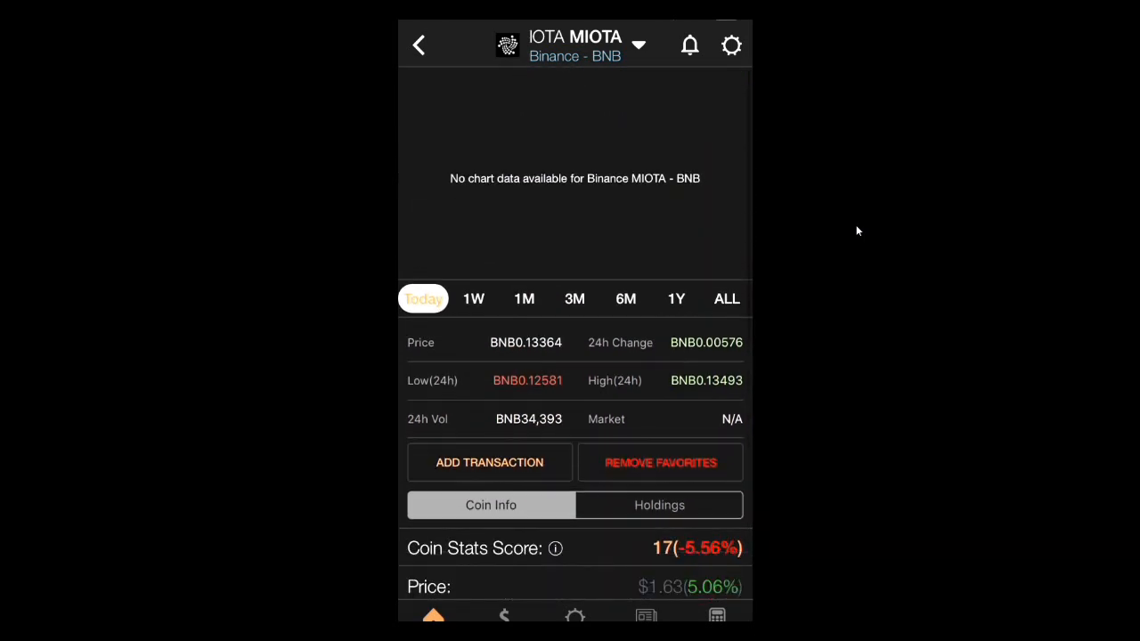
Return to the Favorites list and scroll through it to reach the BOAT coin page
{"action": "left_click", "coordinate": [418, 44]}
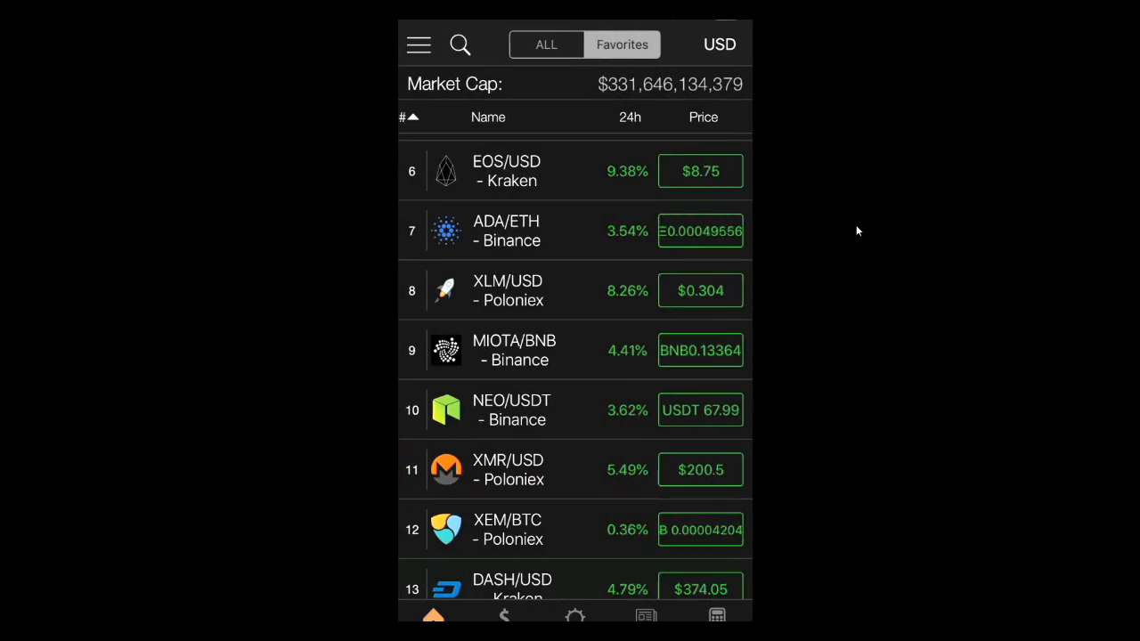
{"action": "scroll", "scroll_direction": "up", "scroll_amount": 3}
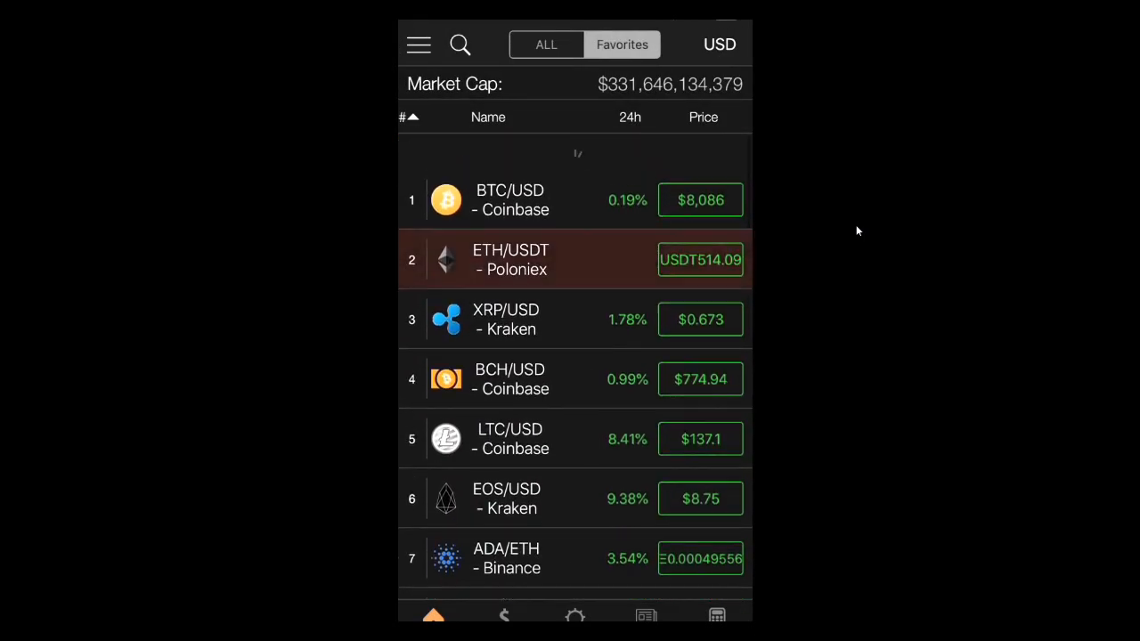
{"action": "scroll", "scroll_direction": "up", "scroll_amount": 3}
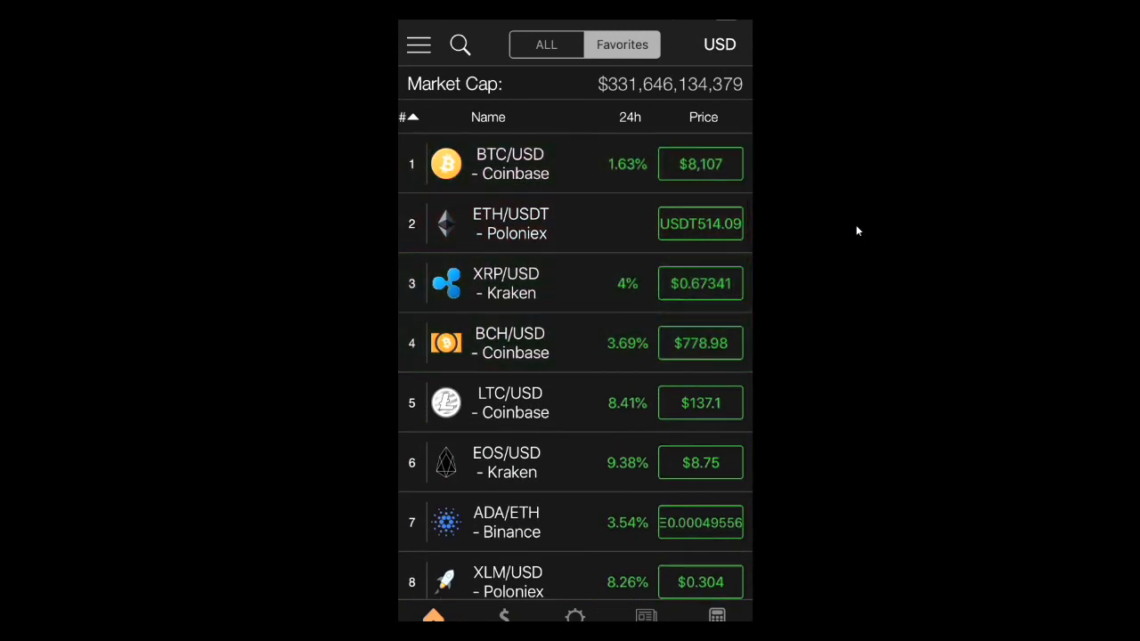
{"action": "scroll", "scroll_direction": "down", "scroll_amount": 3}
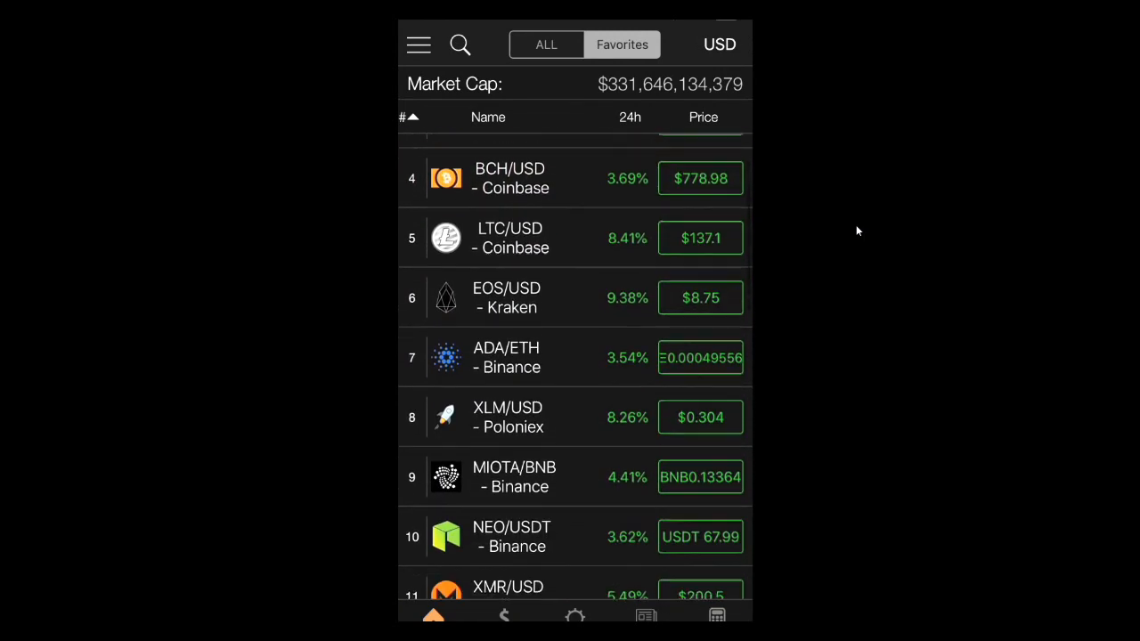
{"action": "scroll", "scroll_direction": "up", "scroll_amount": 3}
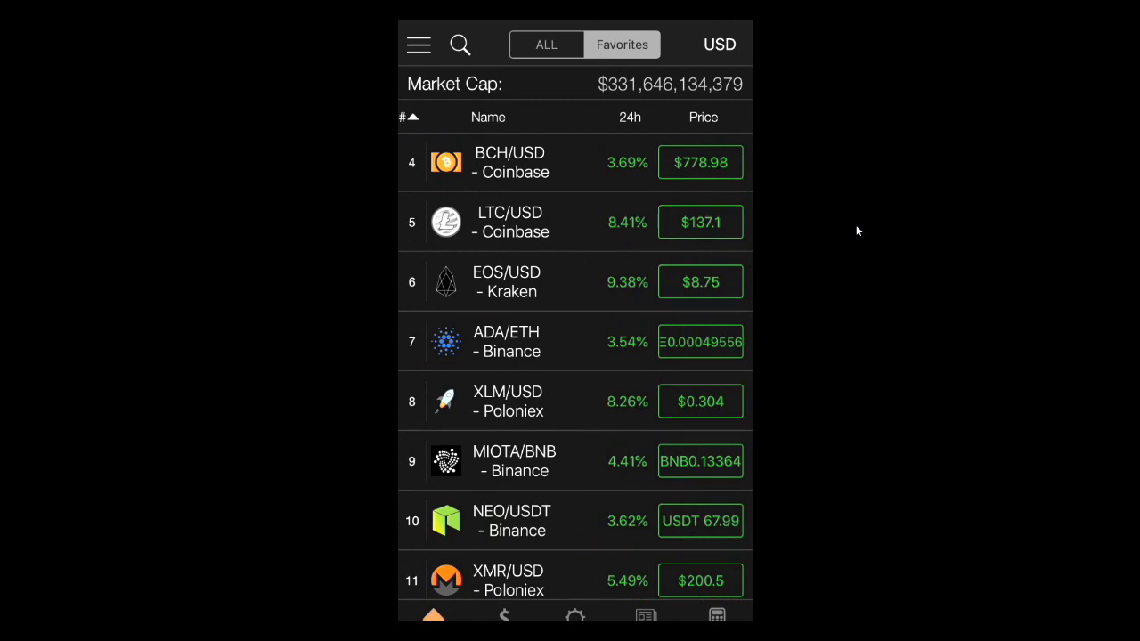
{"action": "scroll", "scroll_direction": "up", "scroll_amount": 3}
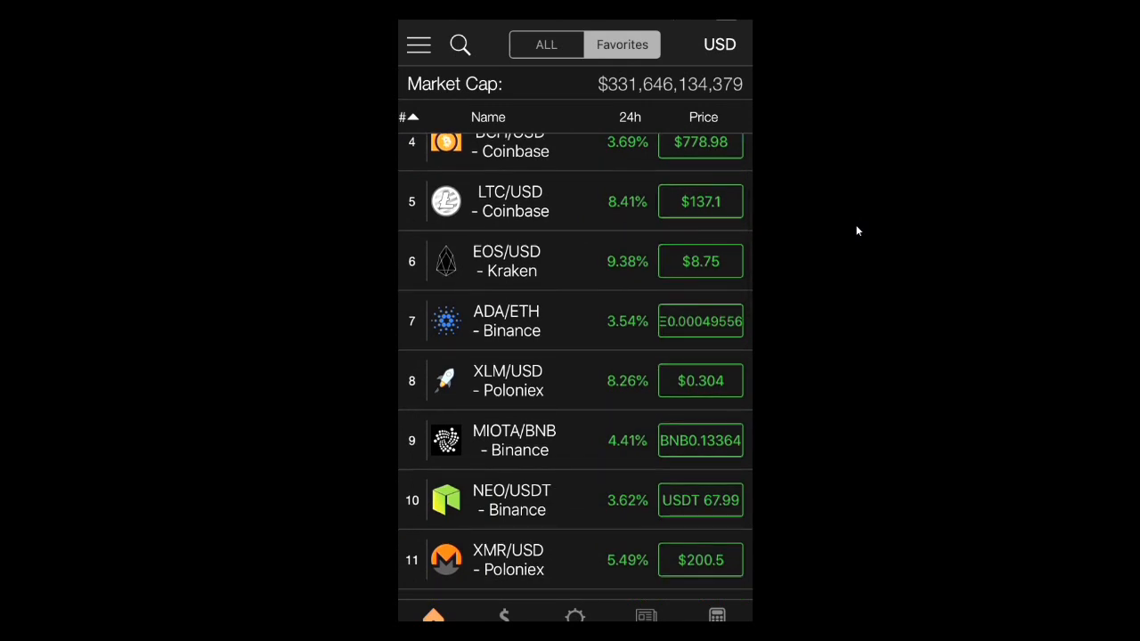
{"action": "scroll", "scroll_direction": "down", "scroll_amount": 3}
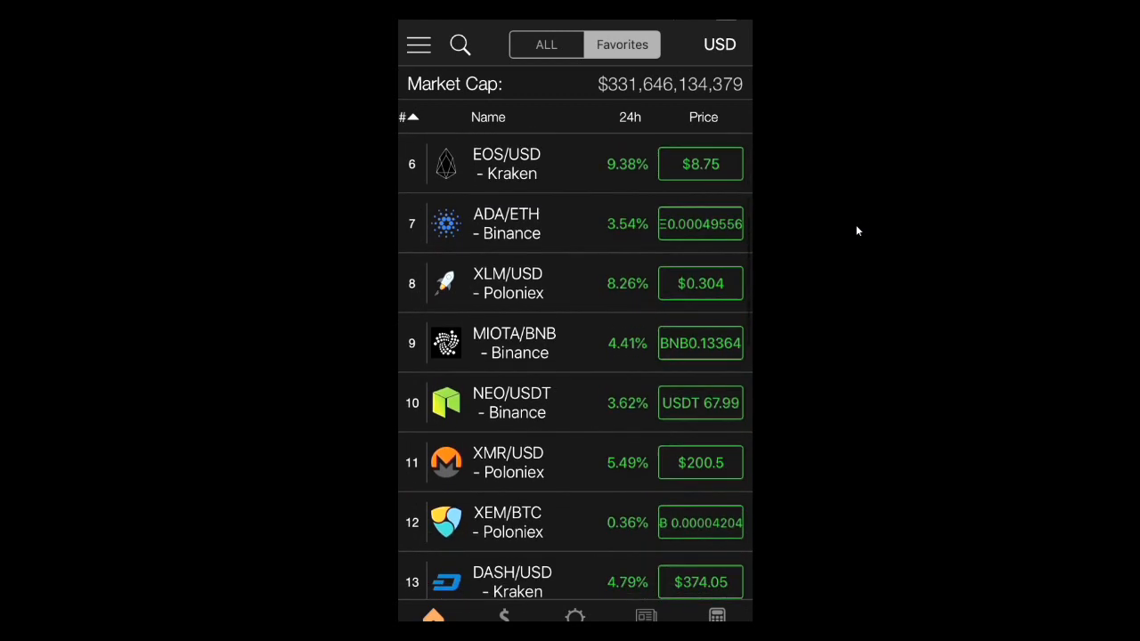
{"action": "scroll", "scroll_direction": "down", "scroll_amount": 3}
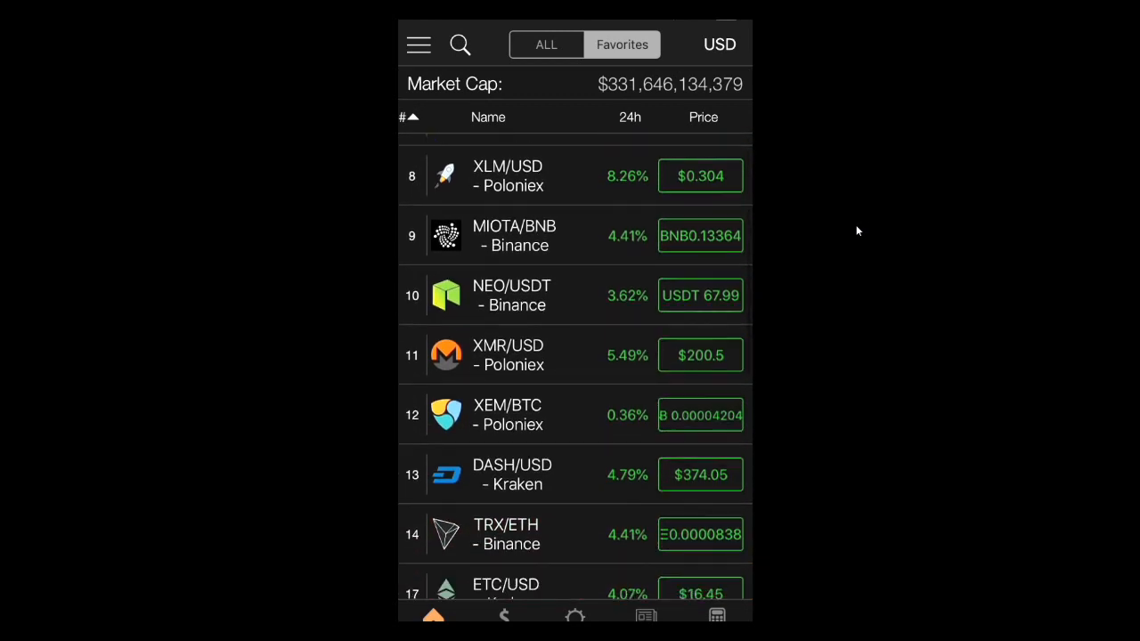
{"action": "scroll", "scroll_direction": "up", "scroll_amount": 3}
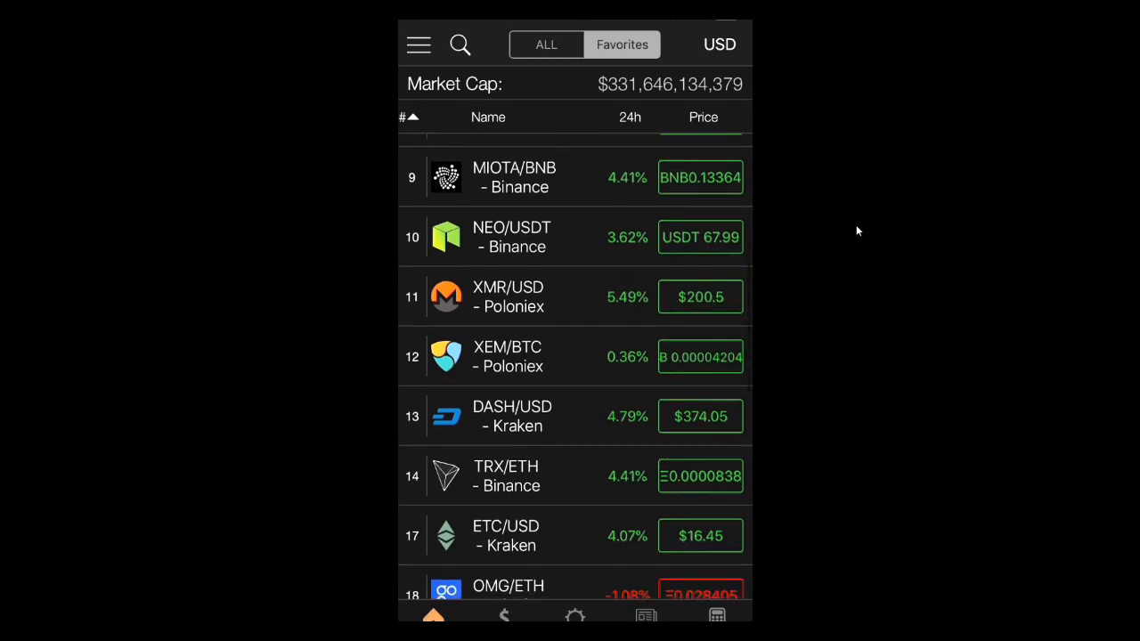
{"action": "scroll", "scroll_direction": "up", "scroll_amount": 3}
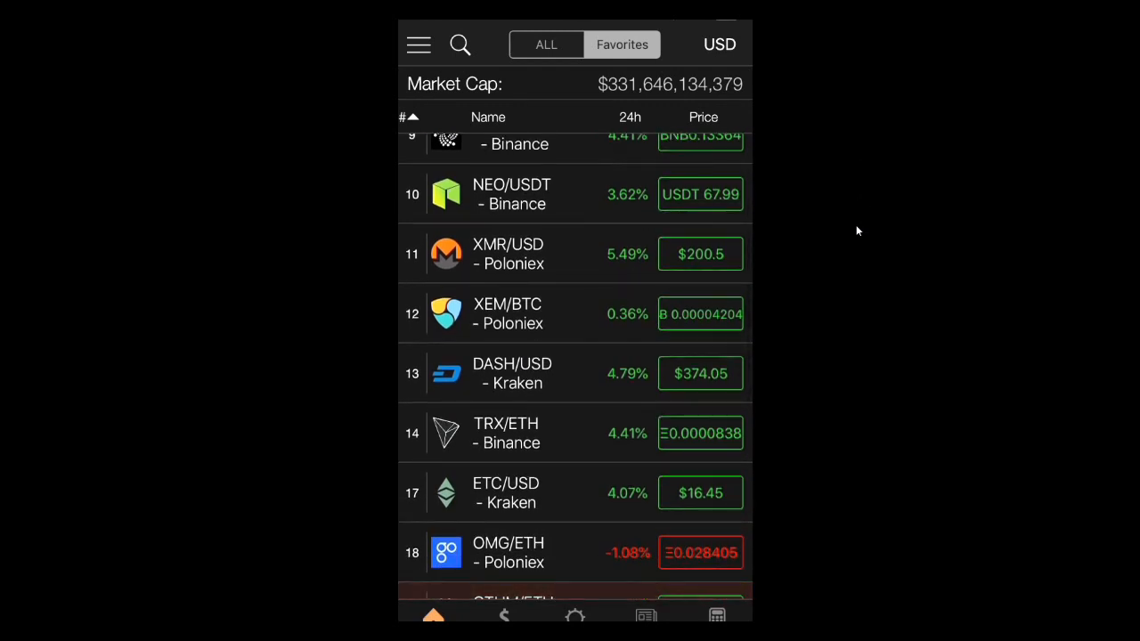
{"action": "scroll", "scroll_direction": "down", "scroll_amount": 3}
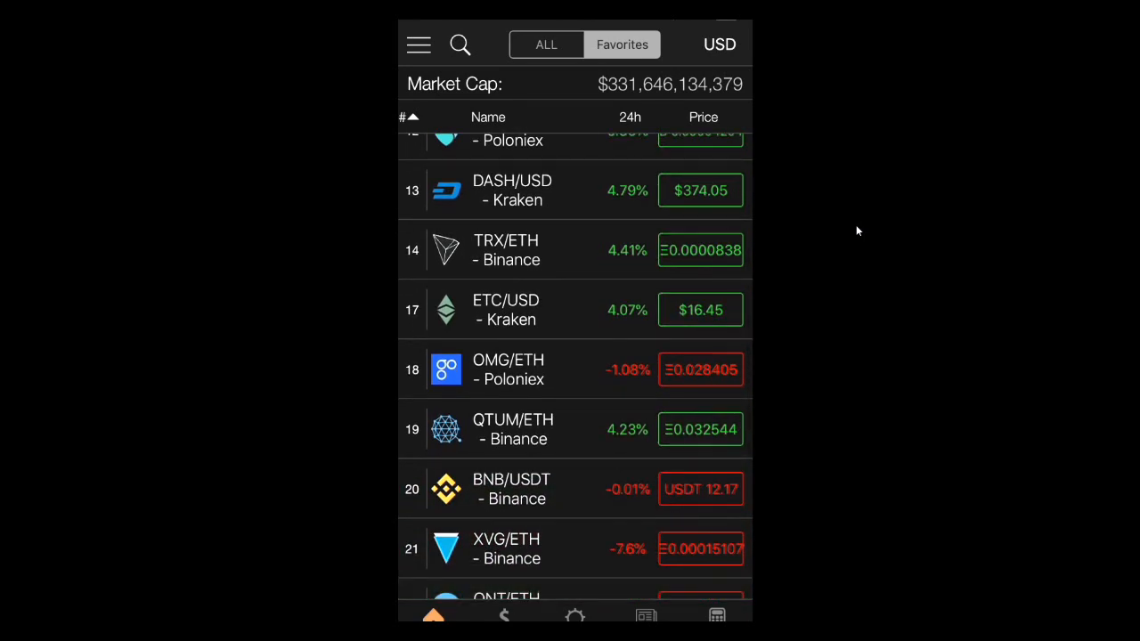
{"action": "scroll", "scroll_direction": "down", "scroll_amount": 3}
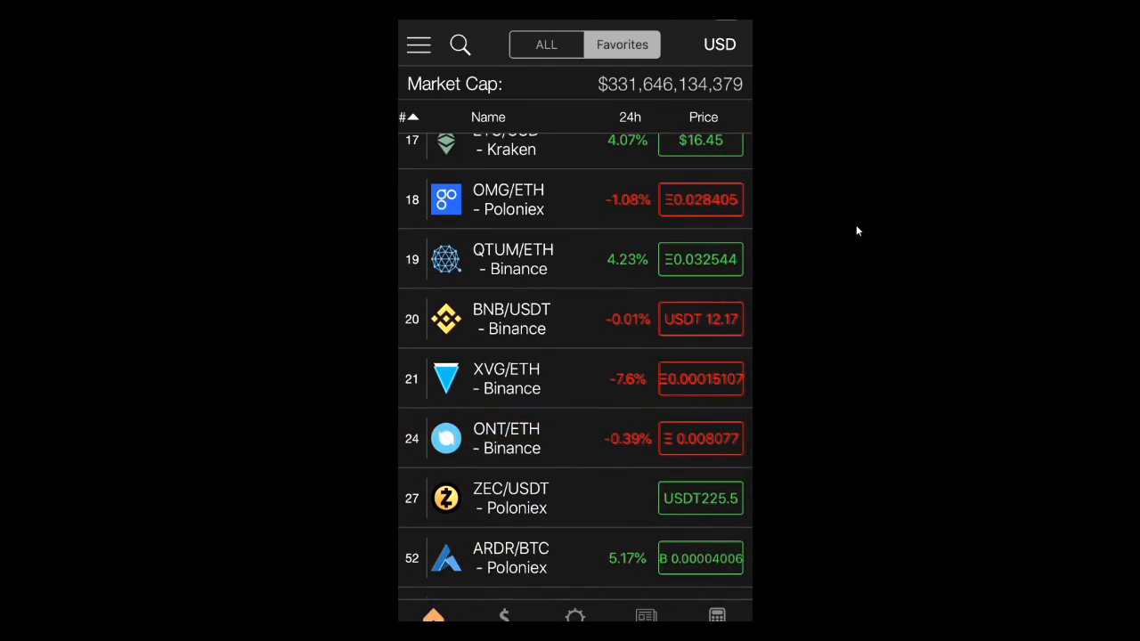
{"action": "scroll", "scroll_direction": "down", "scroll_amount": 3}
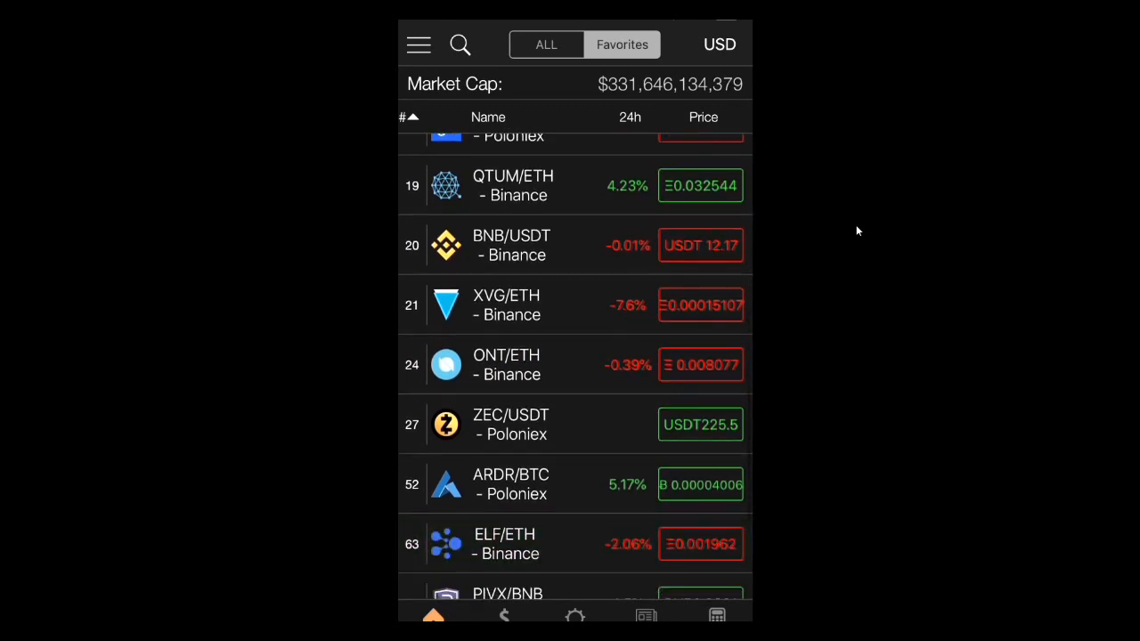
{"action": "scroll", "scroll_direction": "up", "scroll_amount": 3}
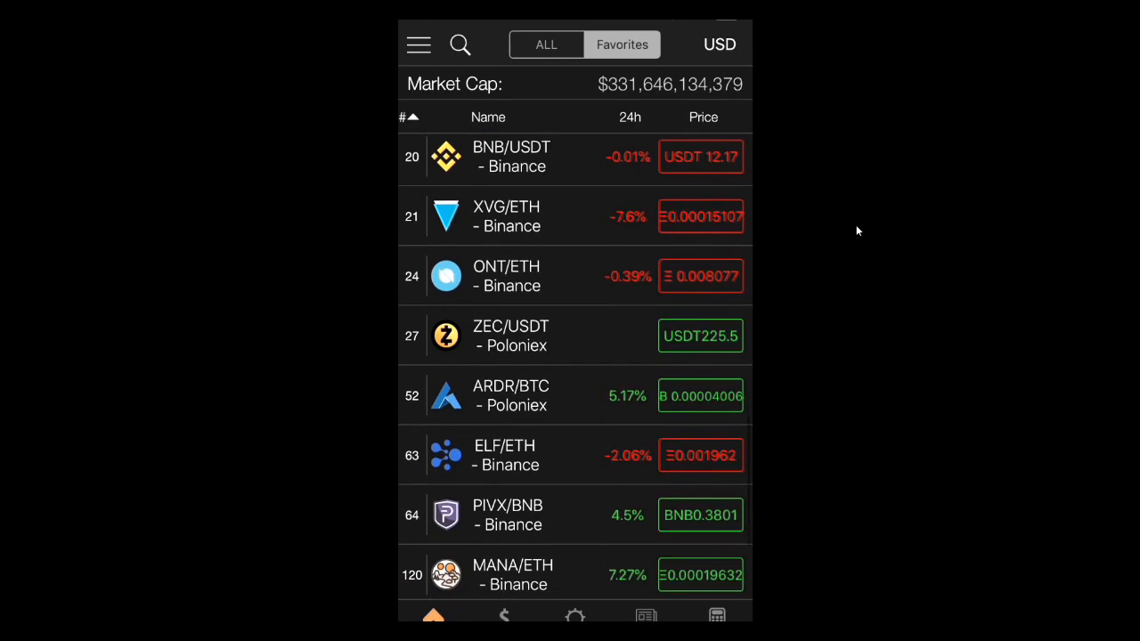
{"action": "scroll", "scroll_direction": "down", "scroll_amount": 3}
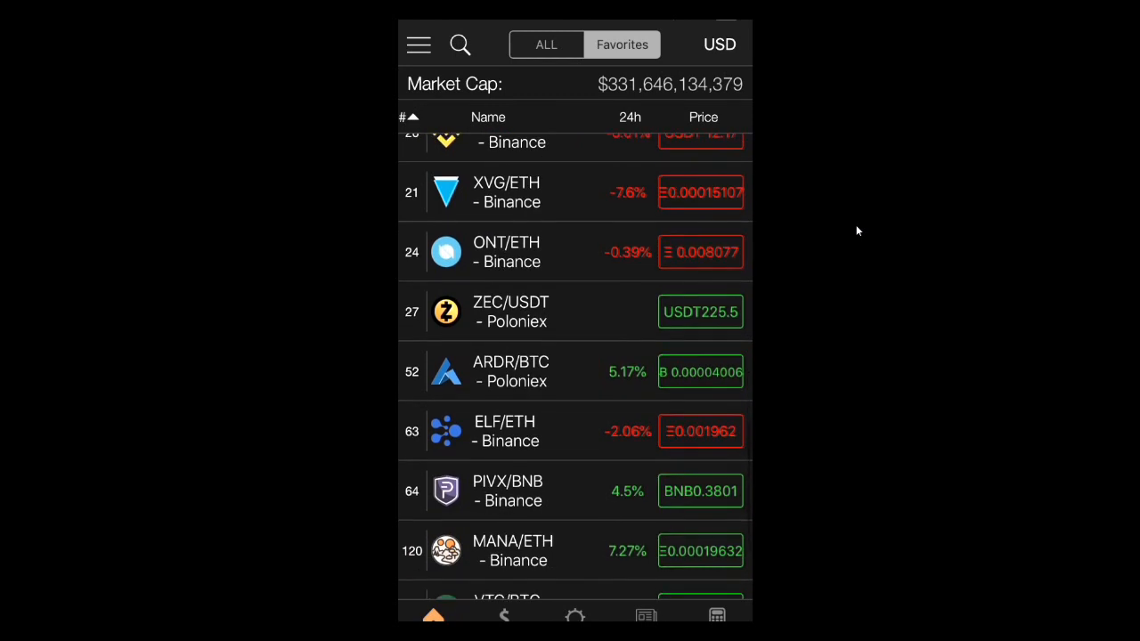
{"action": "scroll", "scroll_direction": "up", "scroll_amount": 3}
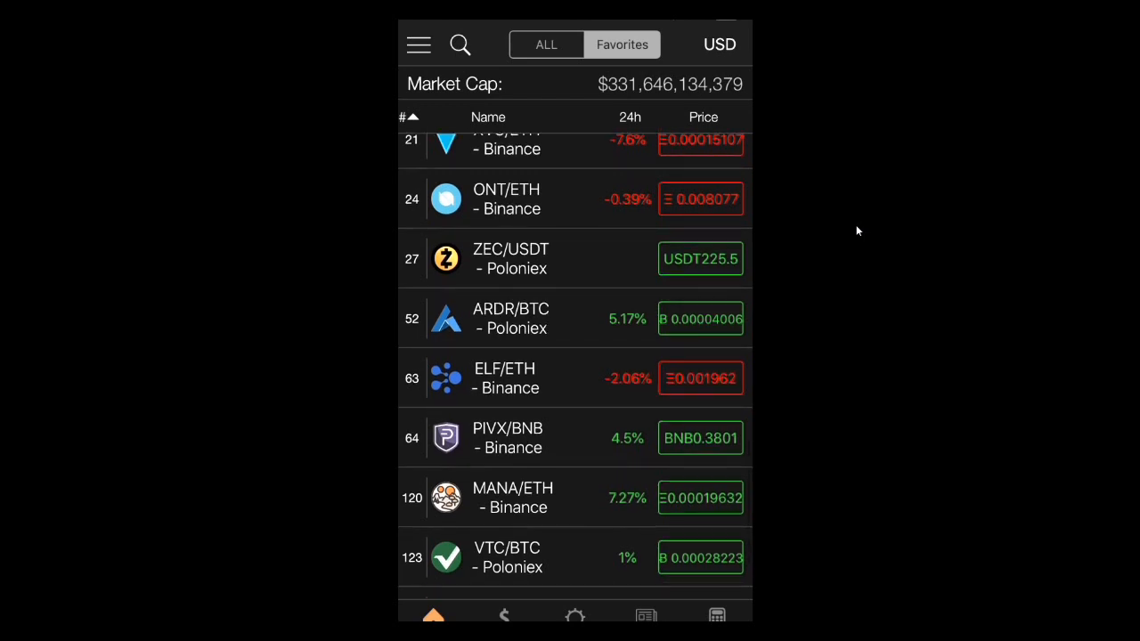
{"action": "scroll", "scroll_direction": "up", "scroll_amount": 3}
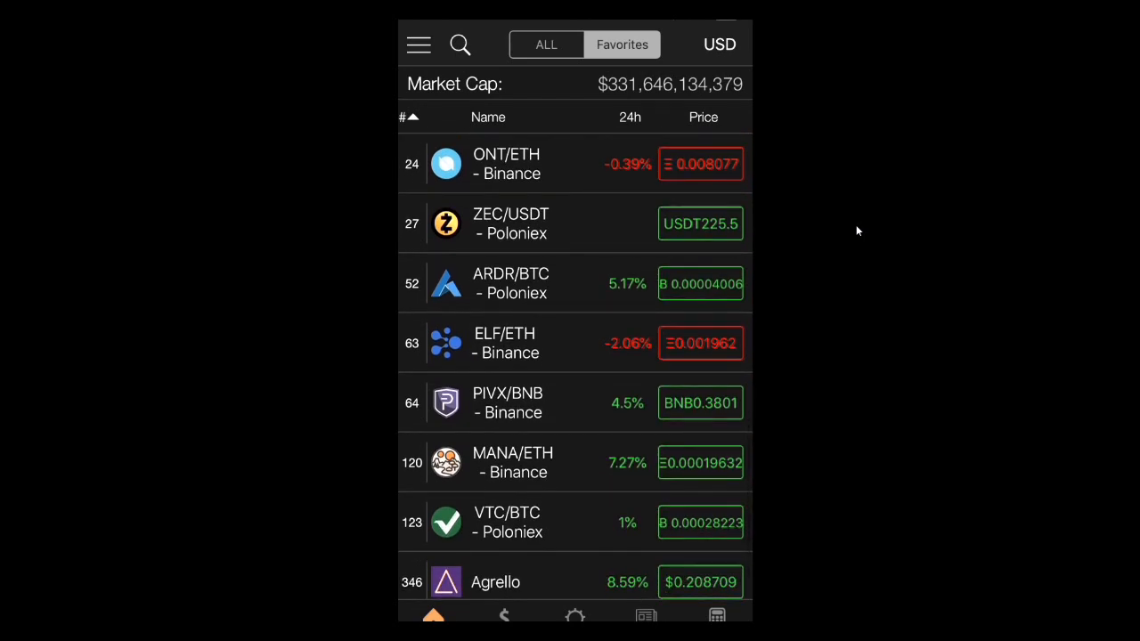
{"action": "scroll", "scroll_direction": "down", "scroll_amount": 3}
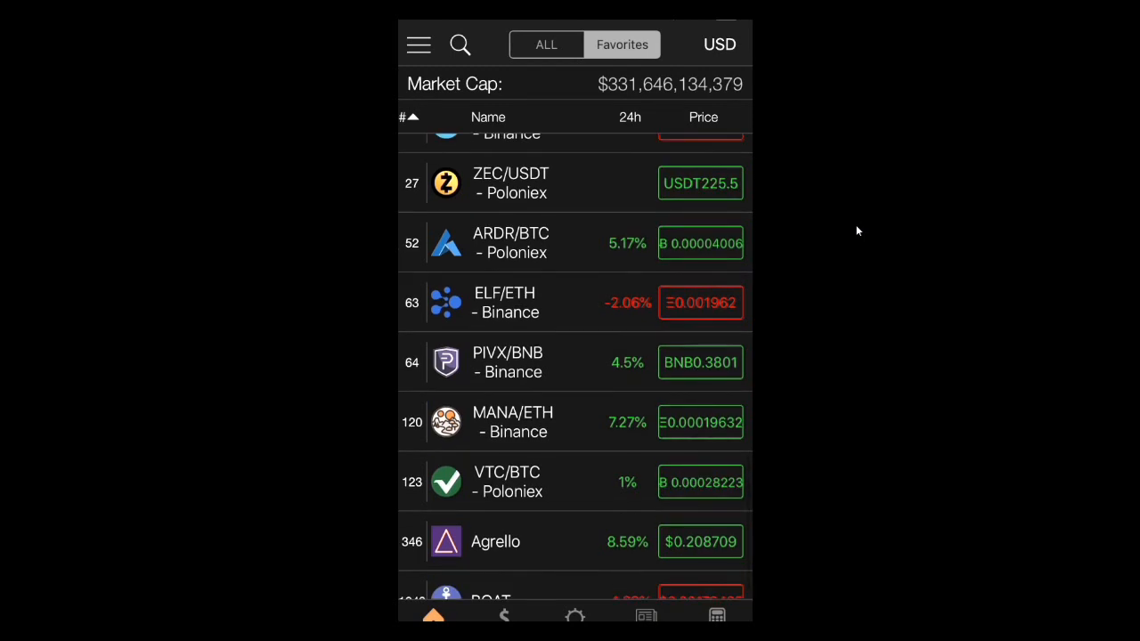
{"action": "scroll", "scroll_direction": "up", "scroll_amount": 3}
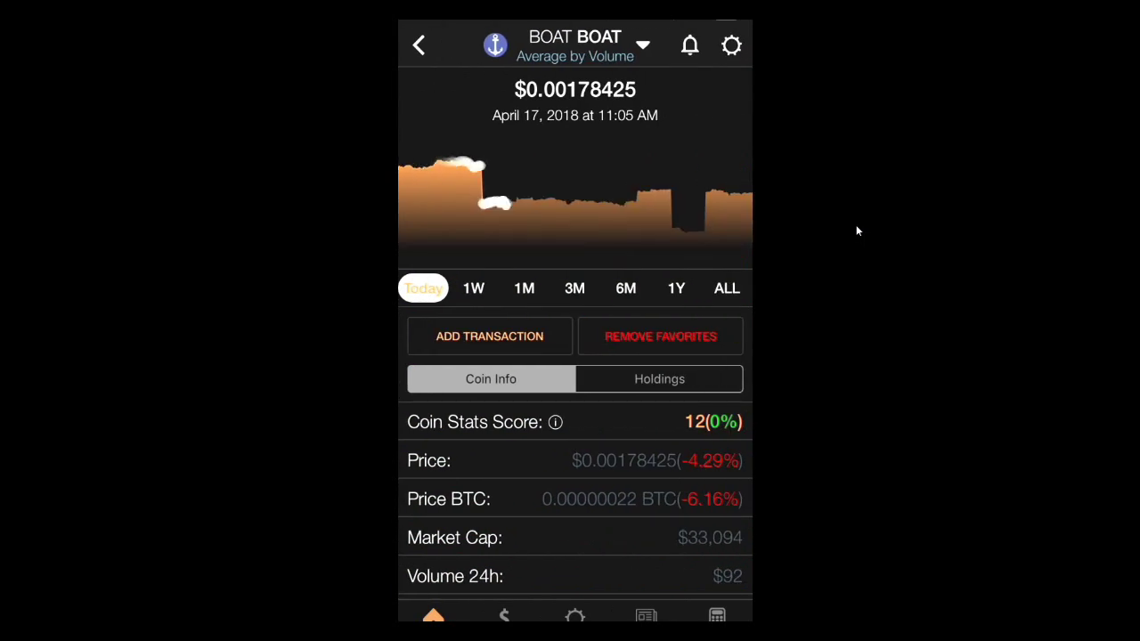
Open boatcoin.net from the BOAT coin info, browse the site, and close it
{"action": "scroll", "scroll_direction": "down", "scroll_amount": 3}
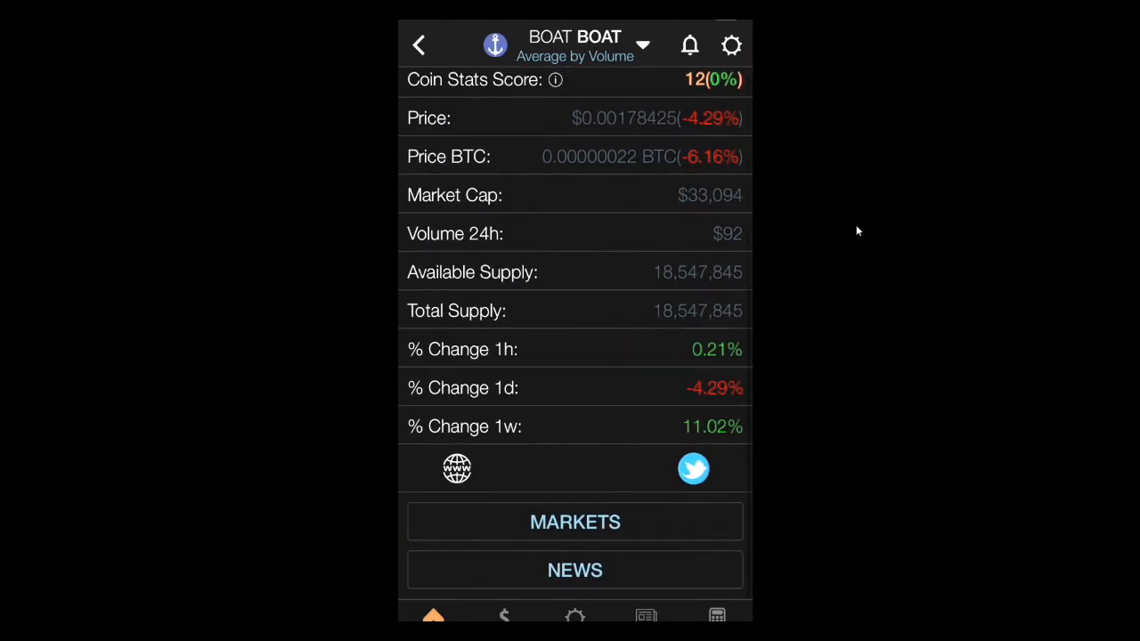
{"action": "left_click", "coordinate": [457, 467]}
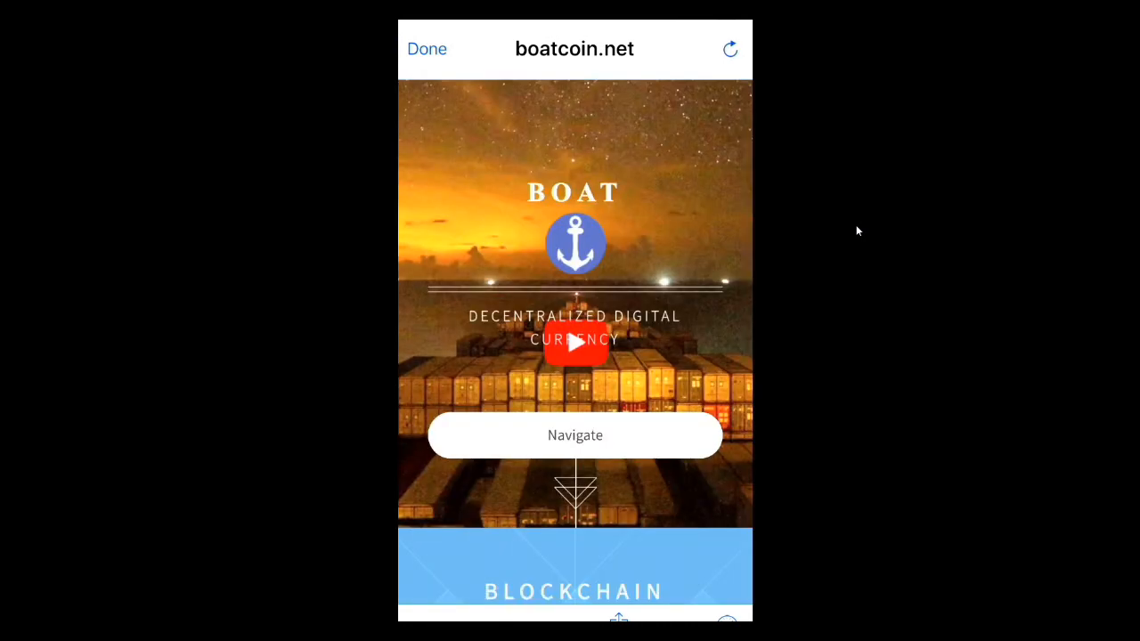
{"action": "scroll", "scroll_direction": "up", "scroll_amount": 3}
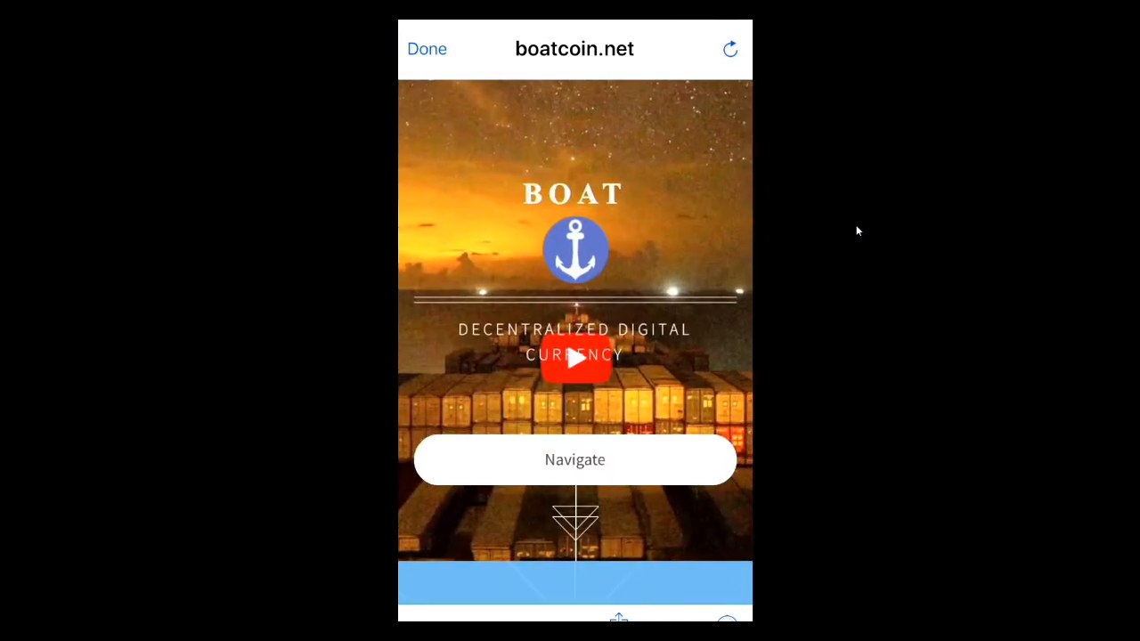
{"action": "scroll", "scroll_direction": "down", "scroll_amount": 3}
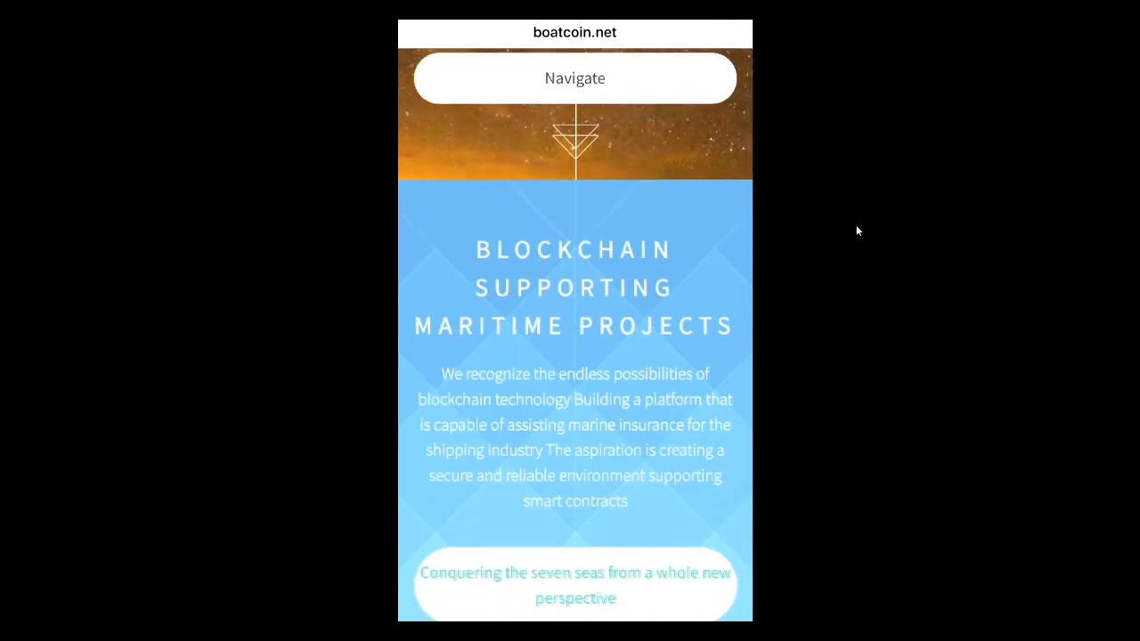
{"action": "scroll", "scroll_direction": "down", "scroll_amount": 3}
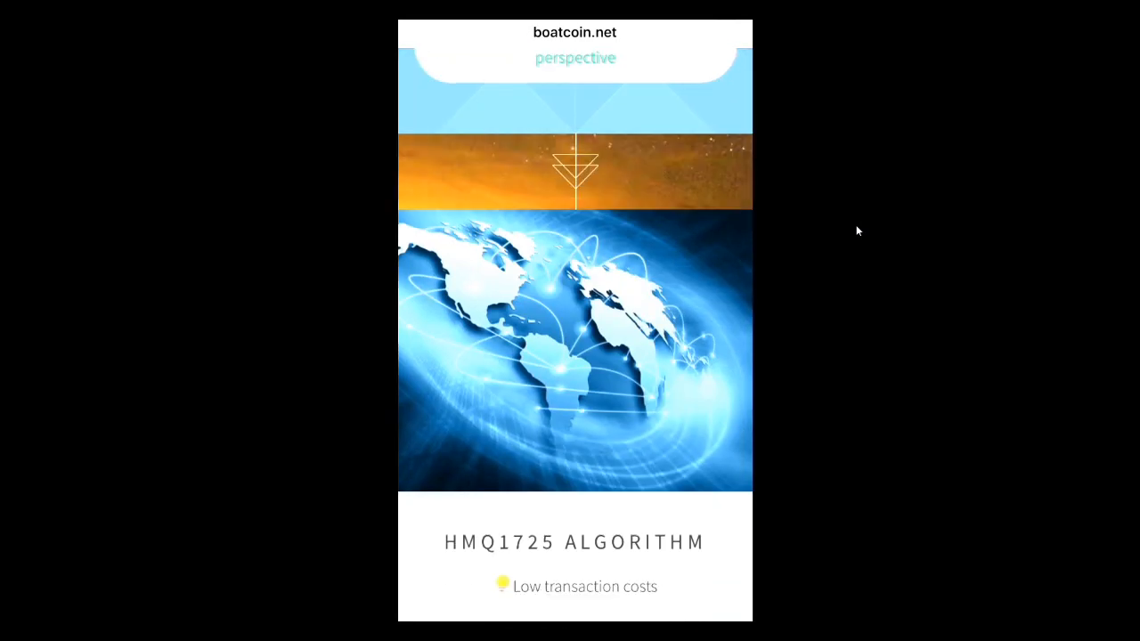
{"action": "scroll", "scroll_direction": "down", "scroll_amount": 3}
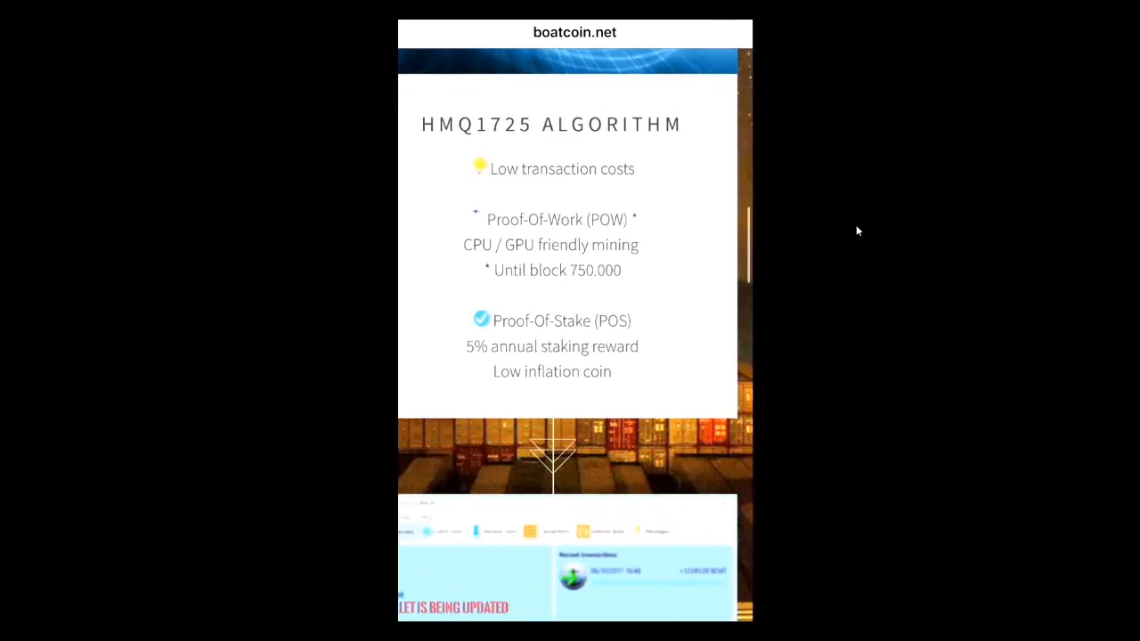
{"action": "scroll", "scroll_direction": "down", "scroll_amount": 3}
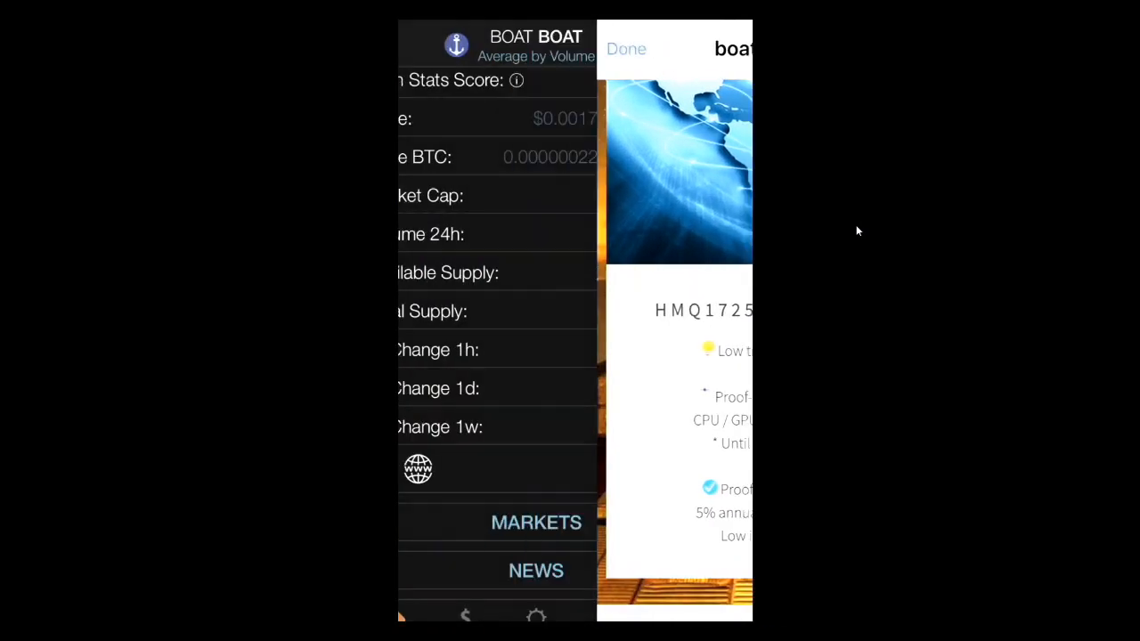
{"action": "left_click", "coordinate": [625, 48]}
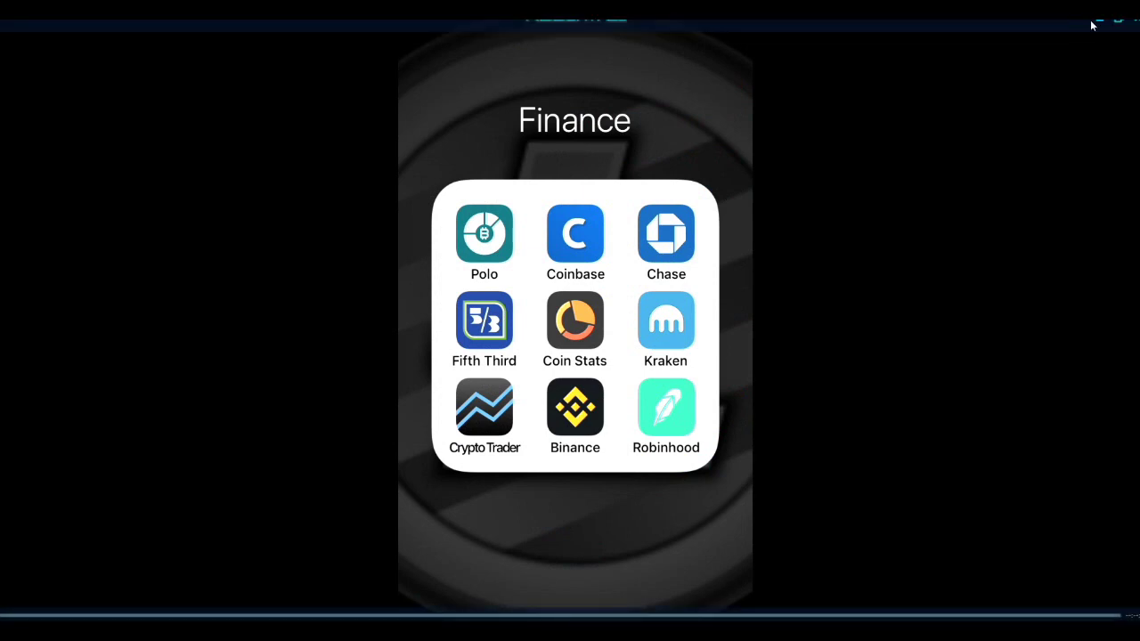
Launch Robinhood, read the Yahoo Finance DryShips earnings article, and return to DRYS
{"action": "left_click", "coordinate": [575, 408]}
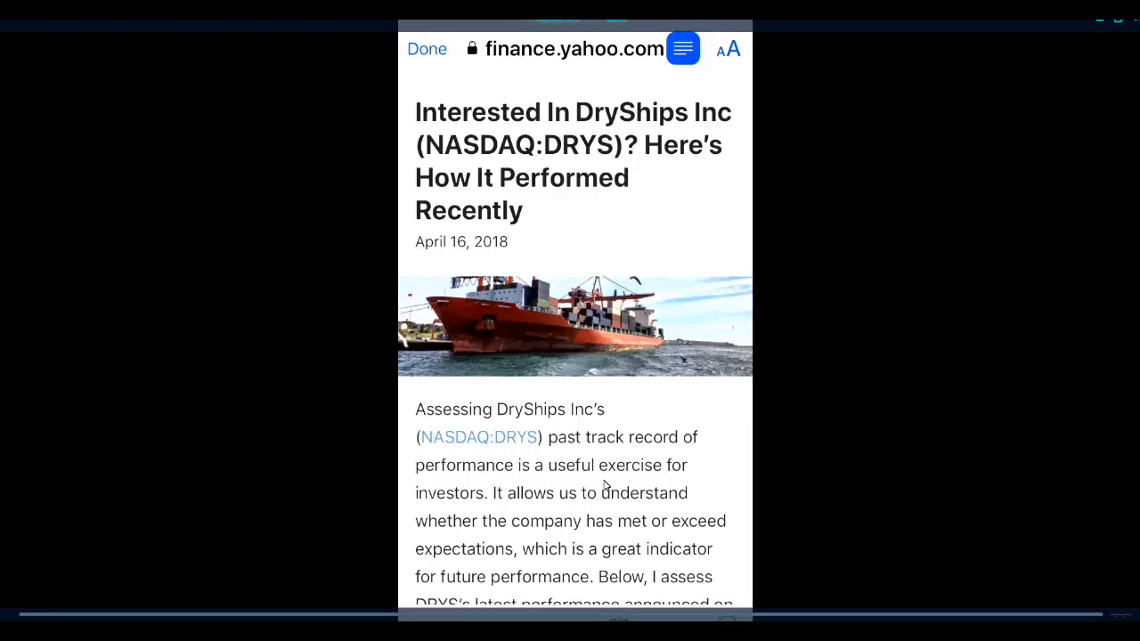
{"action": "mouse_move", "coordinate": [586, 229]}
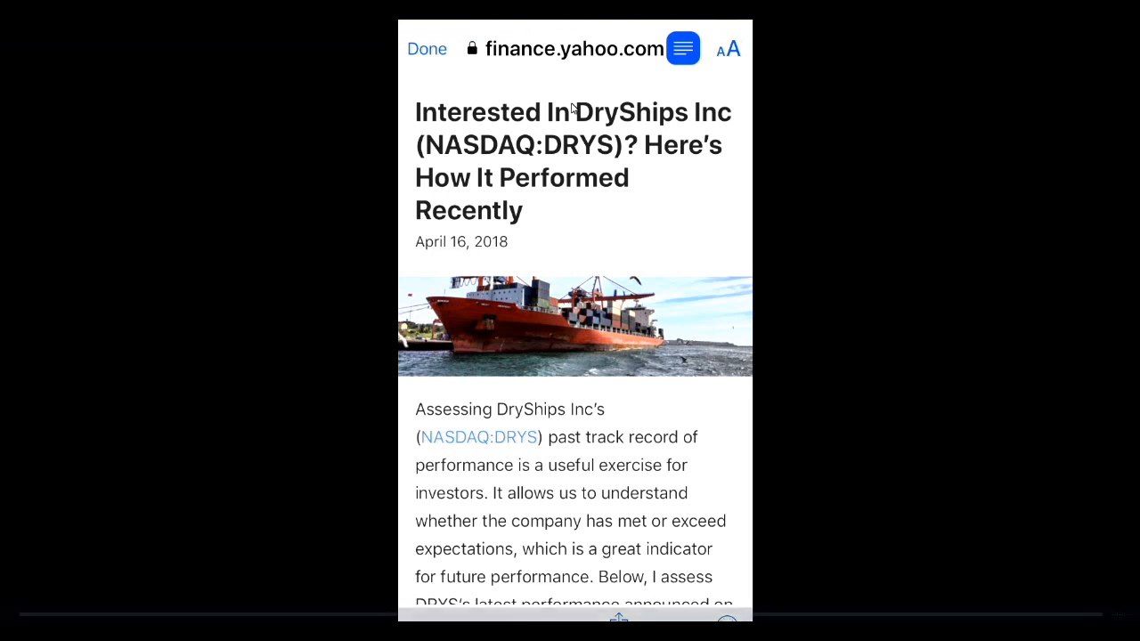
{"action": "mouse_move", "coordinate": [496, 125]}
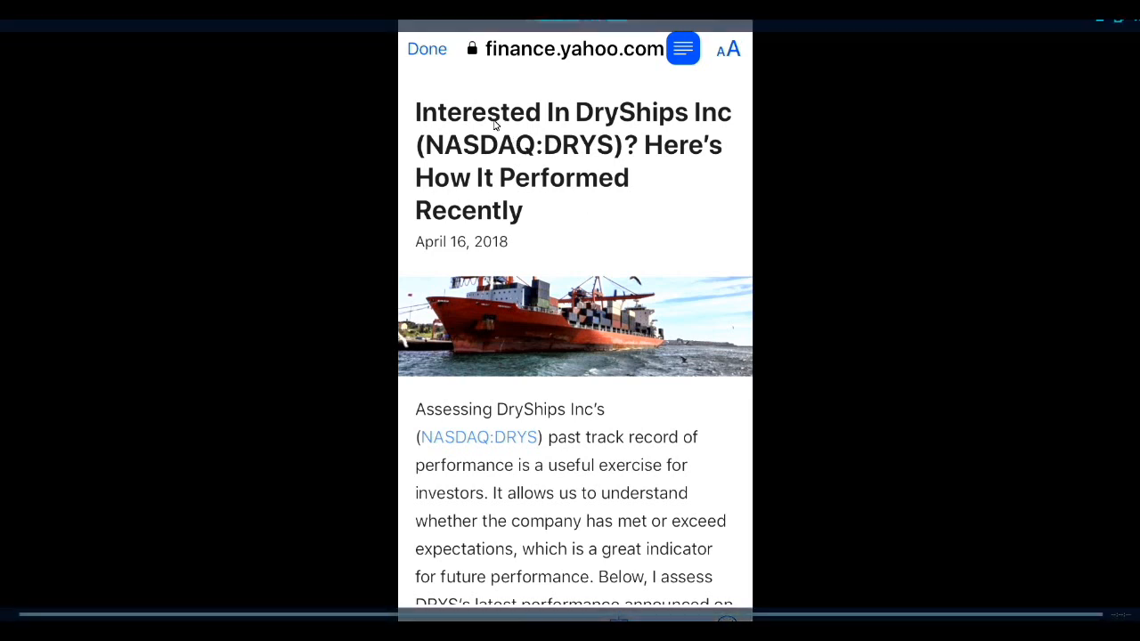
{"action": "mouse_move", "coordinate": [650, 156]}
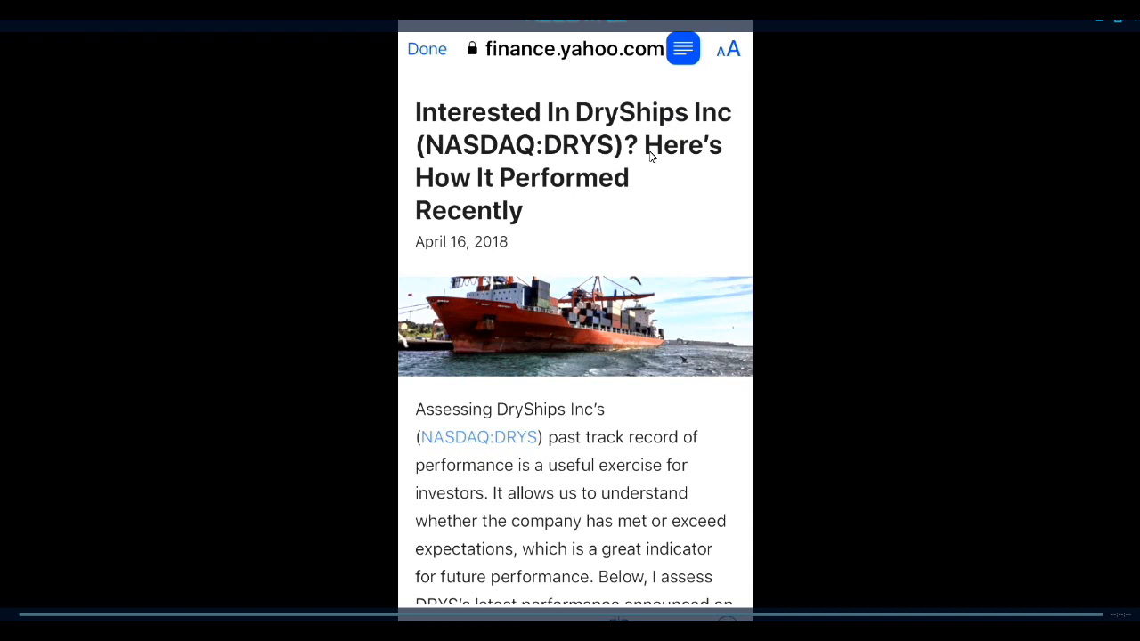
{"action": "mouse_move", "coordinate": [583, 380]}
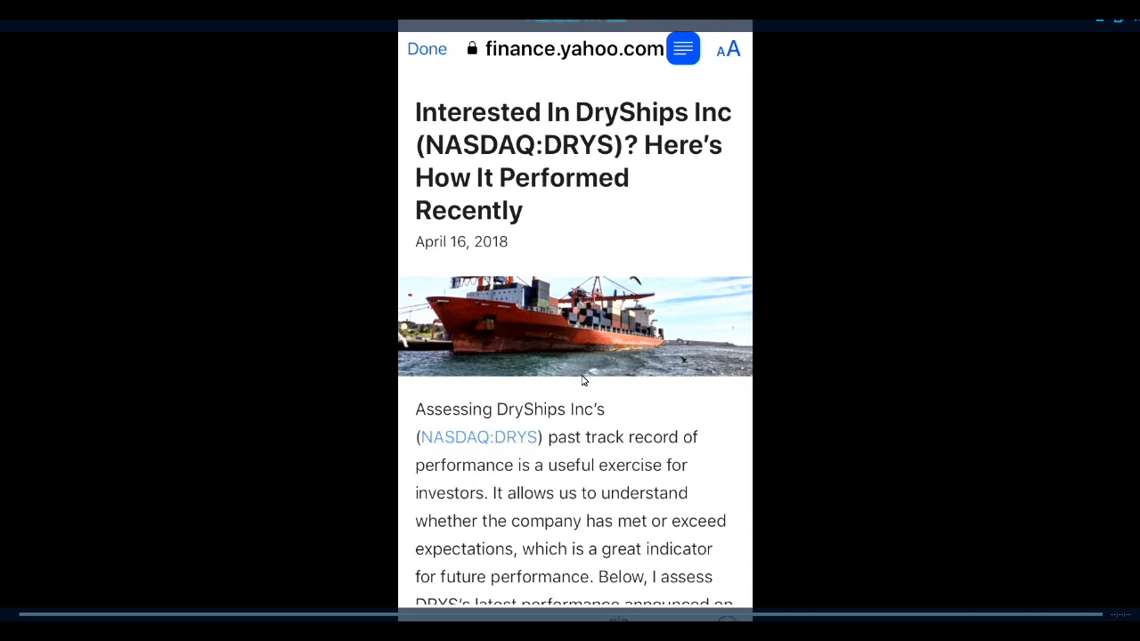
{"action": "mouse_move", "coordinate": [596, 483]}
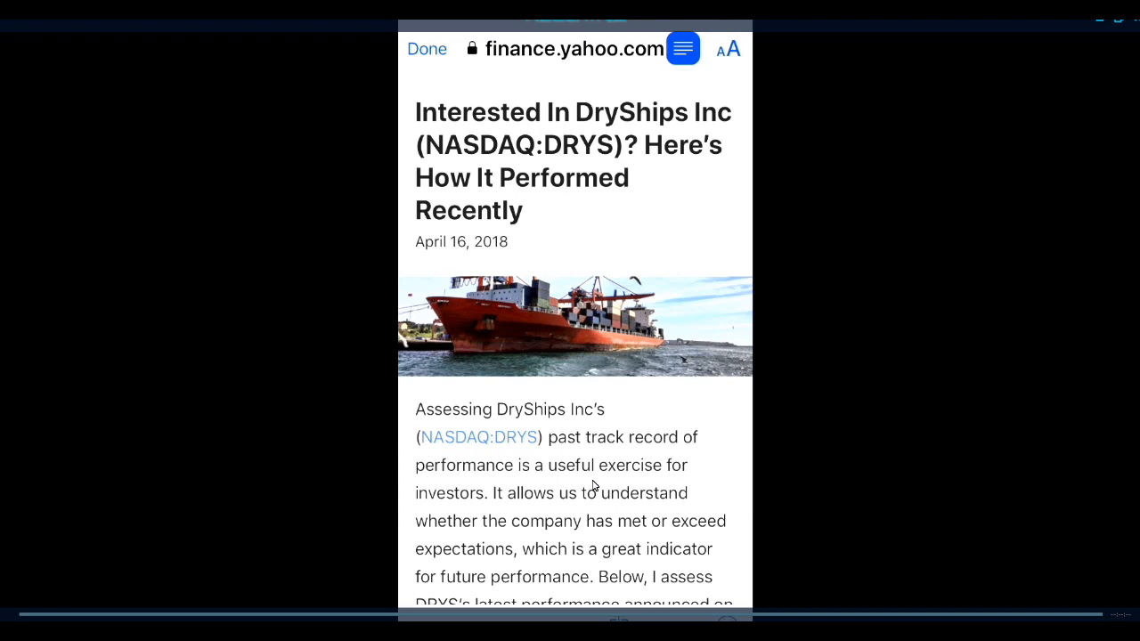
{"action": "scroll", "scroll_direction": "down", "scroll_amount": 3}
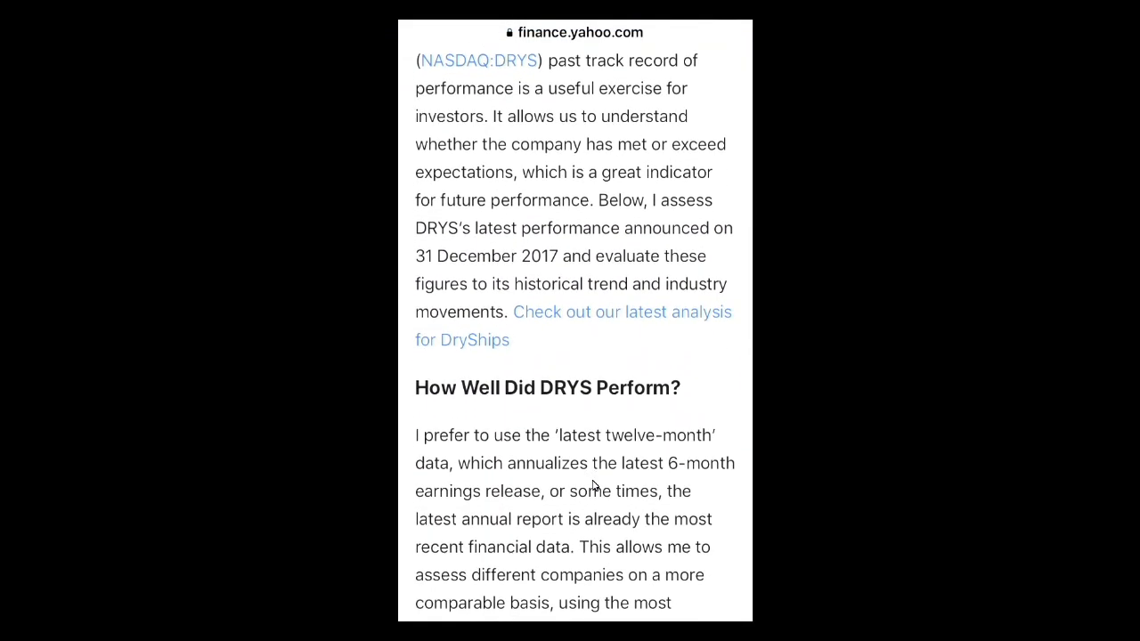
{"action": "scroll", "scroll_direction": "down", "scroll_amount": 3}
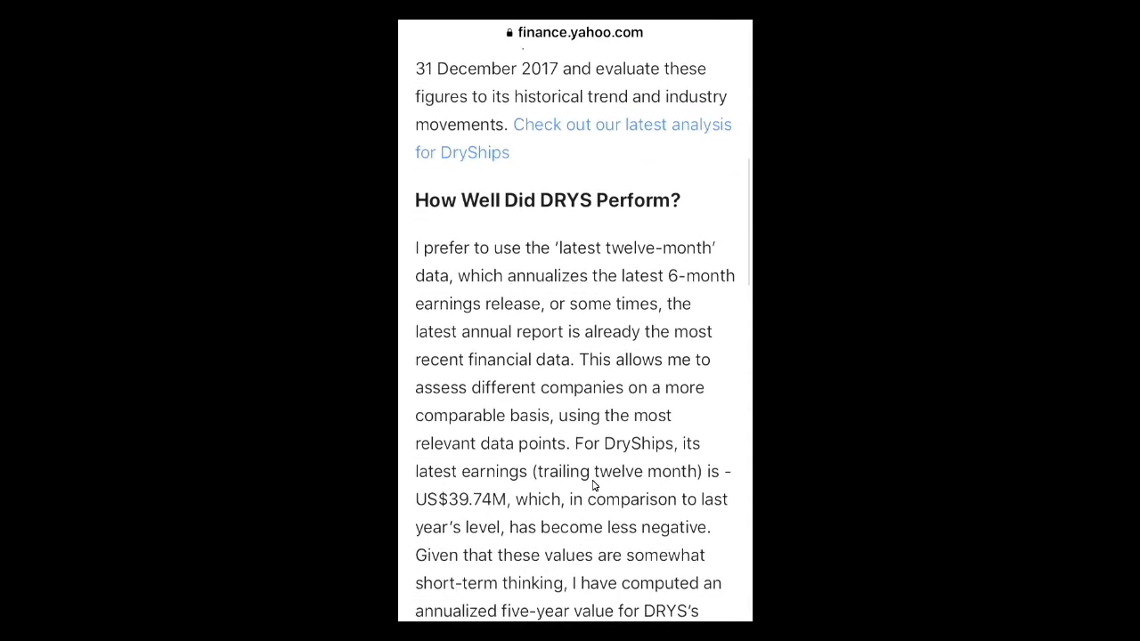
{"action": "scroll", "scroll_direction": "down", "scroll_amount": 3}
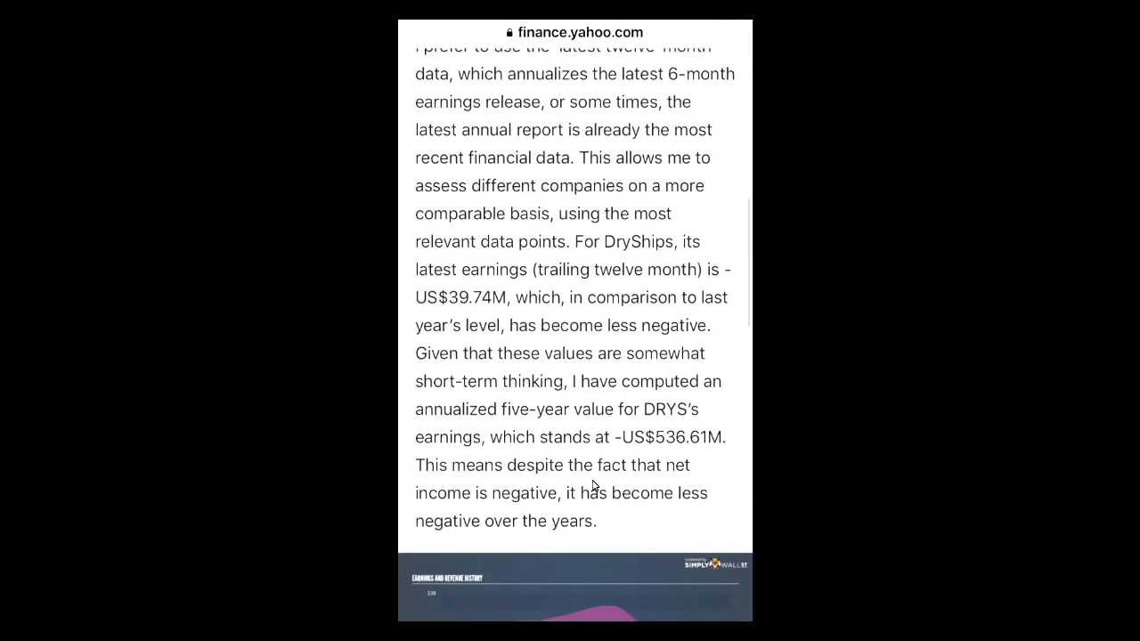
{"action": "scroll", "scroll_direction": "down", "scroll_amount": 3}
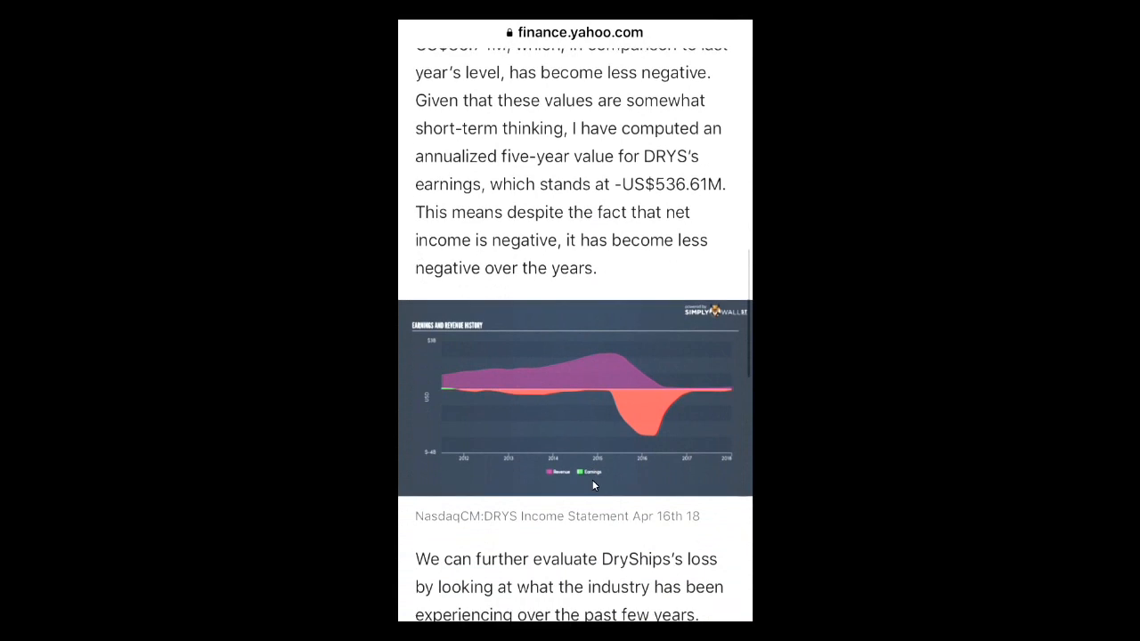
{"action": "scroll", "scroll_direction": "down", "scroll_amount": 3}
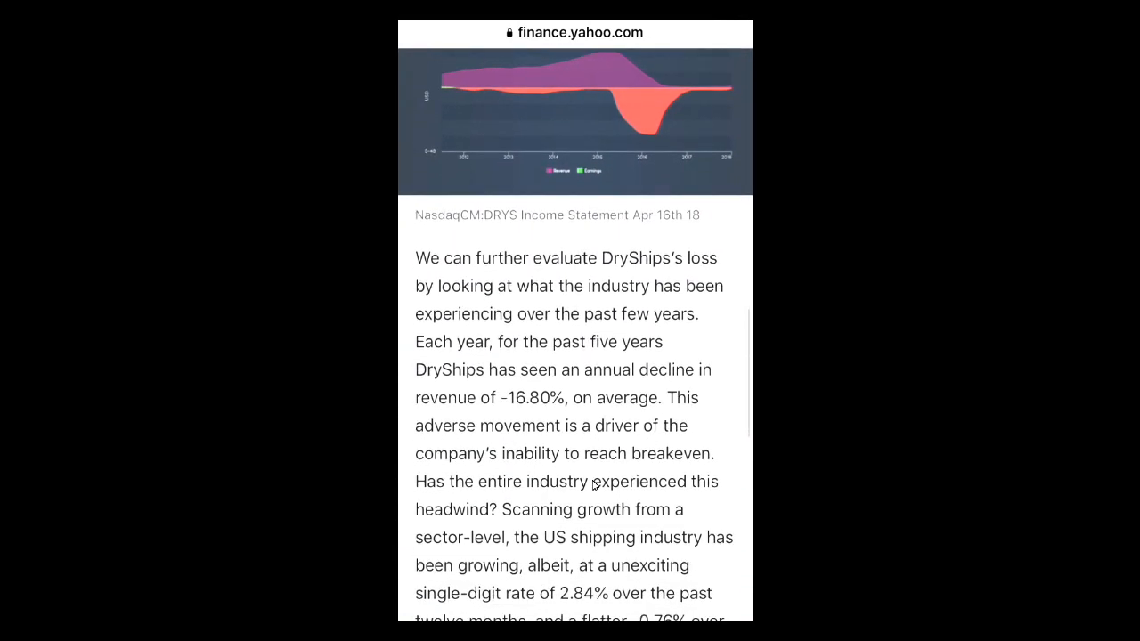
{"action": "scroll", "scroll_direction": "down", "scroll_amount": 3}
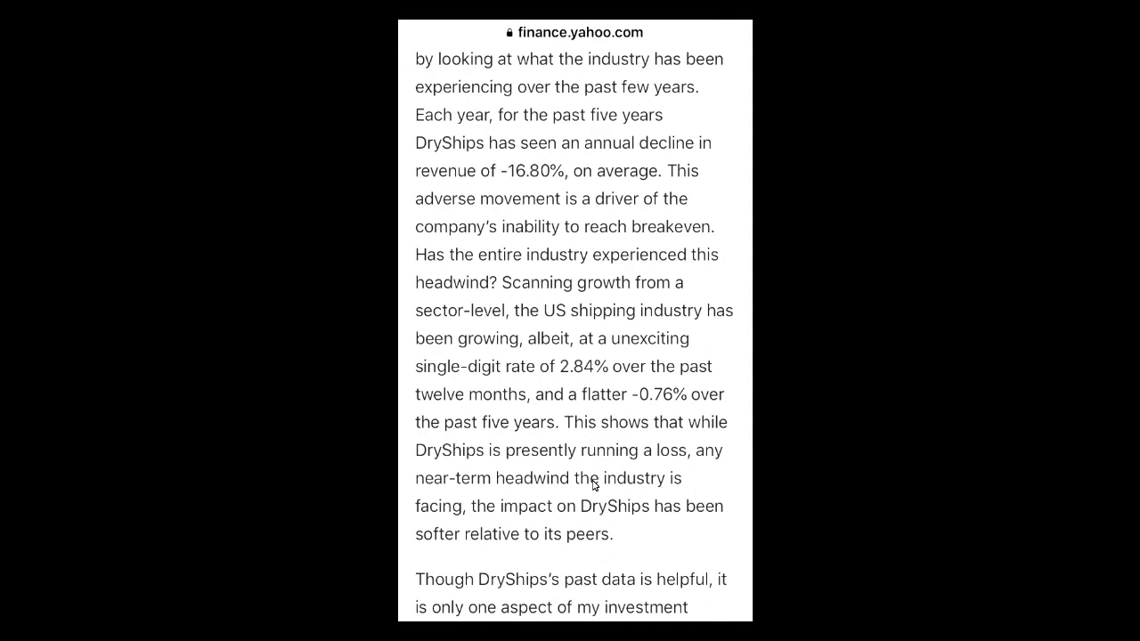
{"action": "scroll", "scroll_direction": "down", "scroll_amount": 3}
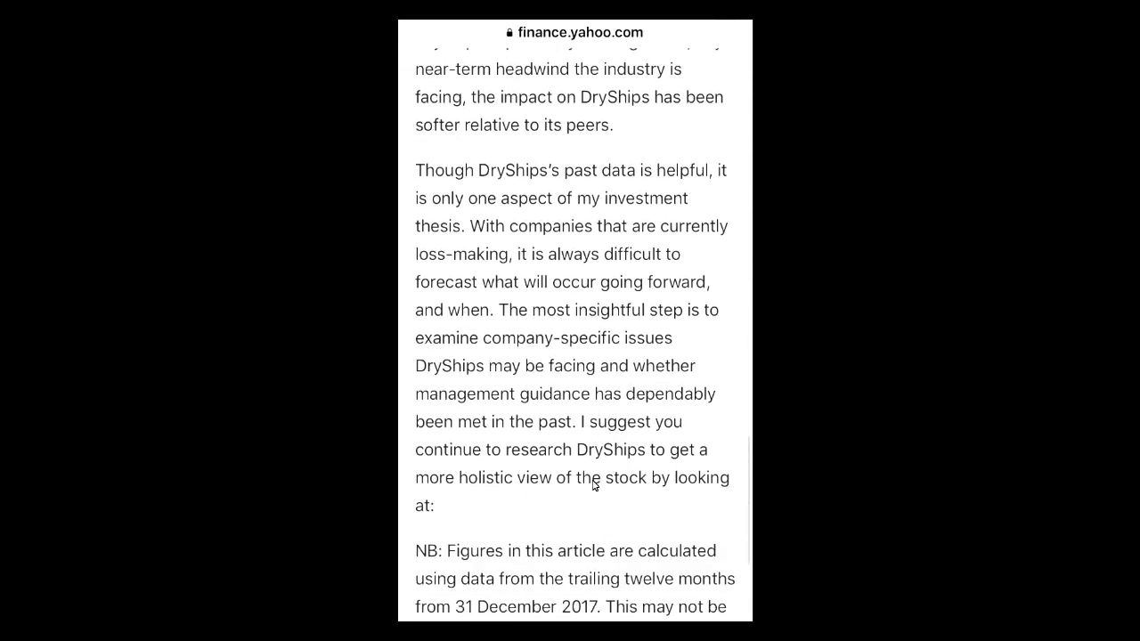
{"action": "scroll", "scroll_direction": "down", "scroll_amount": 3}
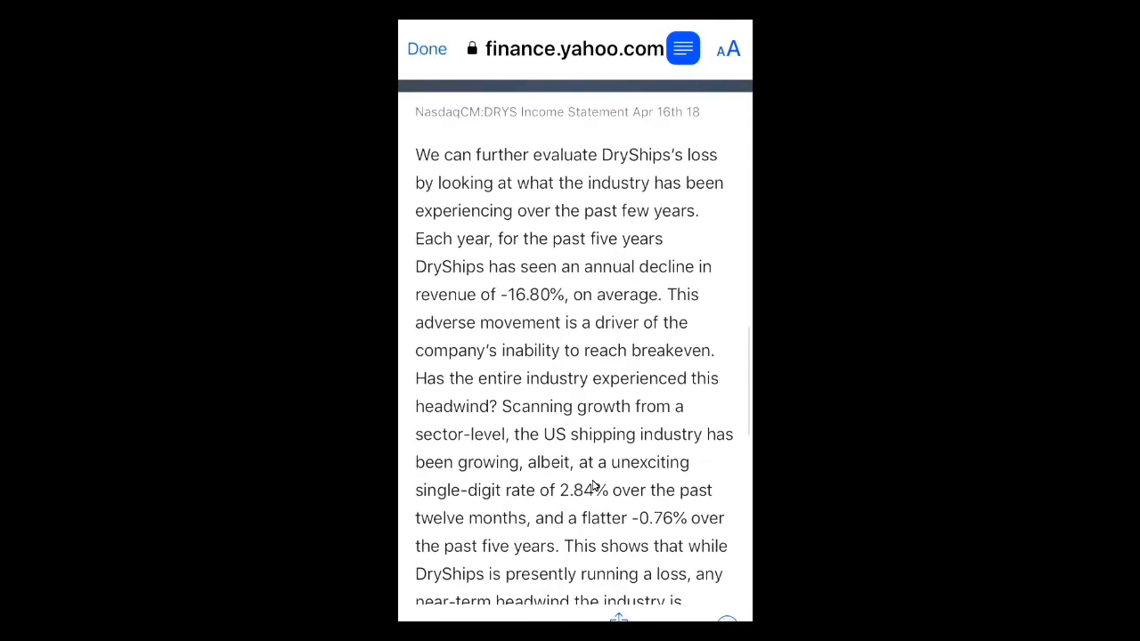
{"action": "scroll", "scroll_direction": "down", "scroll_amount": 3}
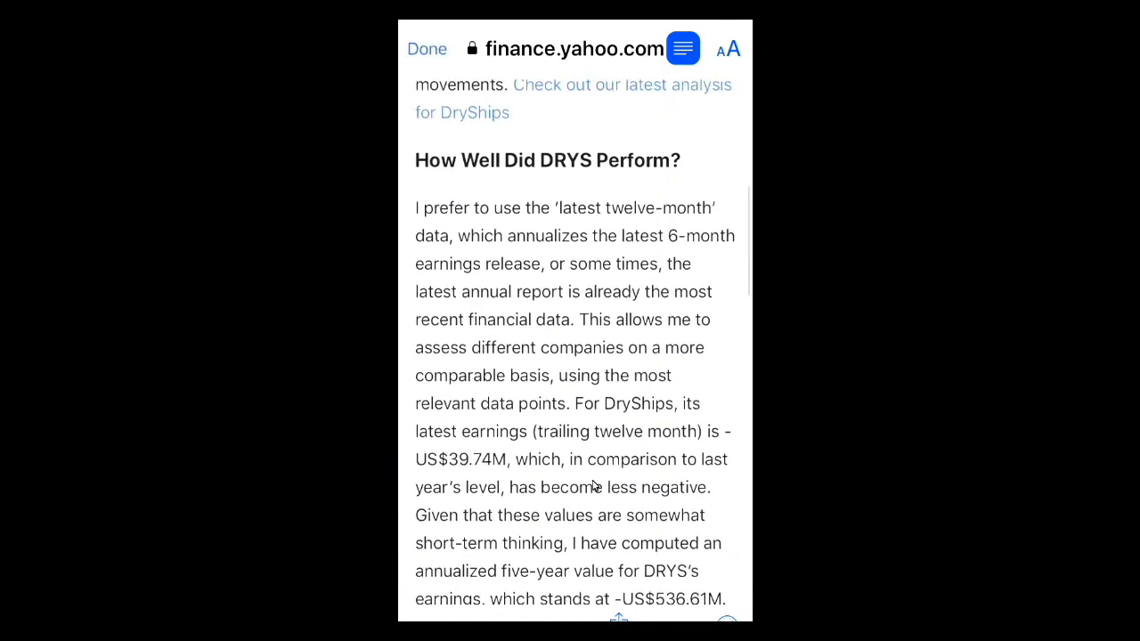
{"action": "left_click", "coordinate": [426, 49]}
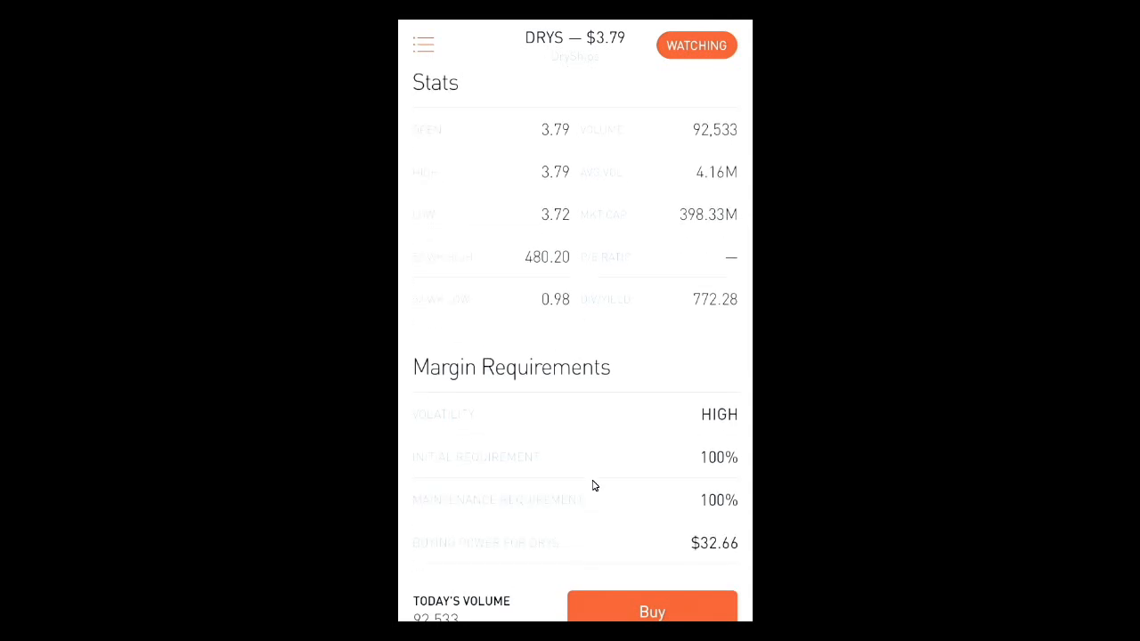
{"action": "scroll", "scroll_direction": "up", "scroll_amount": 3}
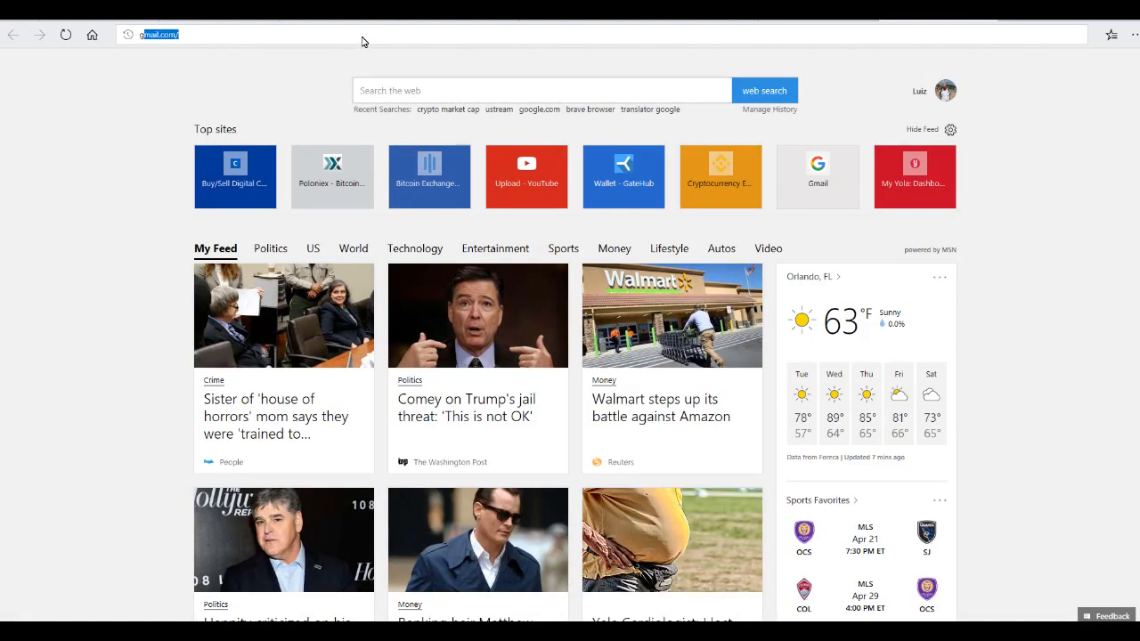
Type 'drys' and pick the 'drys stock' suggestion for DryShips' market summary
{"action": "type", "text": "dr"}
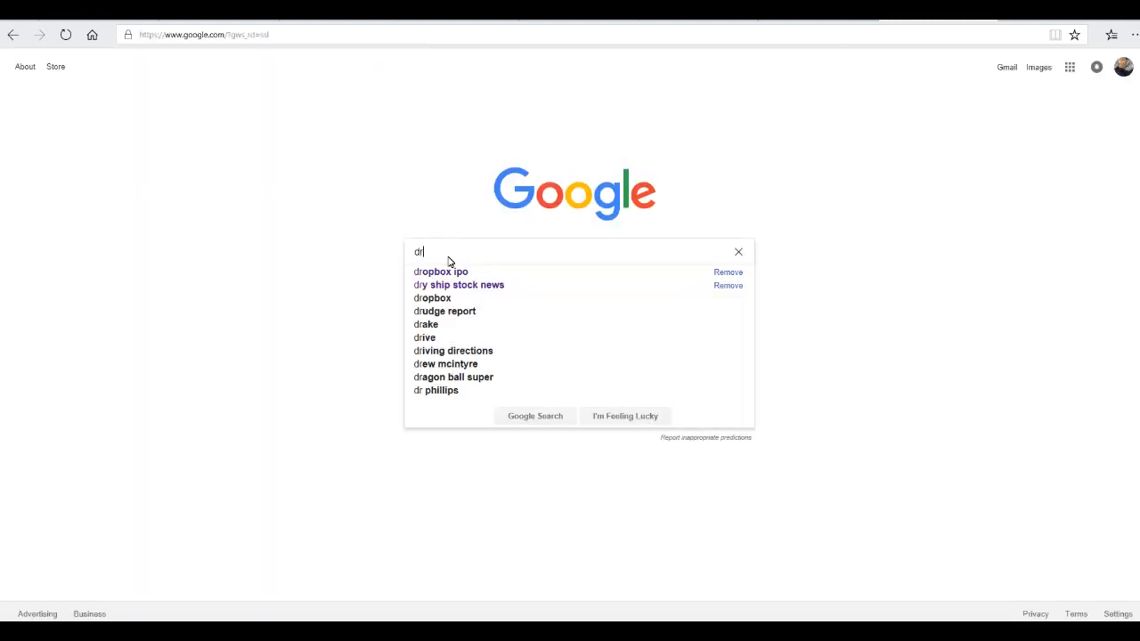
{"action": "type", "text": "ys"}
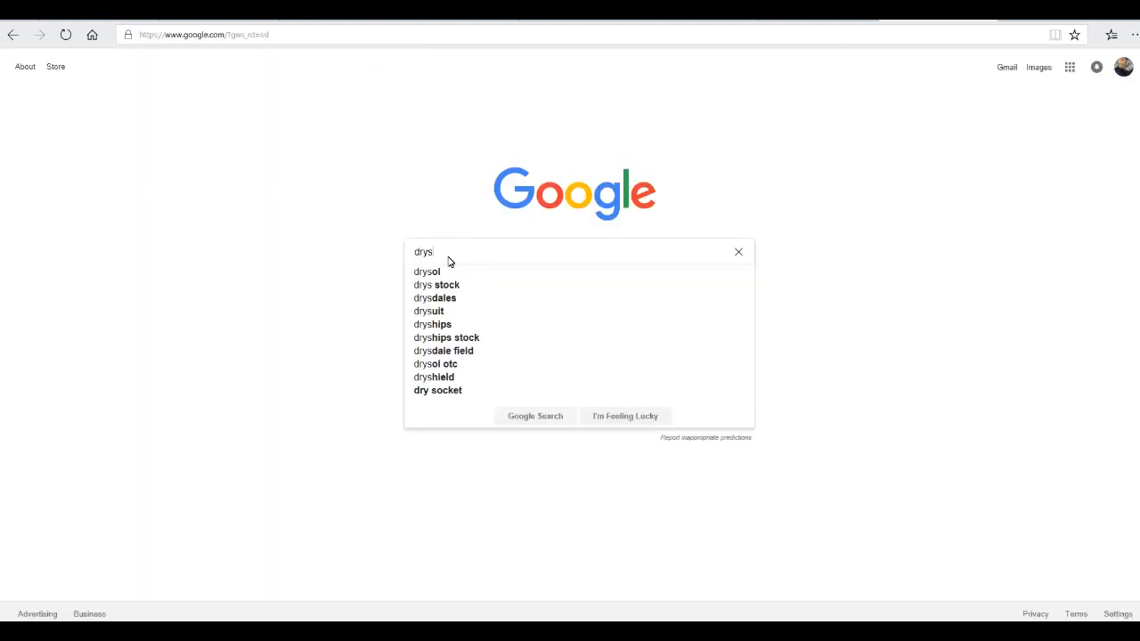
{"action": "left_click", "coordinate": [436, 284]}
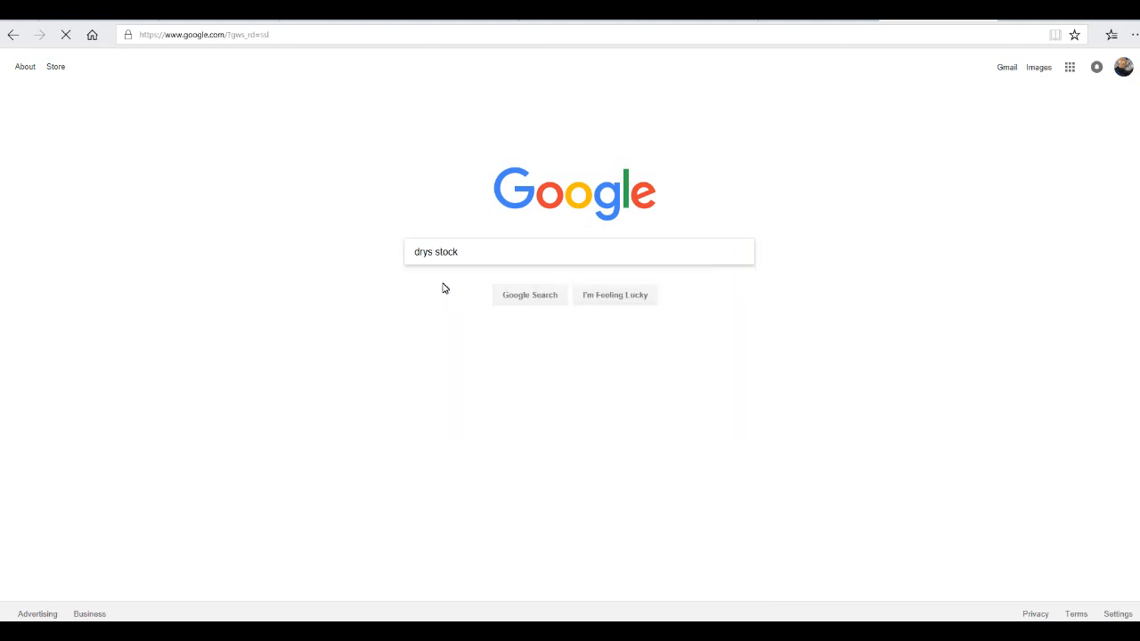
{"action": "left_click", "coordinate": [529, 295]}
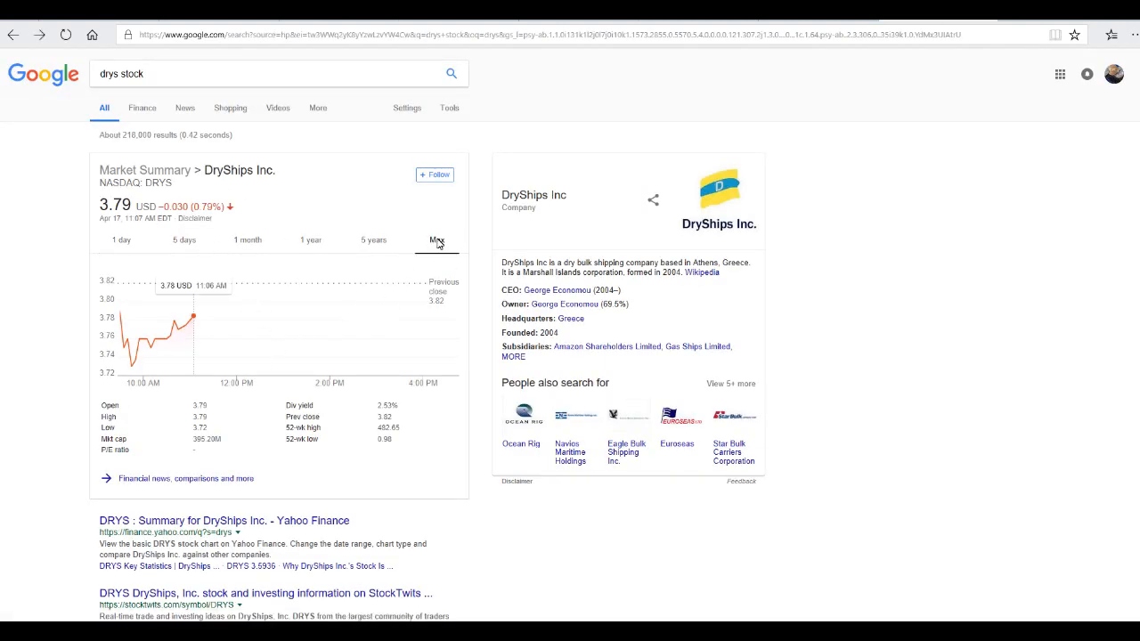
Set DryShips' Google price chart to the Max range to see its entire history
{"action": "left_click", "coordinate": [436, 240]}
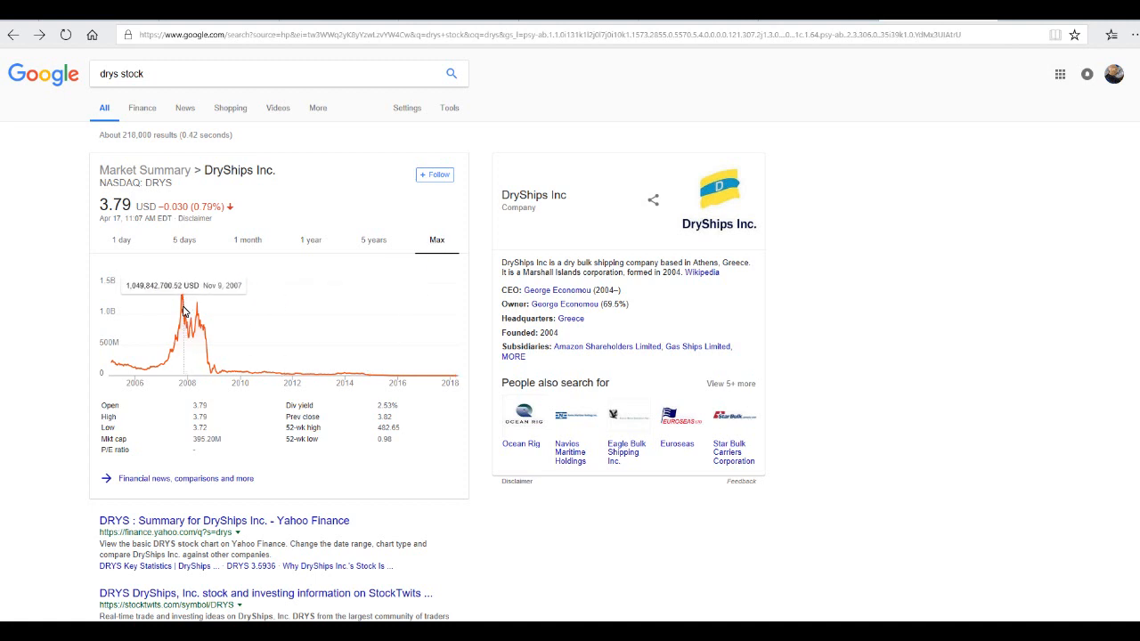
{"action": "mouse_move", "coordinate": [182, 307]}
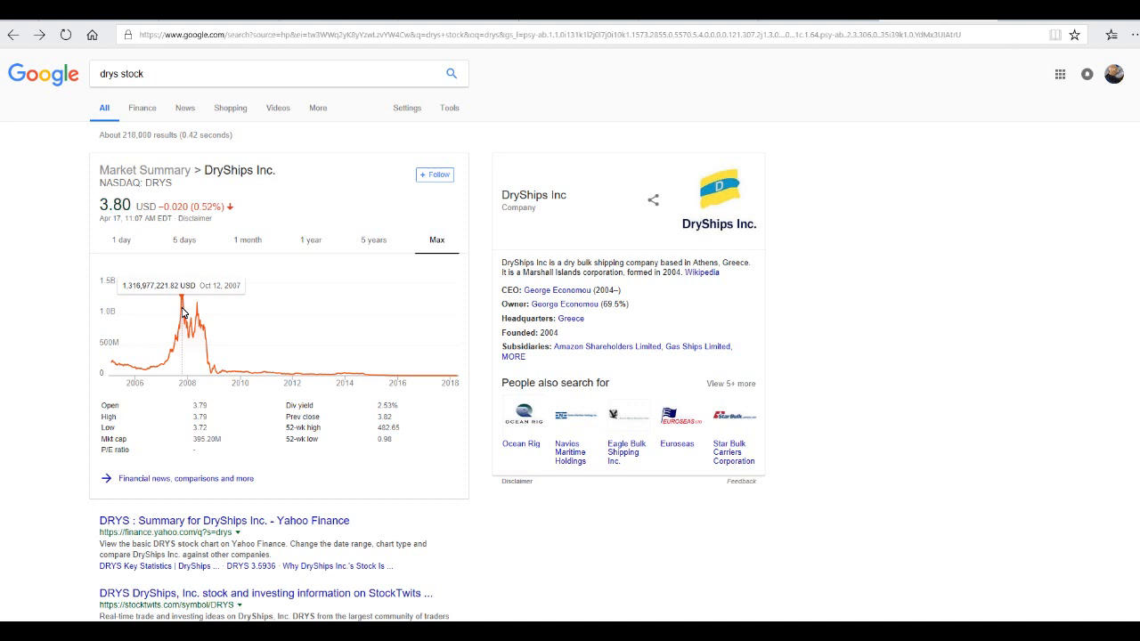
{"action": "mouse_move", "coordinate": [239, 339]}
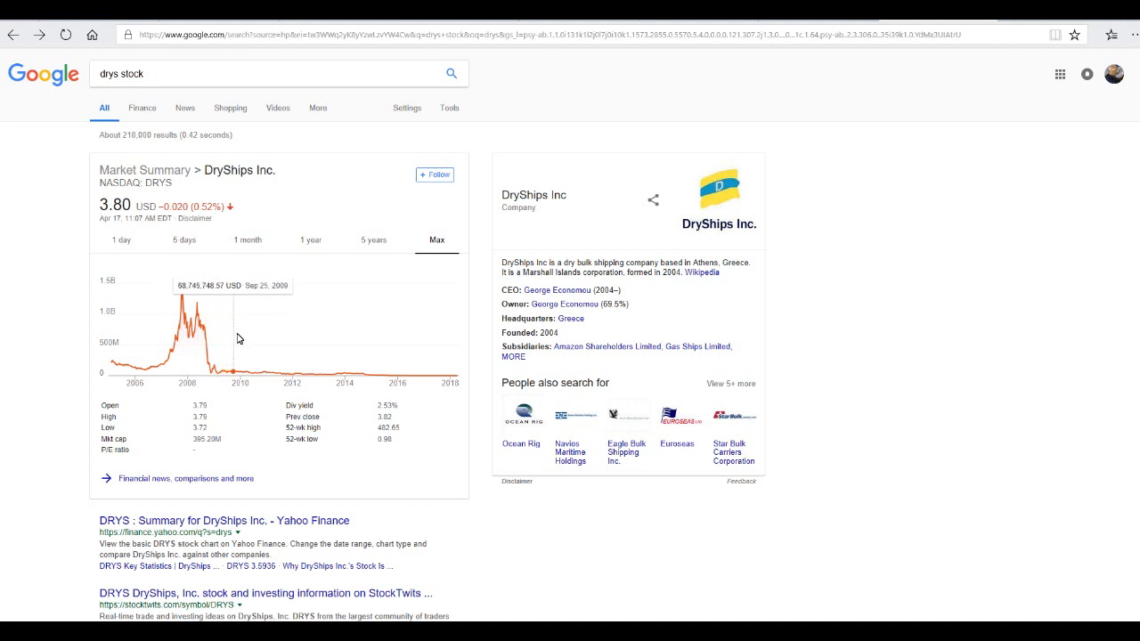
{"action": "mouse_move", "coordinate": [356, 345]}
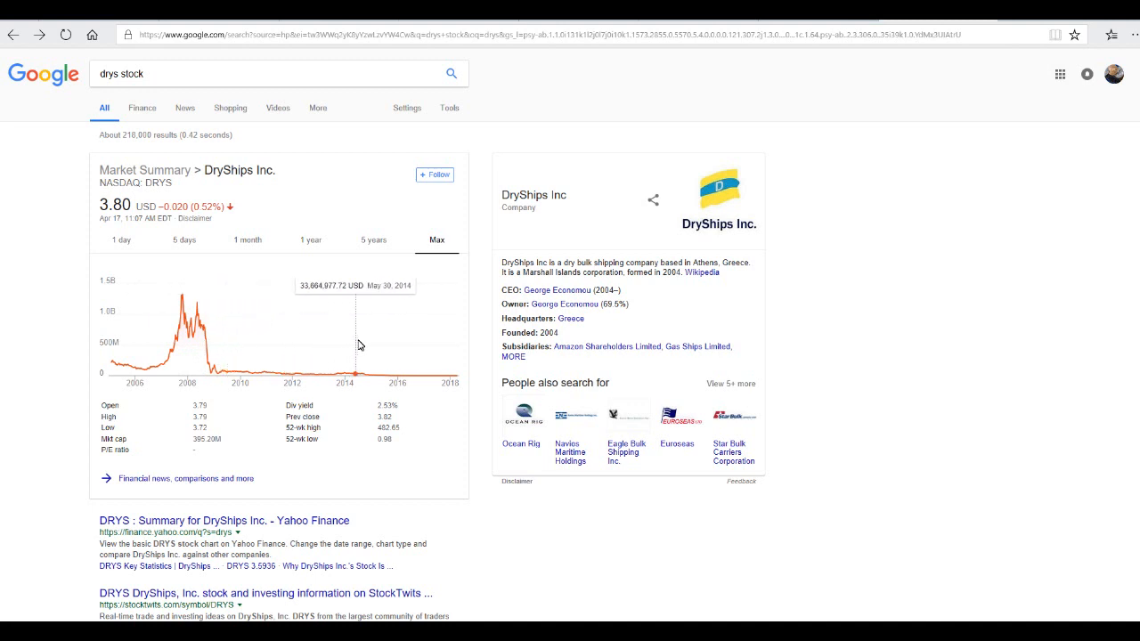
{"action": "mouse_move", "coordinate": [396, 348]}
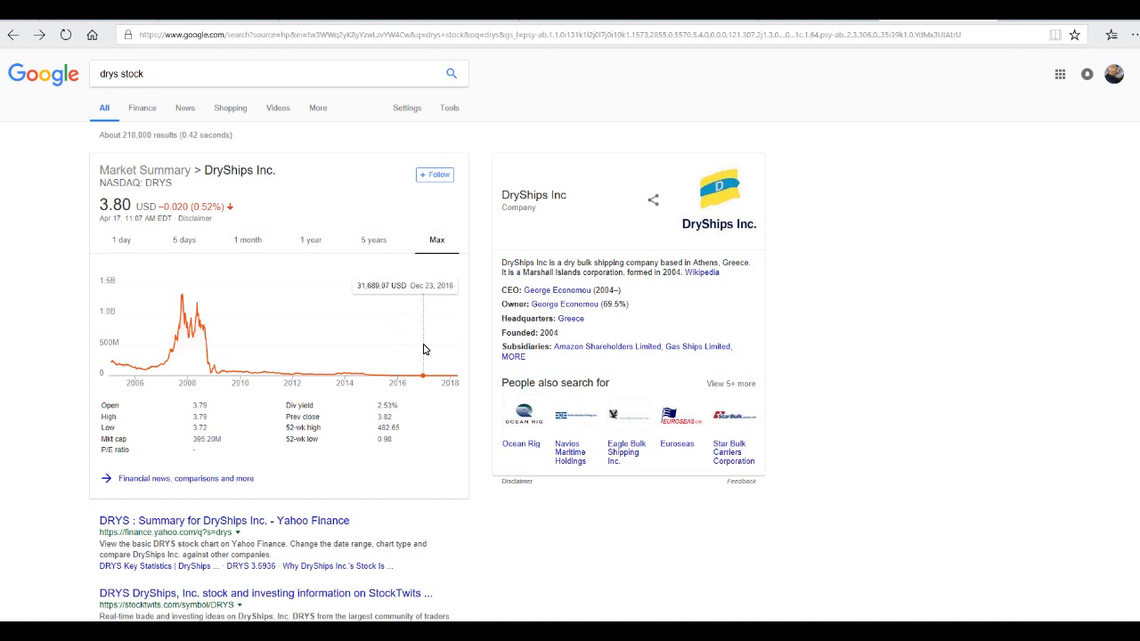
{"action": "mouse_move", "coordinate": [436, 348]}
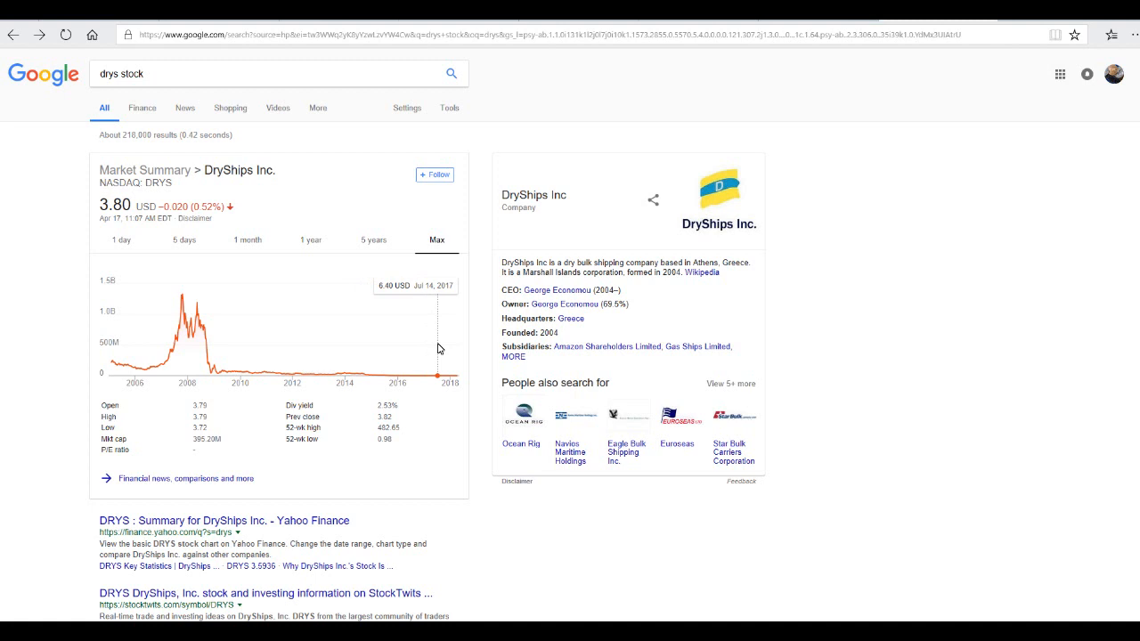
{"action": "mouse_move", "coordinate": [443, 347]}
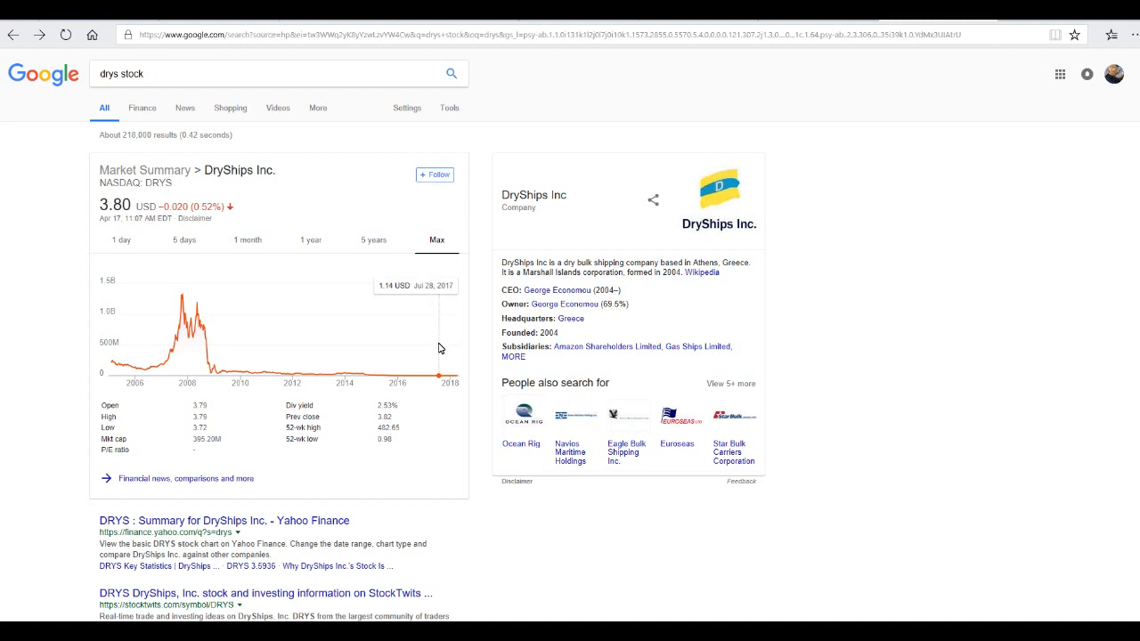
{"action": "mouse_move", "coordinate": [437, 348]}
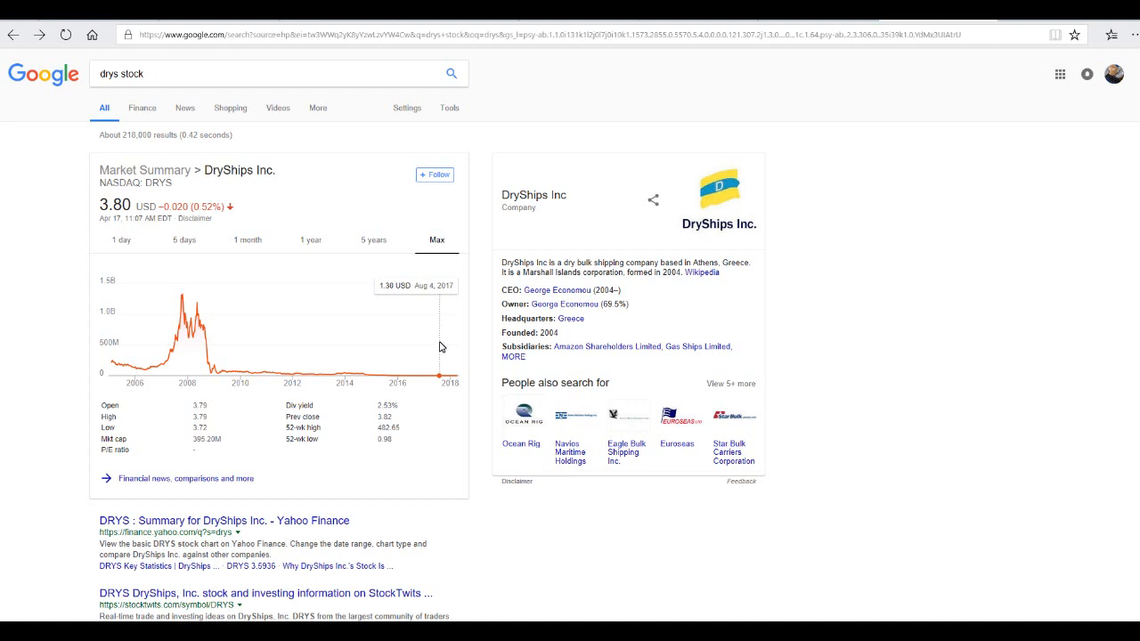
{"action": "mouse_move", "coordinate": [438, 348]}
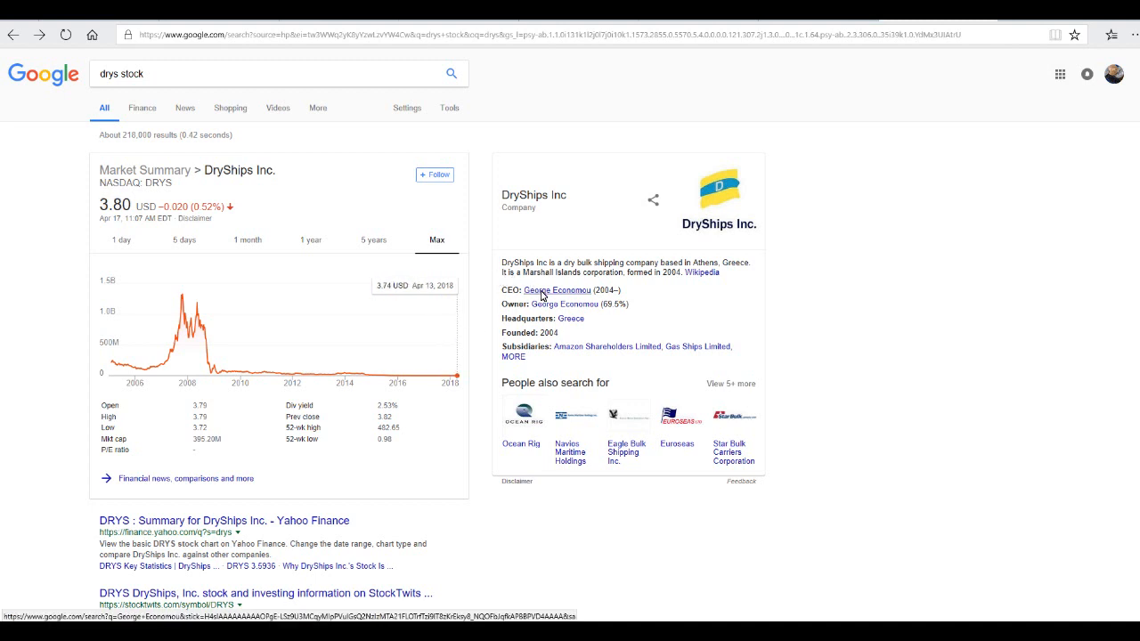
{"action": "mouse_move", "coordinate": [718, 270]}
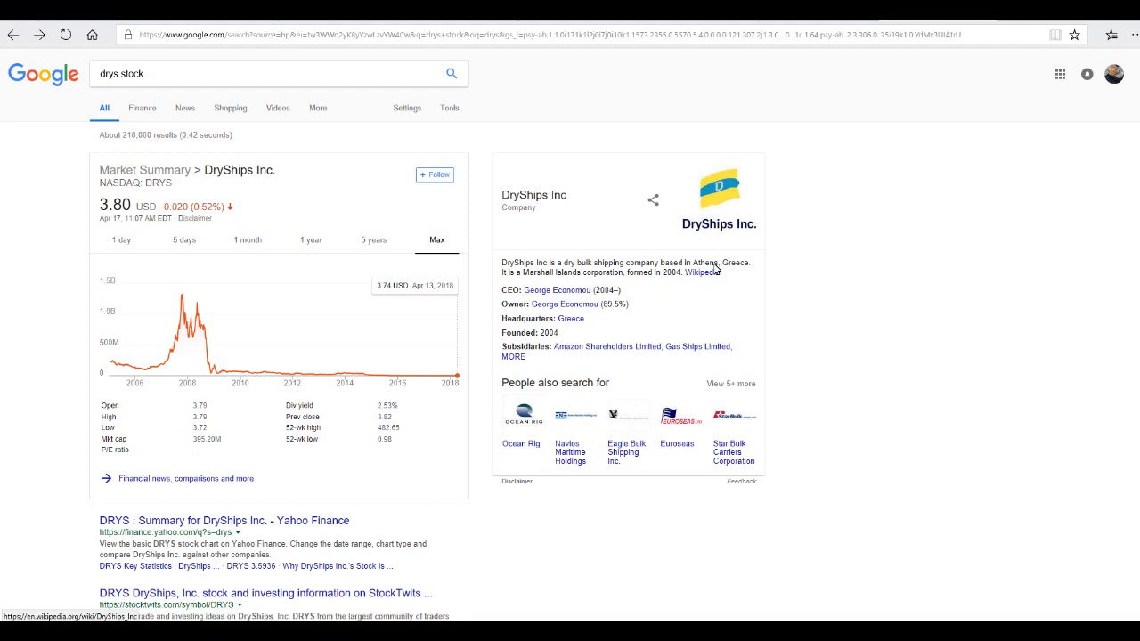
{"action": "mouse_move", "coordinate": [424, 314]}
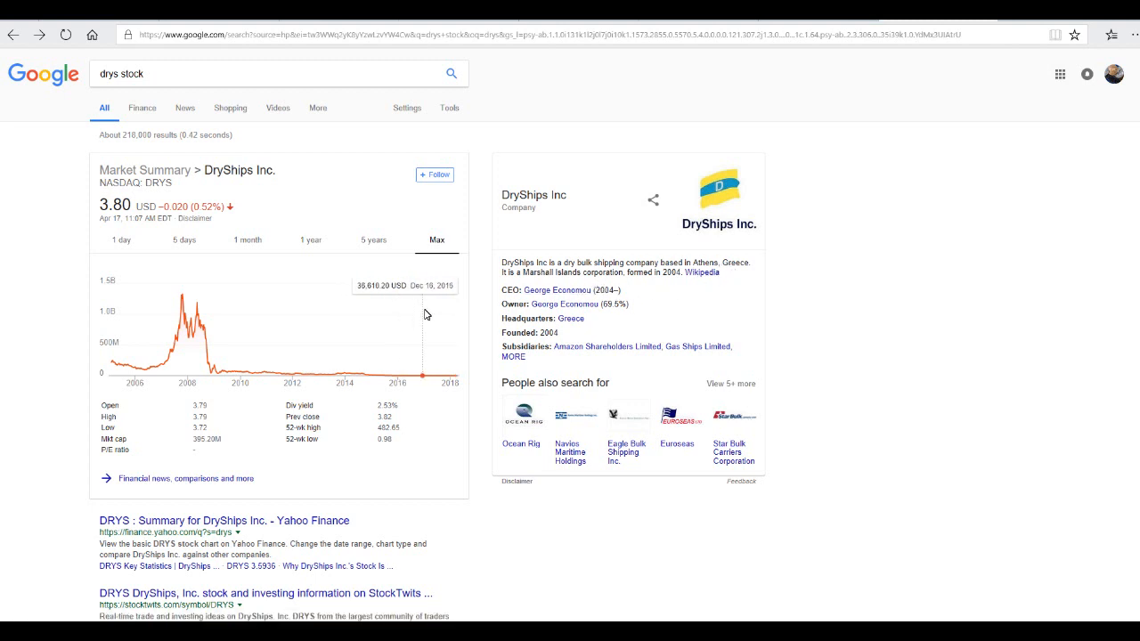
{"action": "mouse_move", "coordinate": [460, 325]}
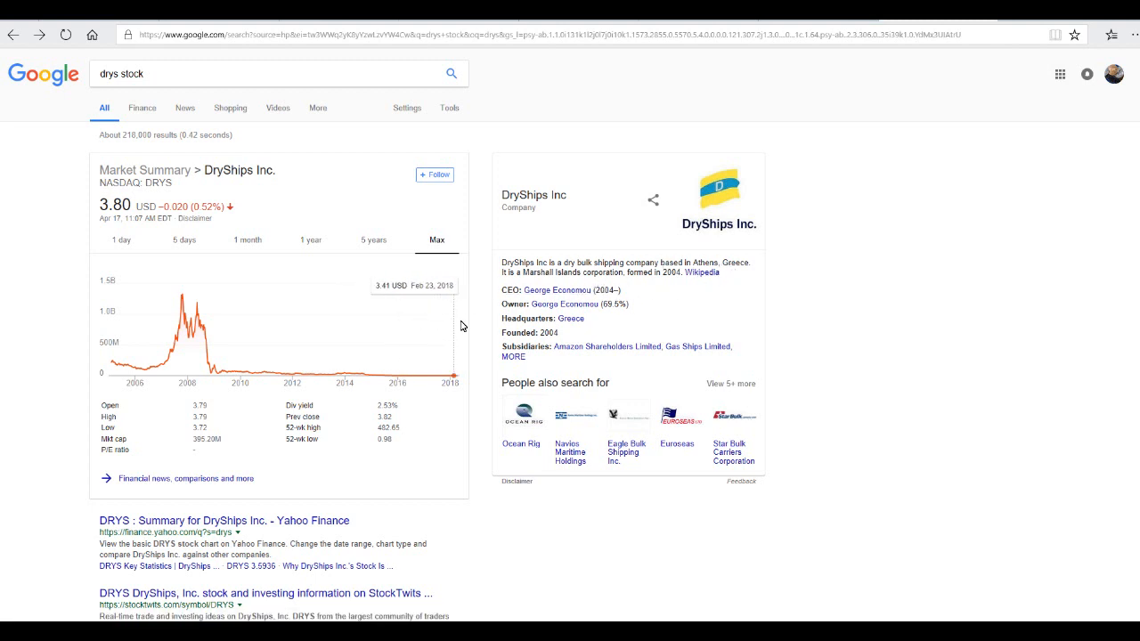
{"action": "mouse_move", "coordinate": [326, 328]}
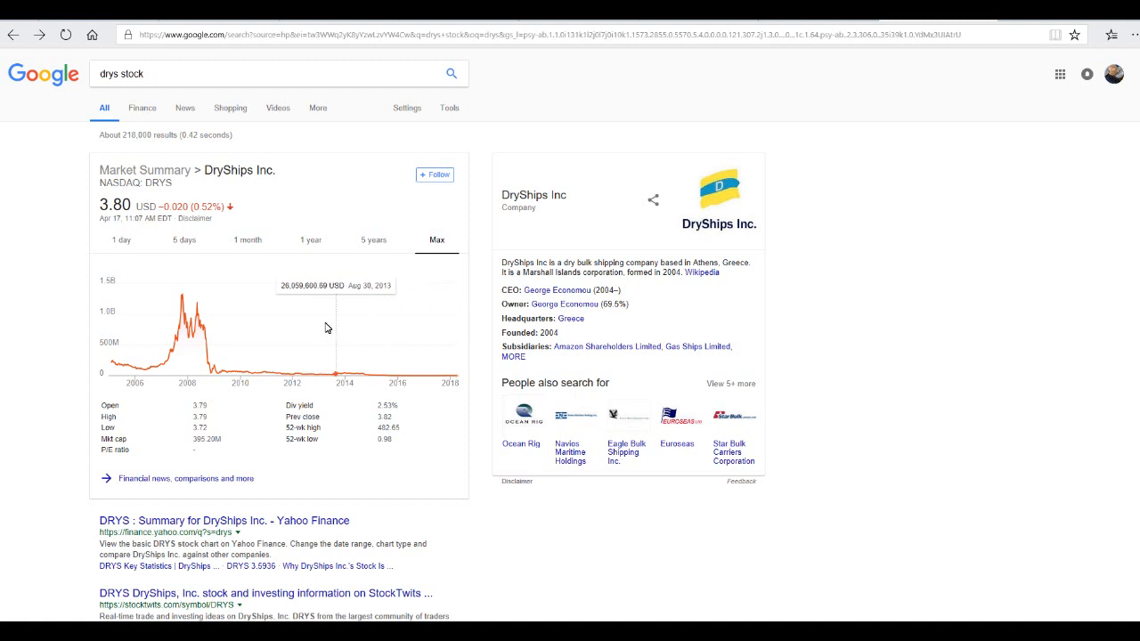
{"action": "mouse_move", "coordinate": [183, 303]}
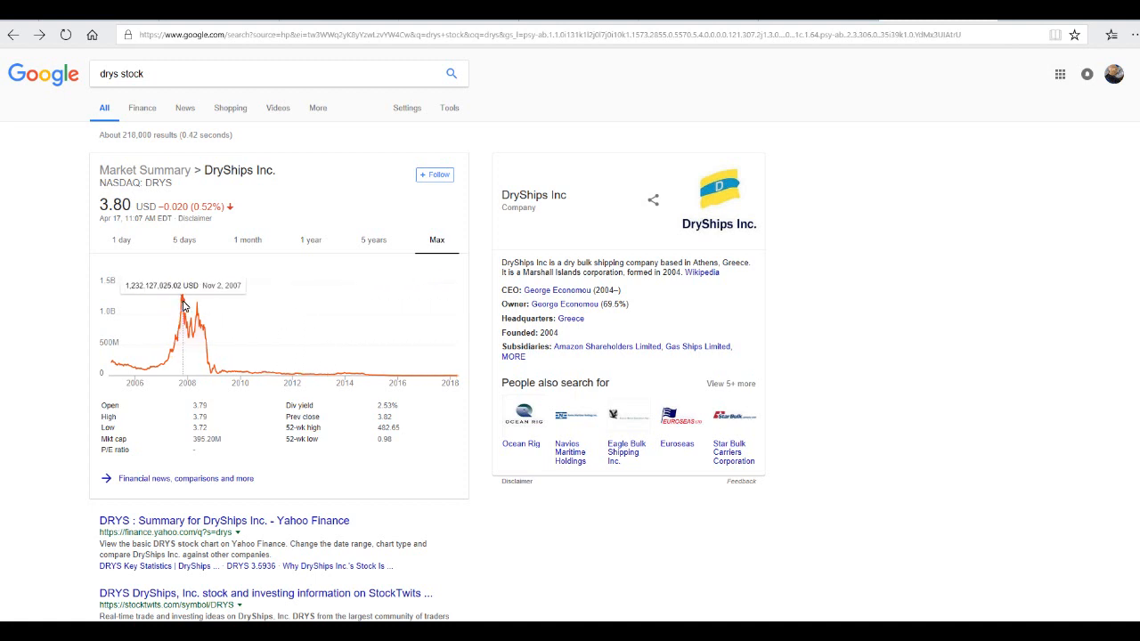
{"action": "mouse_move", "coordinate": [415, 341]}
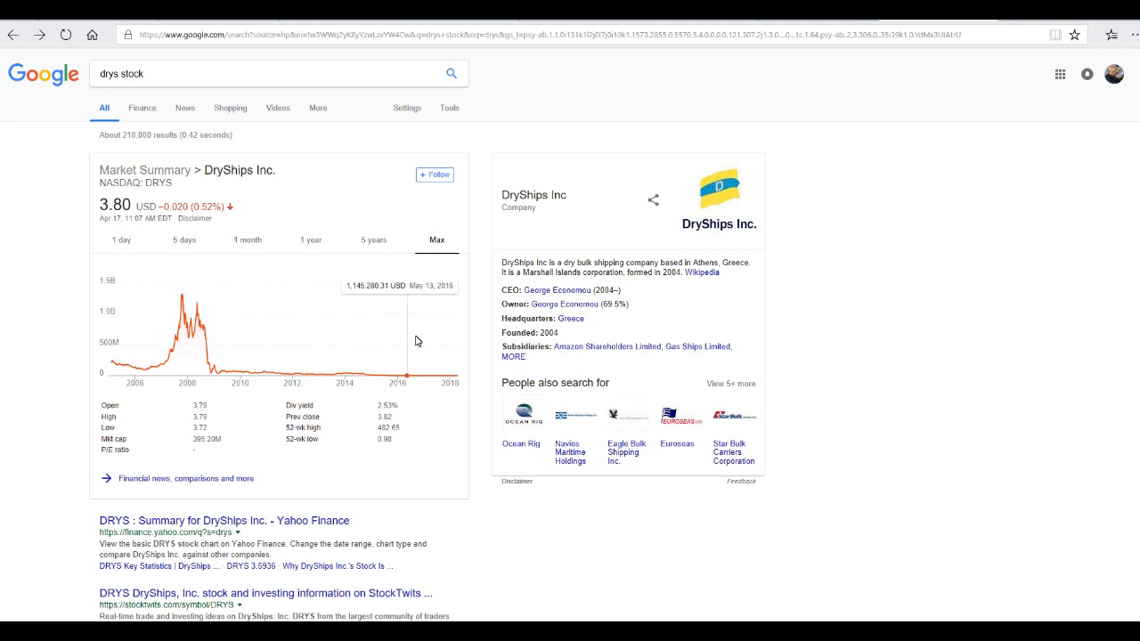
{"action": "mouse_move", "coordinate": [425, 340]}
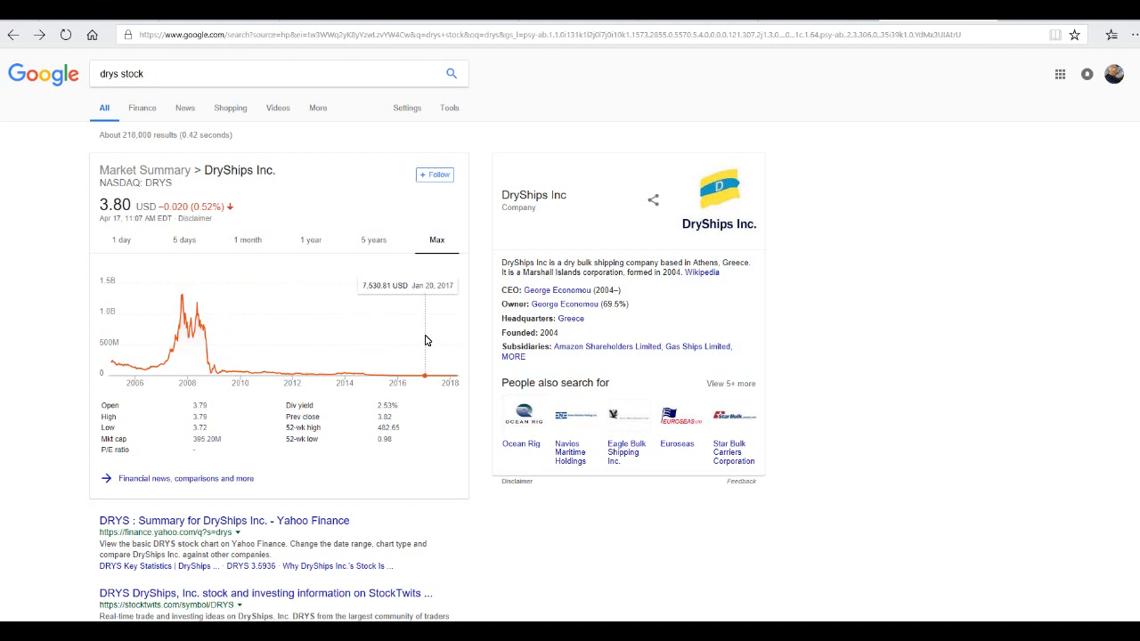
{"action": "mouse_move", "coordinate": [400, 340]}
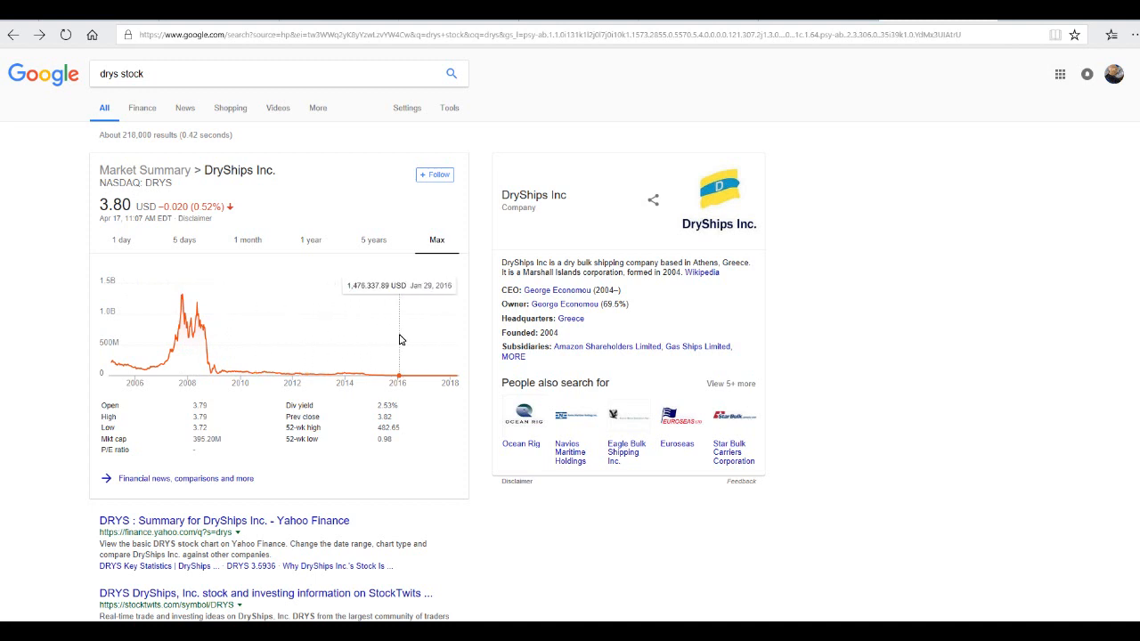
{"action": "mouse_move", "coordinate": [428, 346]}
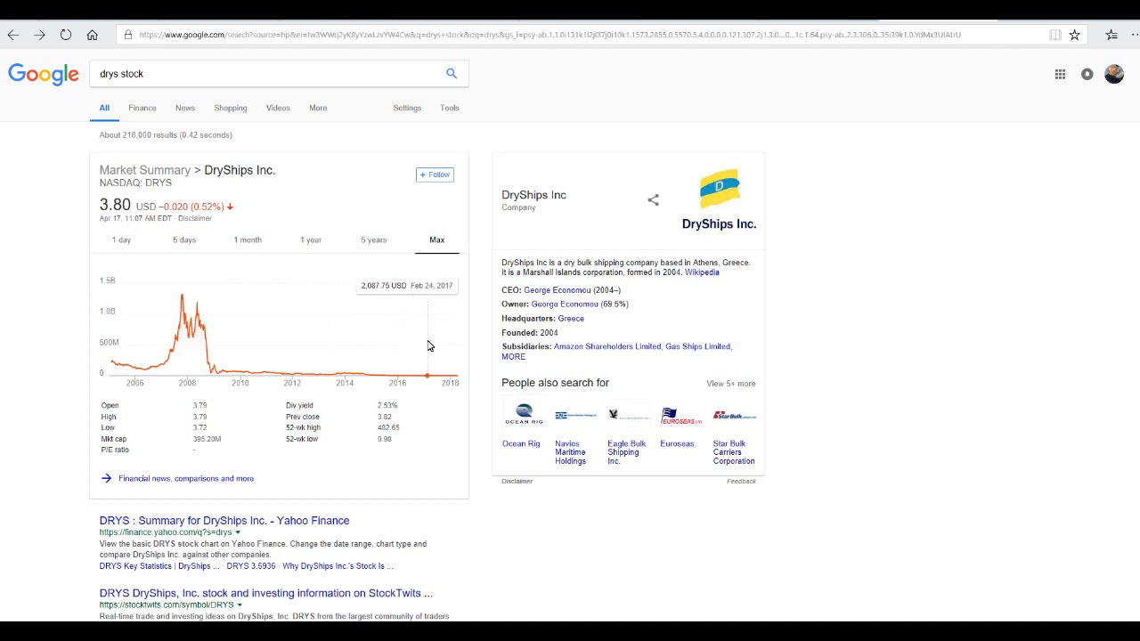
{"action": "mouse_move", "coordinate": [450, 336]}
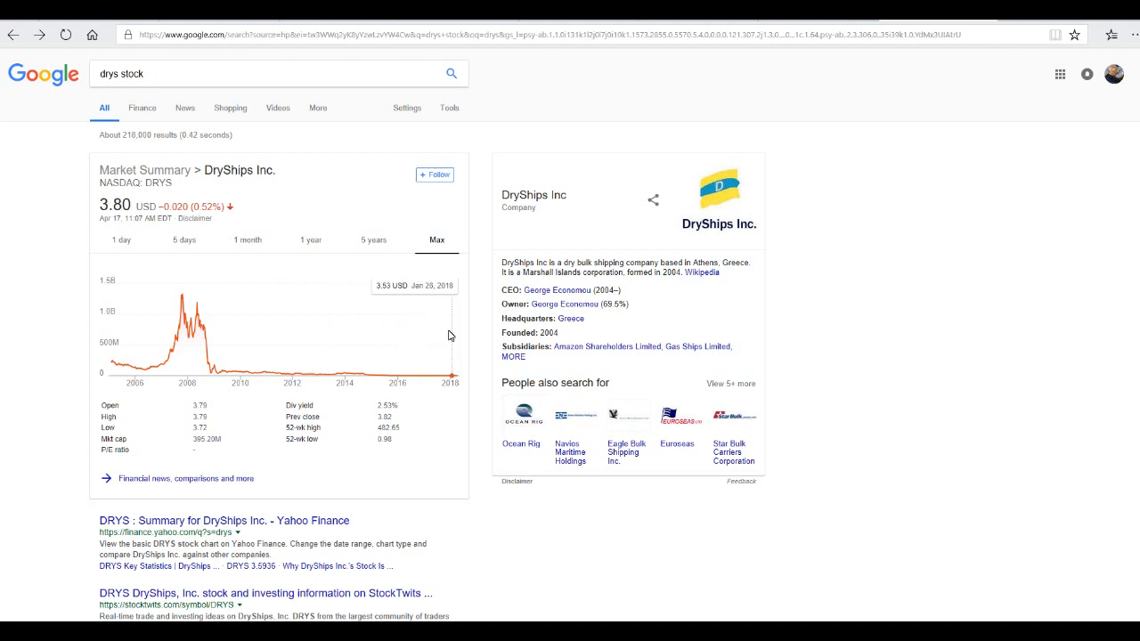
{"action": "mouse_move", "coordinate": [439, 329]}
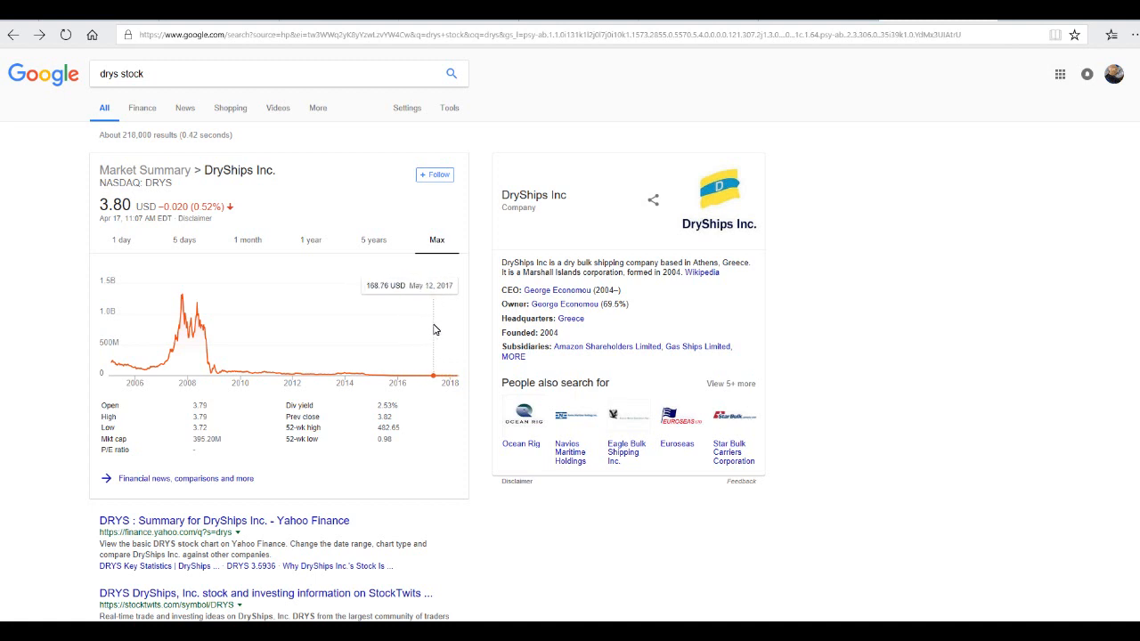
{"action": "mouse_move", "coordinate": [439, 324]}
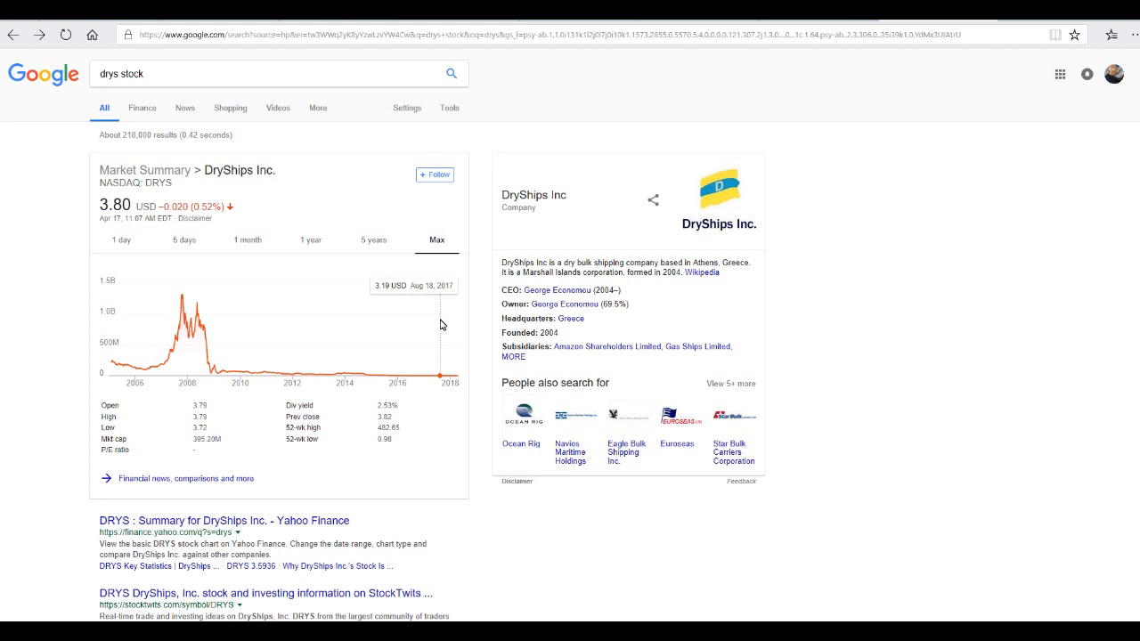
{"action": "mouse_move", "coordinate": [339, 374]}
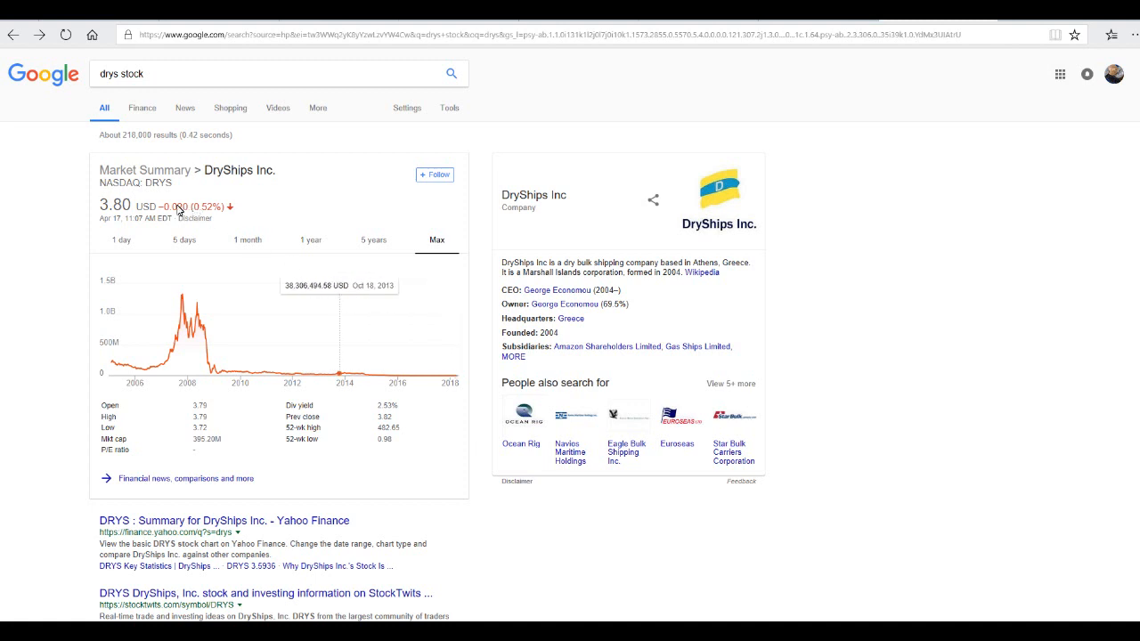
{"action": "mouse_move", "coordinate": [138, 216]}
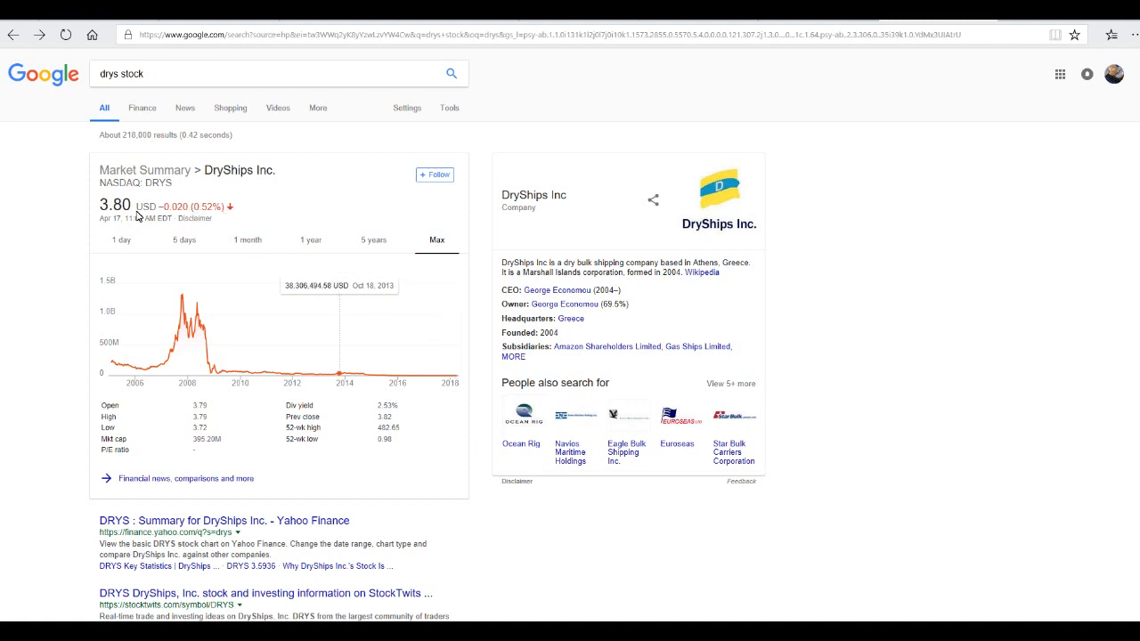
{"action": "mouse_move", "coordinate": [126, 197]}
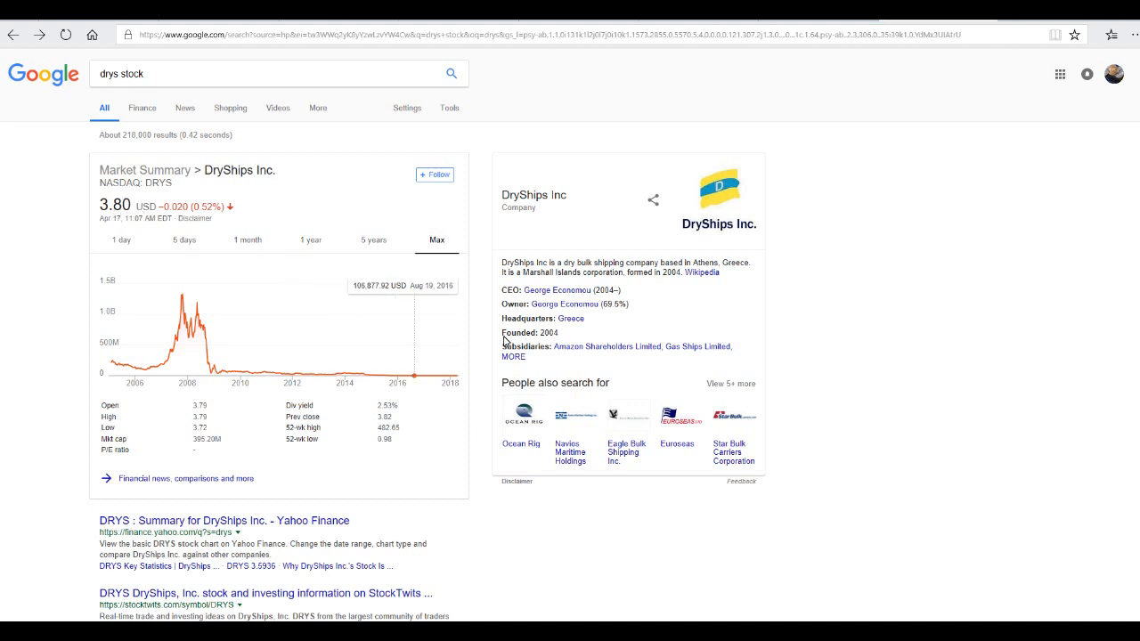
{"action": "mouse_move", "coordinate": [454, 333]}
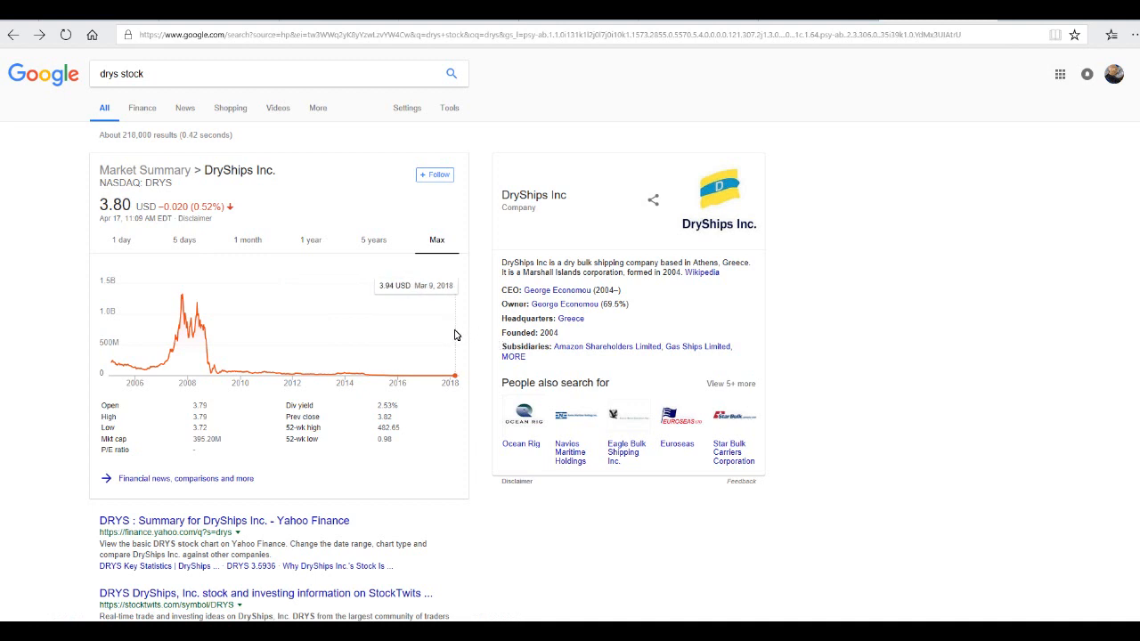
{"action": "mouse_move", "coordinate": [447, 337]}
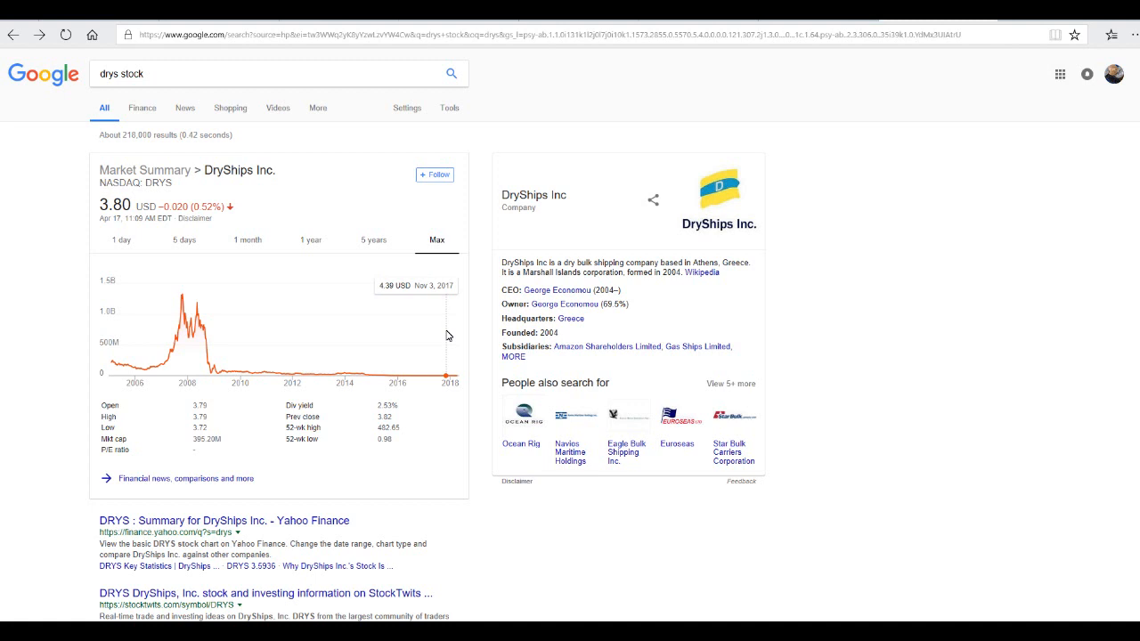
{"action": "mouse_move", "coordinate": [454, 325]}
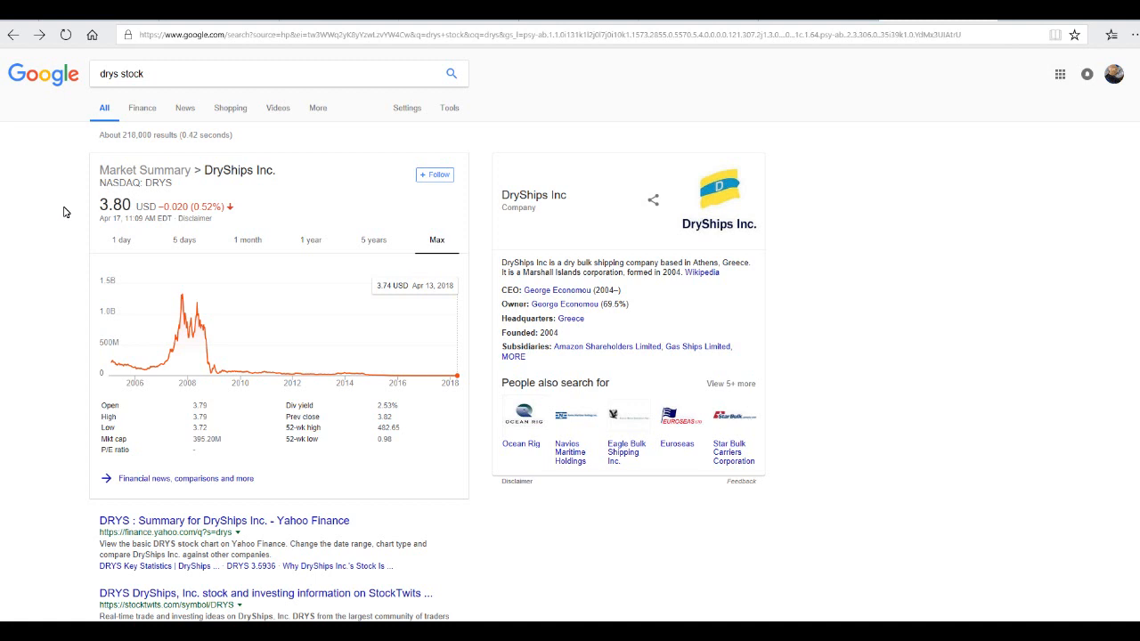
{"action": "mouse_move", "coordinate": [649, 304]}
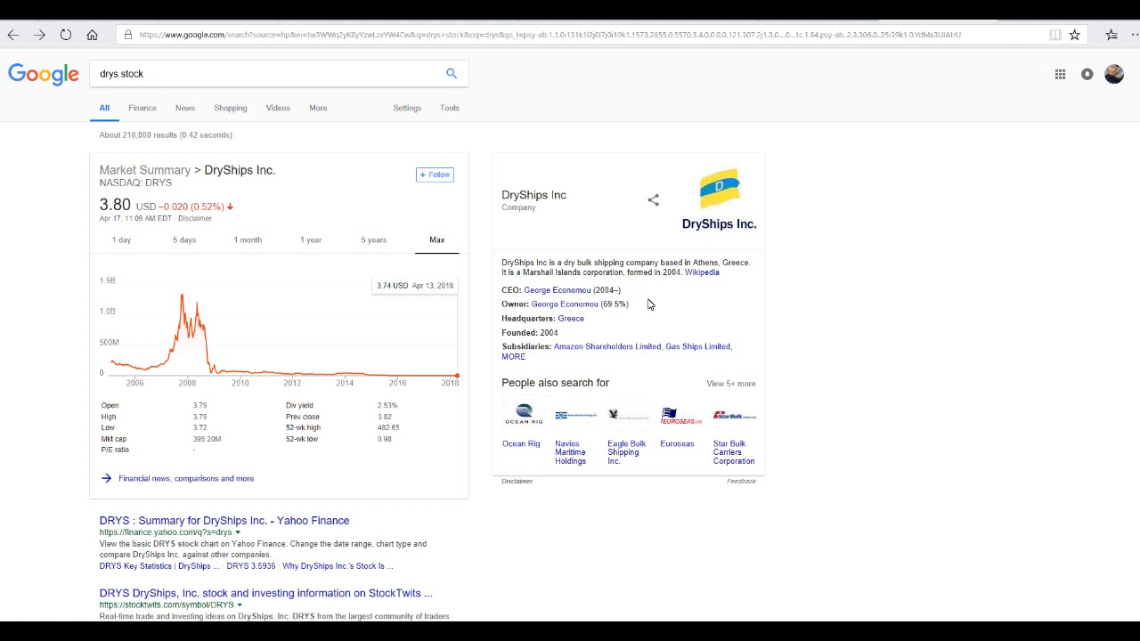
{"action": "mouse_move", "coordinate": [625, 412]}
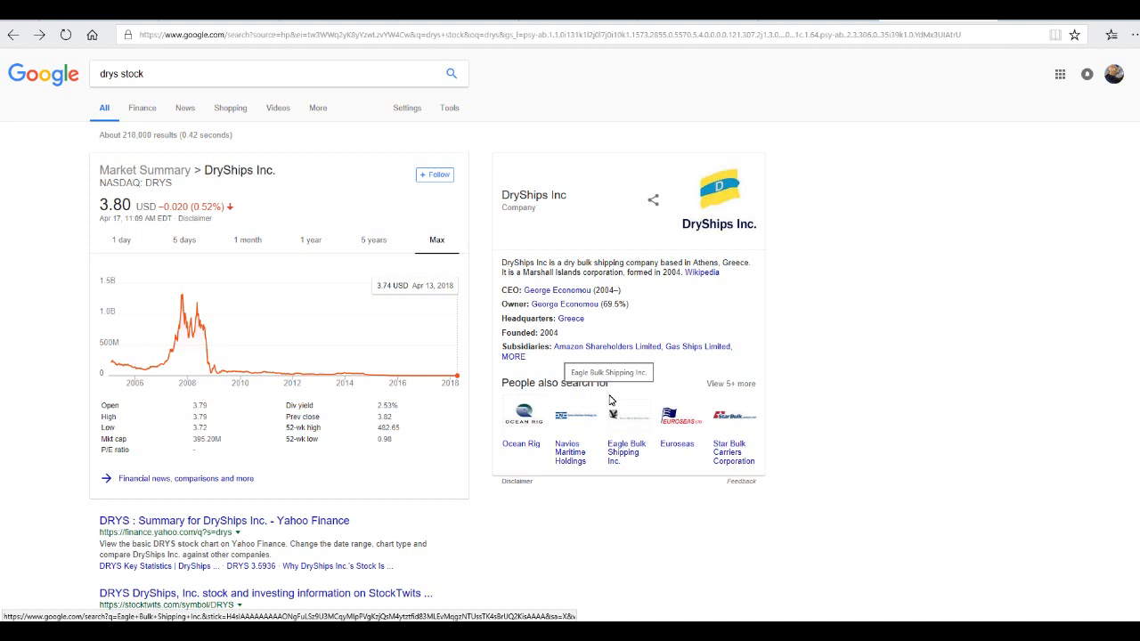
{"action": "mouse_move", "coordinate": [610, 400]}
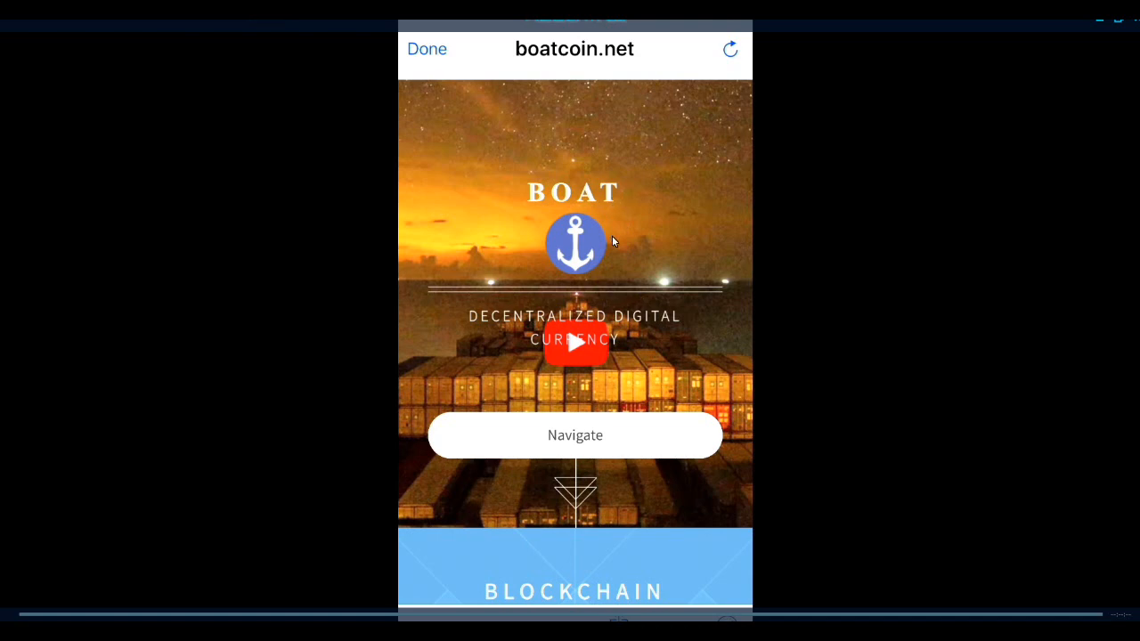
{"action": "mouse_move", "coordinate": [623, 346]}
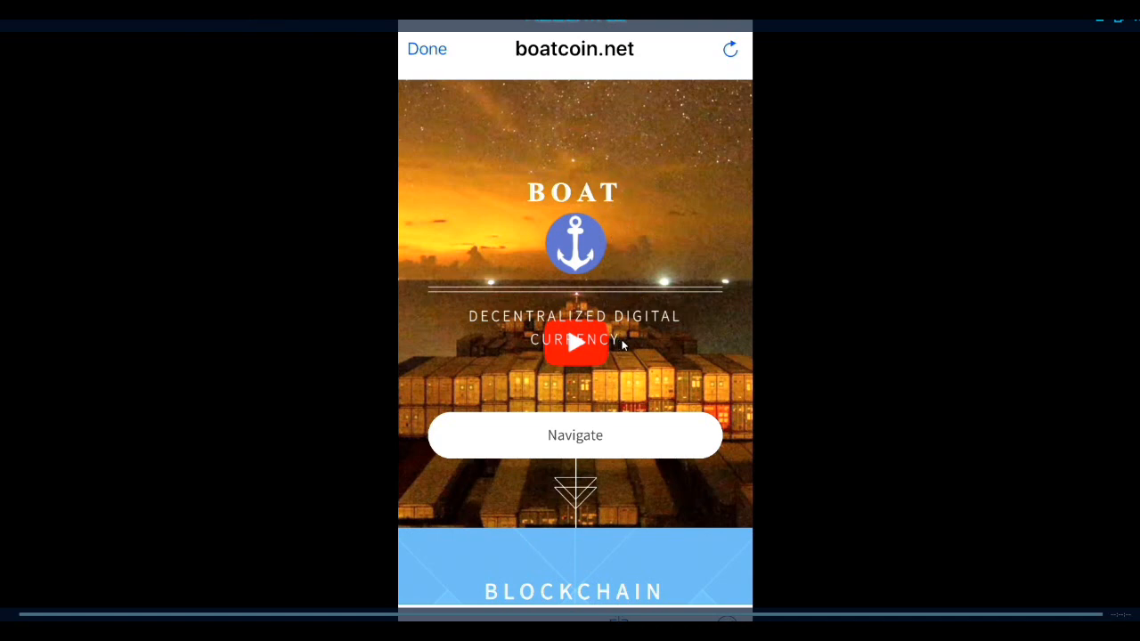
Scroll boatcoin.net past the maritime blockchain description to the world map image
{"action": "scroll", "scroll_direction": "down", "scroll_amount": 3}
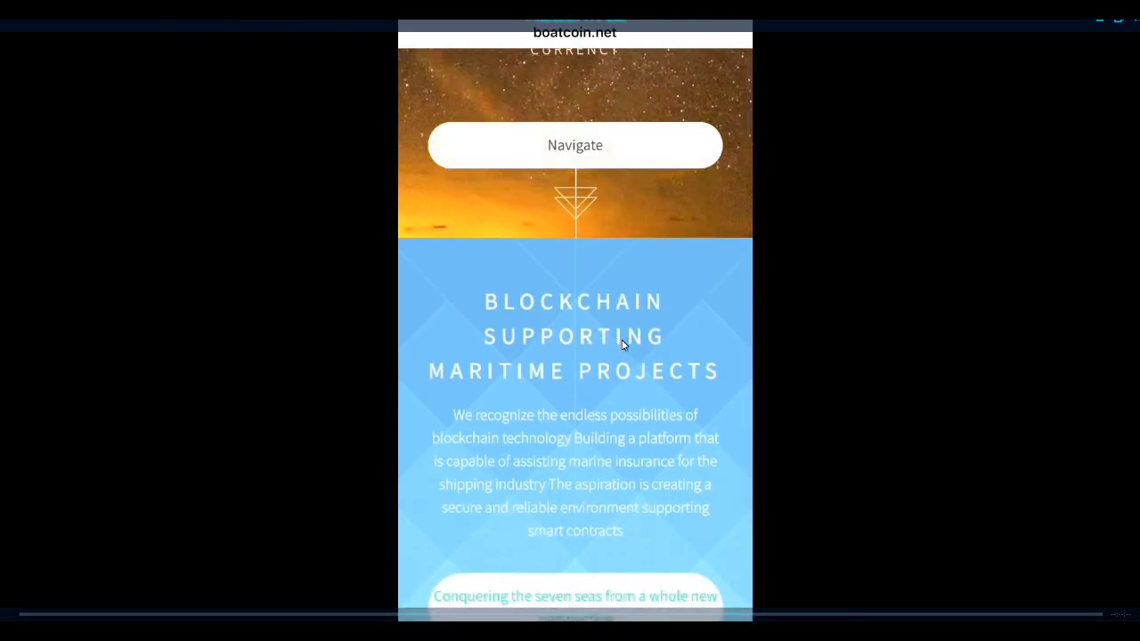
{"action": "scroll", "scroll_direction": "down", "scroll_amount": 3}
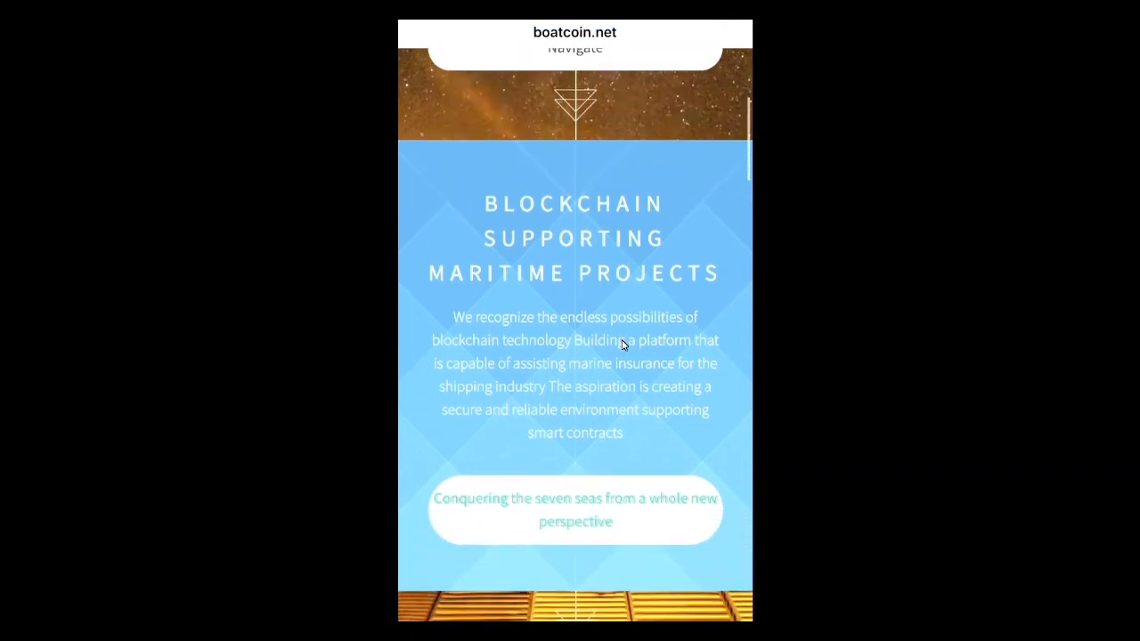
{"action": "scroll", "scroll_direction": "down", "scroll_amount": 3}
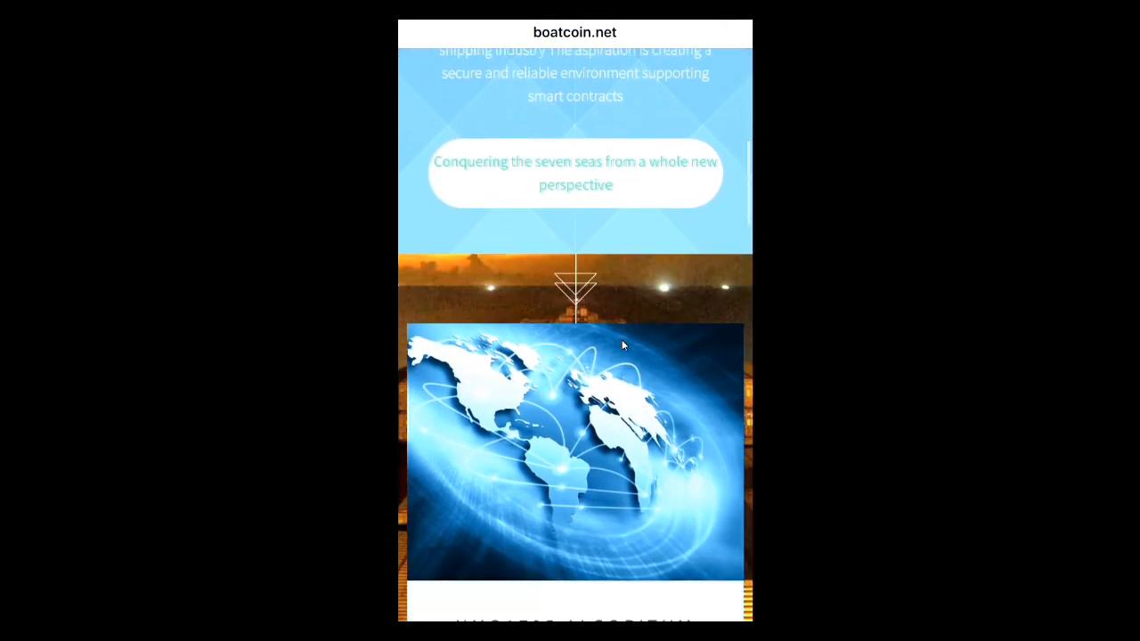
{"action": "scroll", "scroll_direction": "down", "scroll_amount": 3}
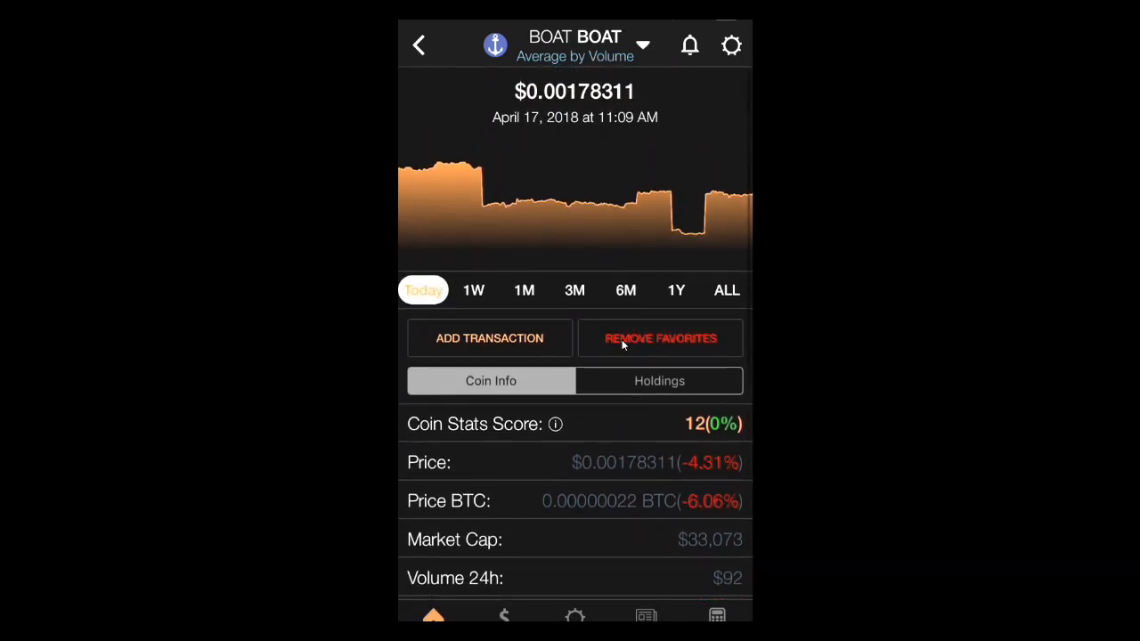
View BOAT's ALL and Today charts, then return to the Favorites list
{"action": "left_click", "coordinate": [725, 289]}
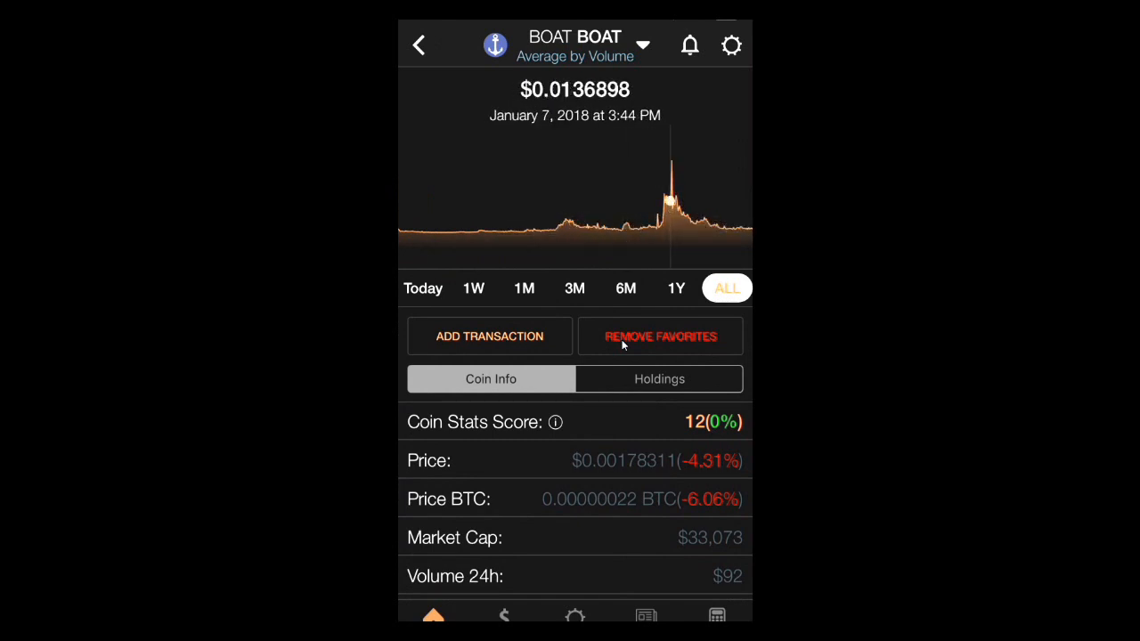
{"action": "mouse_move", "coordinate": [675, 196]}
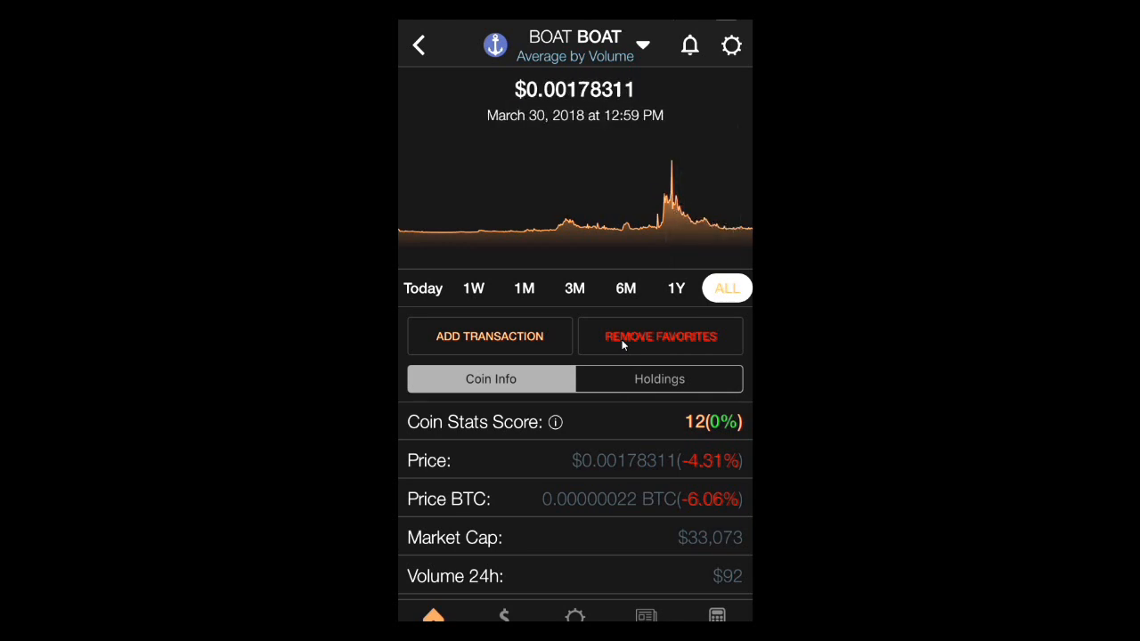
{"action": "left_click", "coordinate": [423, 288]}
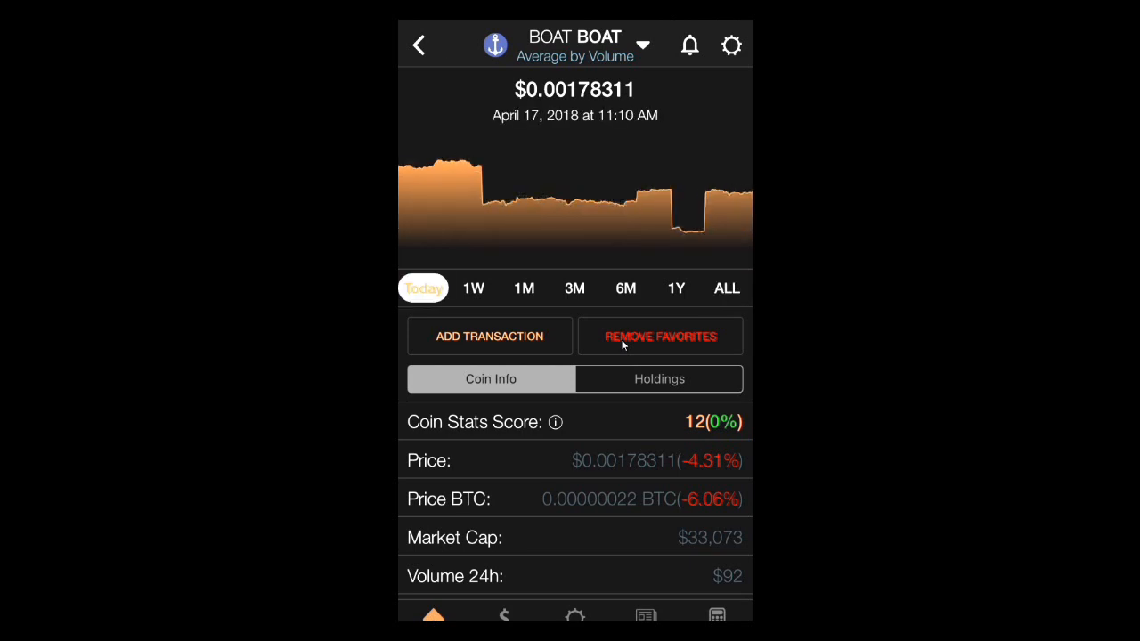
{"action": "left_click", "coordinate": [419, 45]}
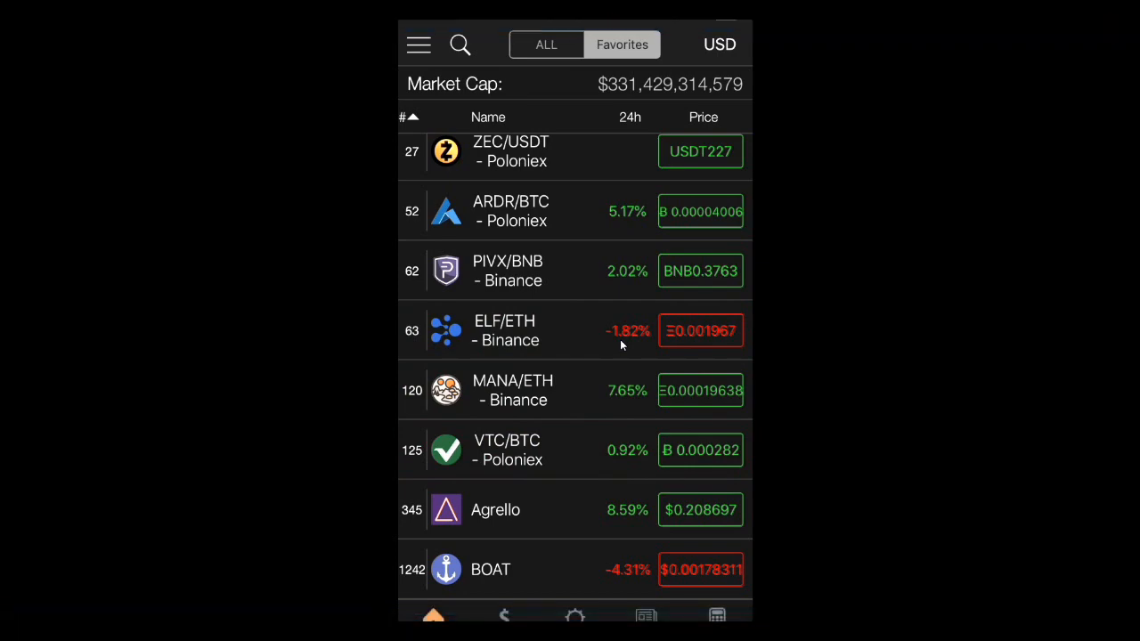
{"action": "left_click", "coordinate": [546, 45]}
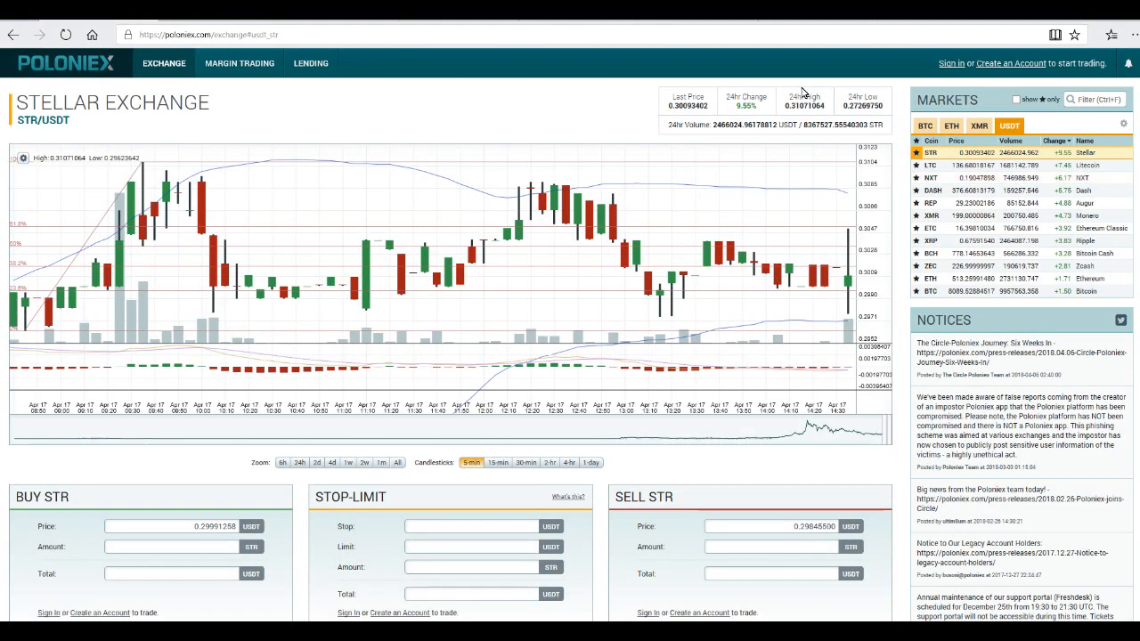
{"action": "mouse_move", "coordinate": [696, 156]}
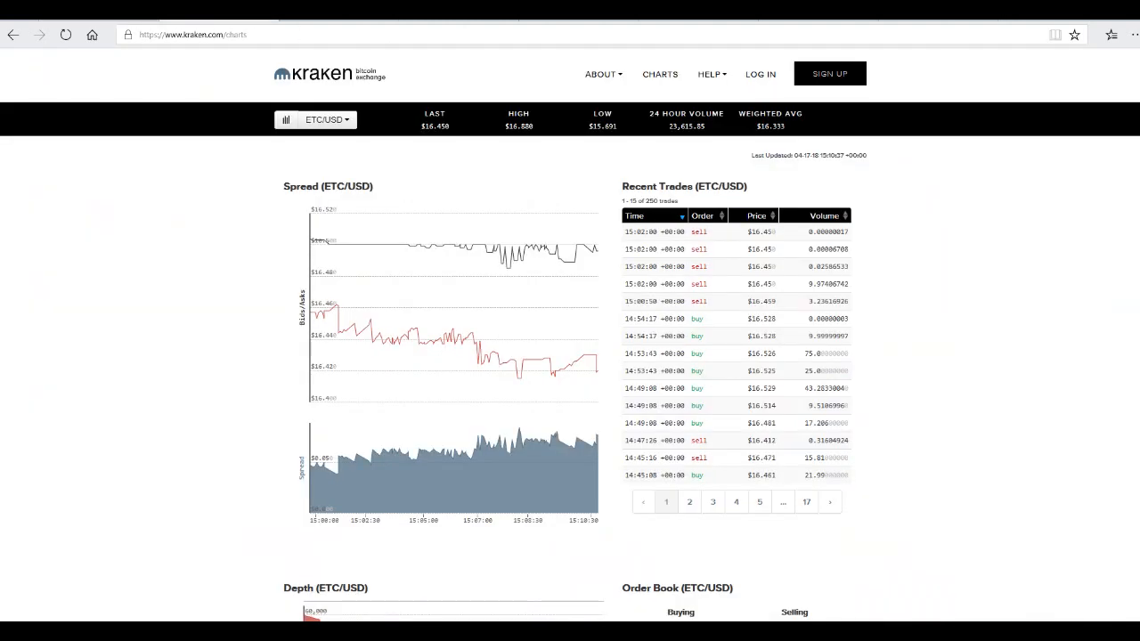
{"action": "mouse_move", "coordinate": [213, 107]}
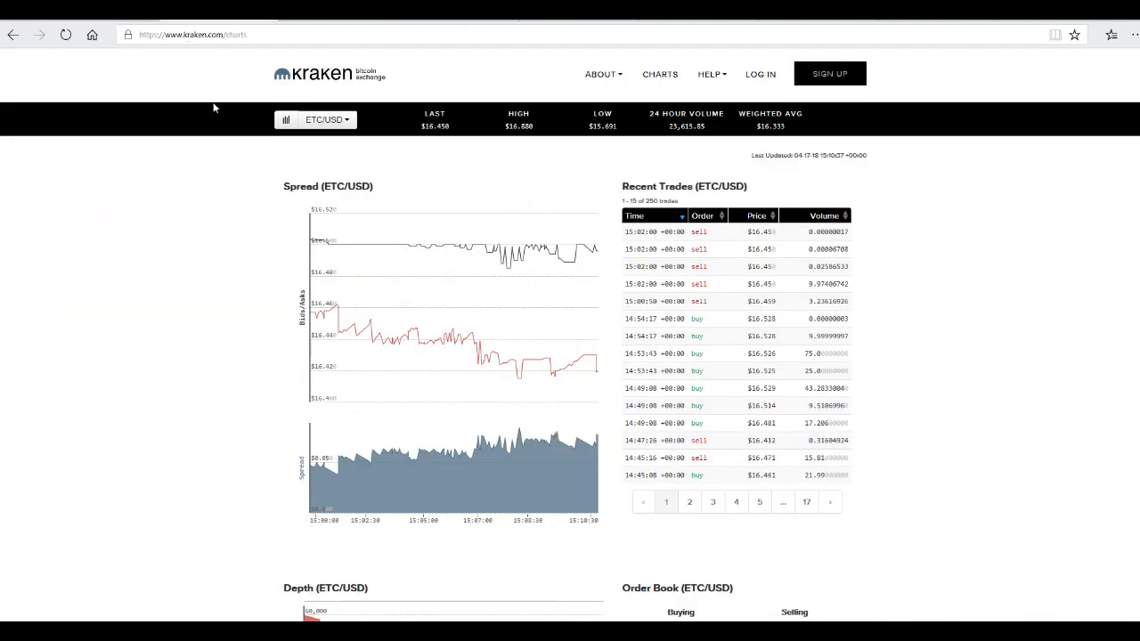
{"action": "mouse_move", "coordinate": [307, 78]}
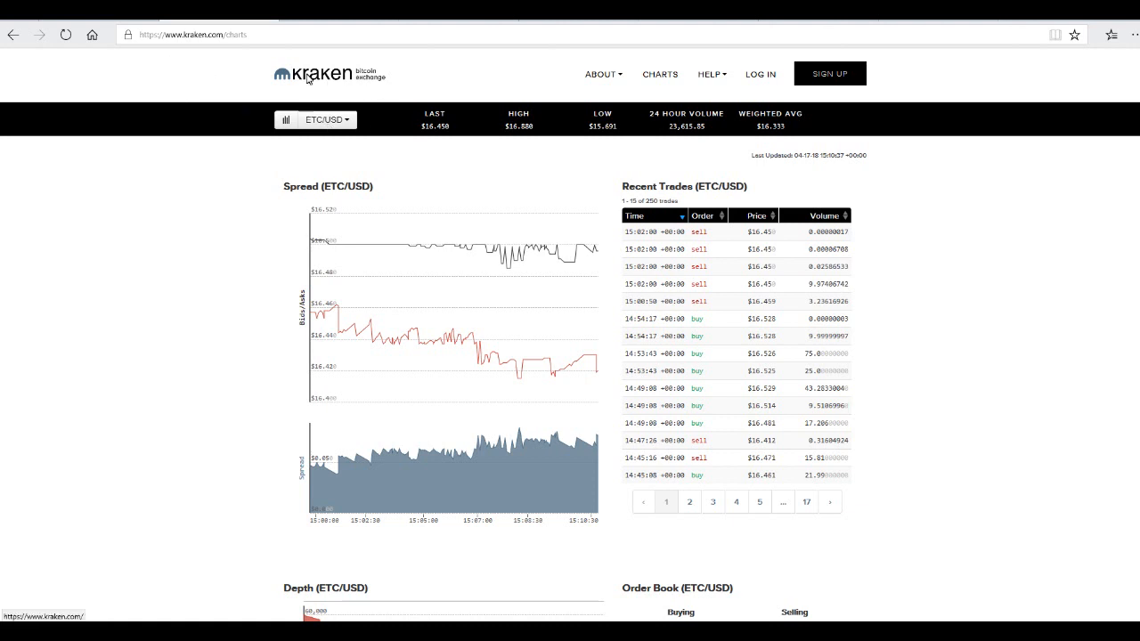
{"action": "mouse_move", "coordinate": [224, 82]}
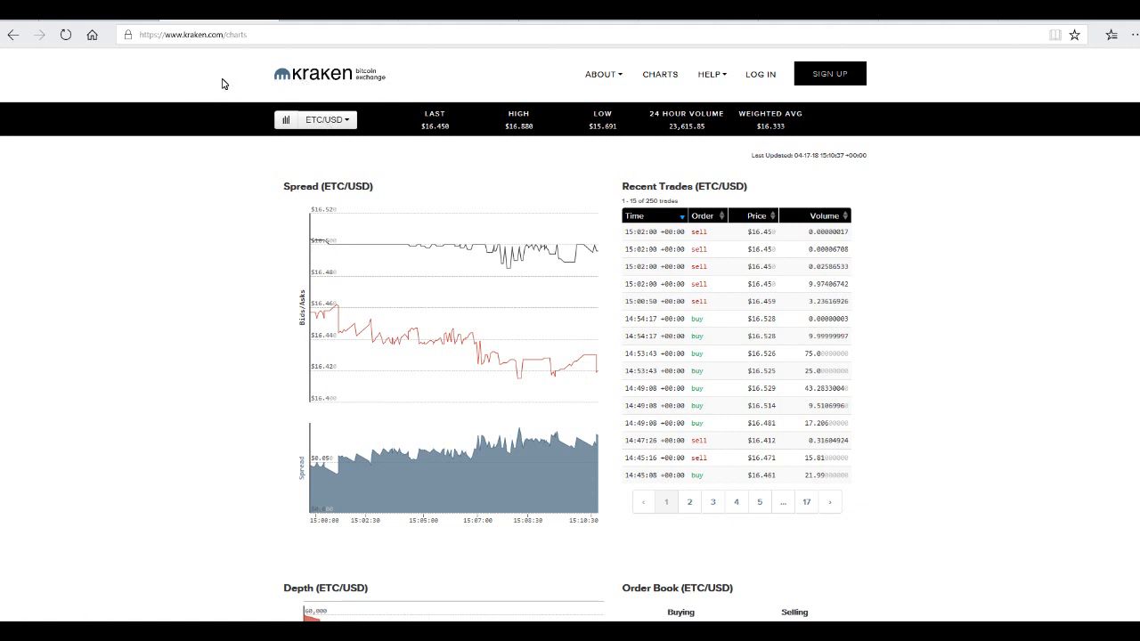
{"action": "mouse_move", "coordinate": [218, 76]}
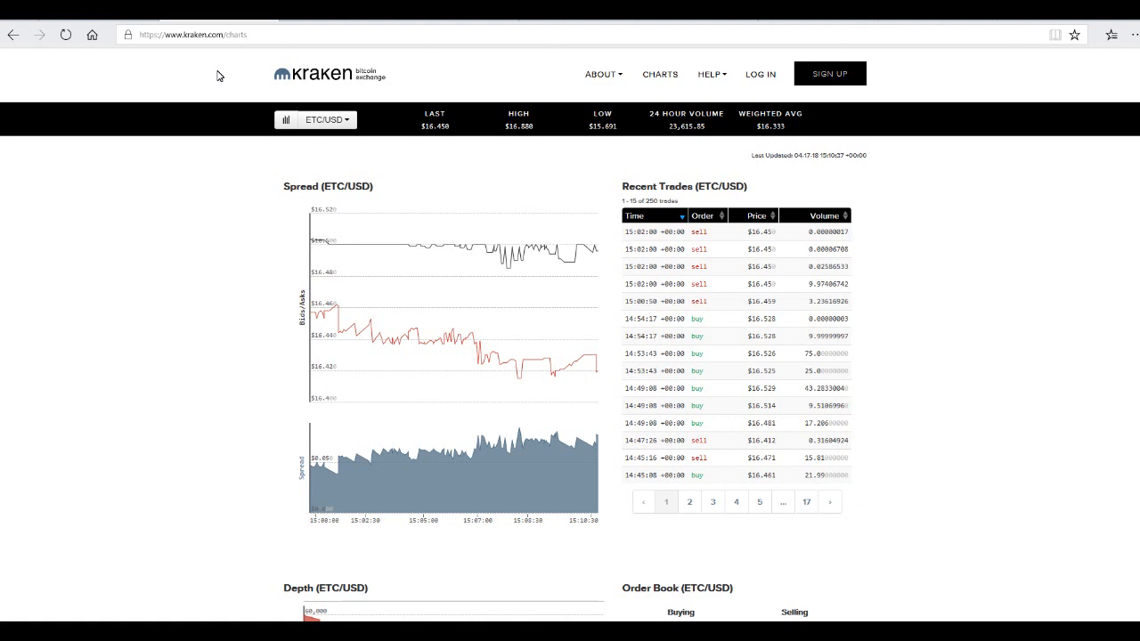
{"action": "mouse_move", "coordinate": [280, 215]}
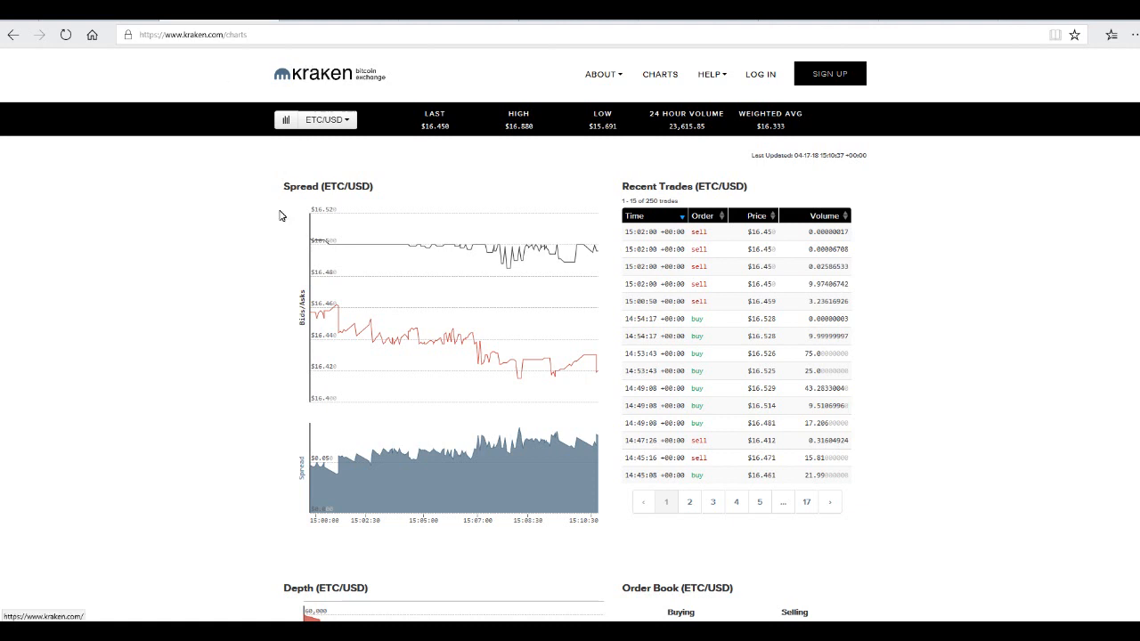
{"action": "mouse_move", "coordinate": [268, 269]}
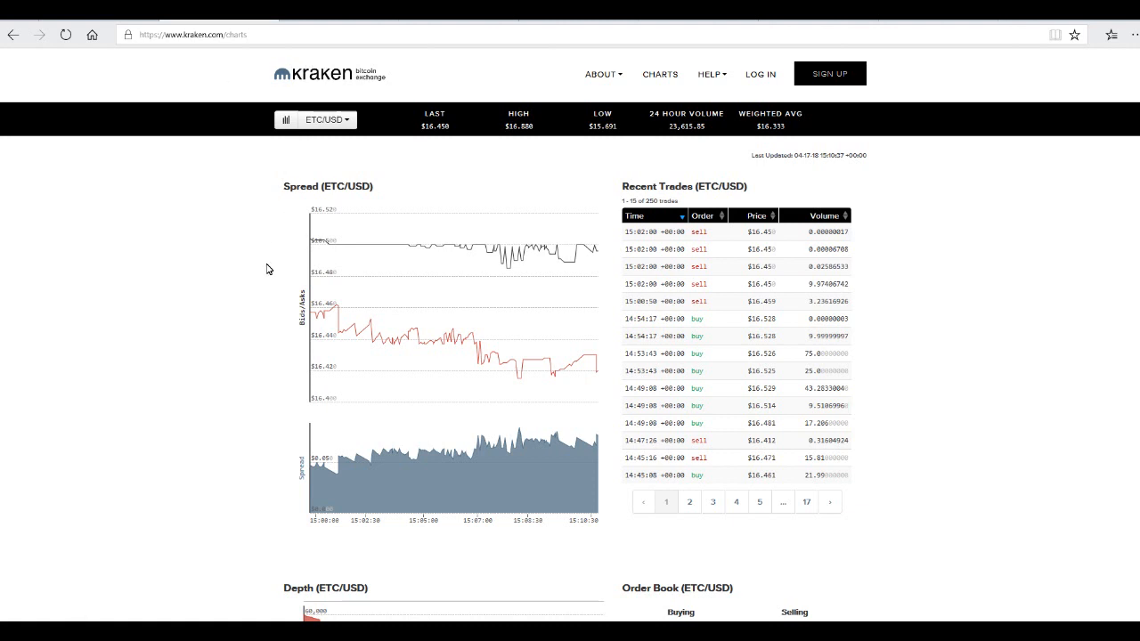